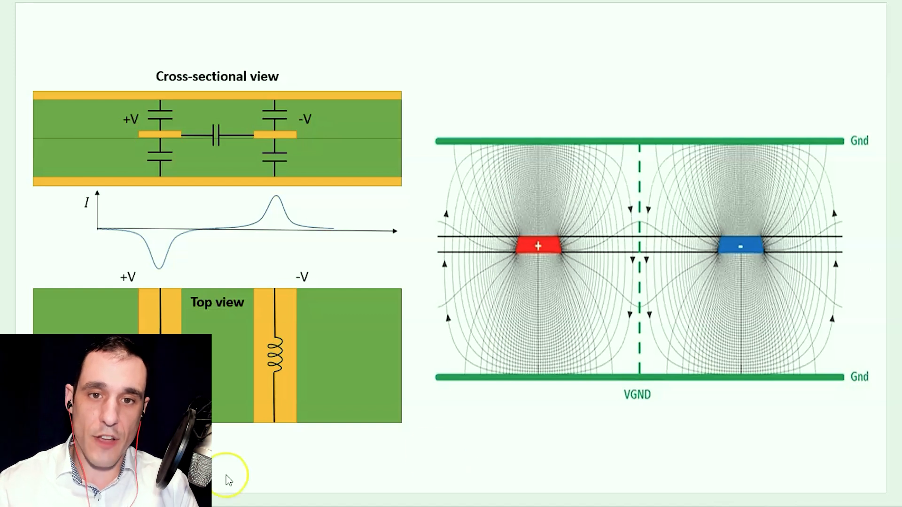
mouse_move(230, 200)
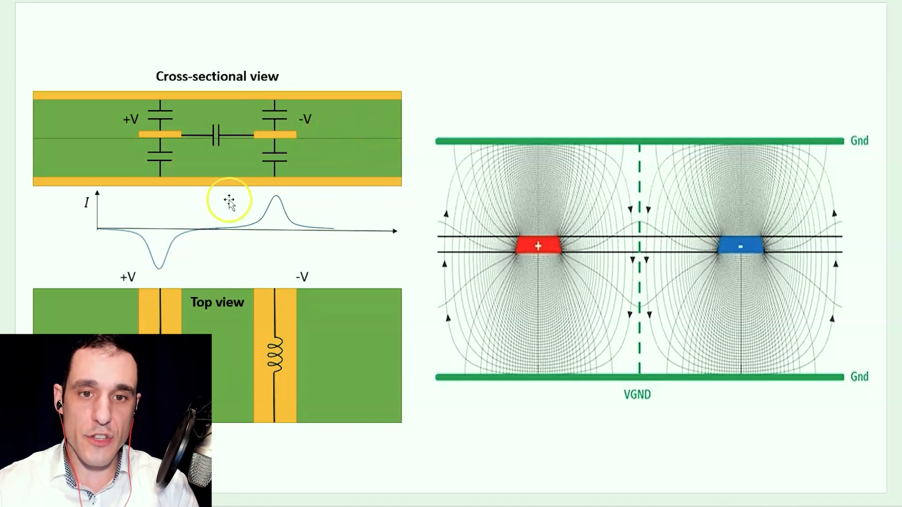
mouse_move(299, 139)
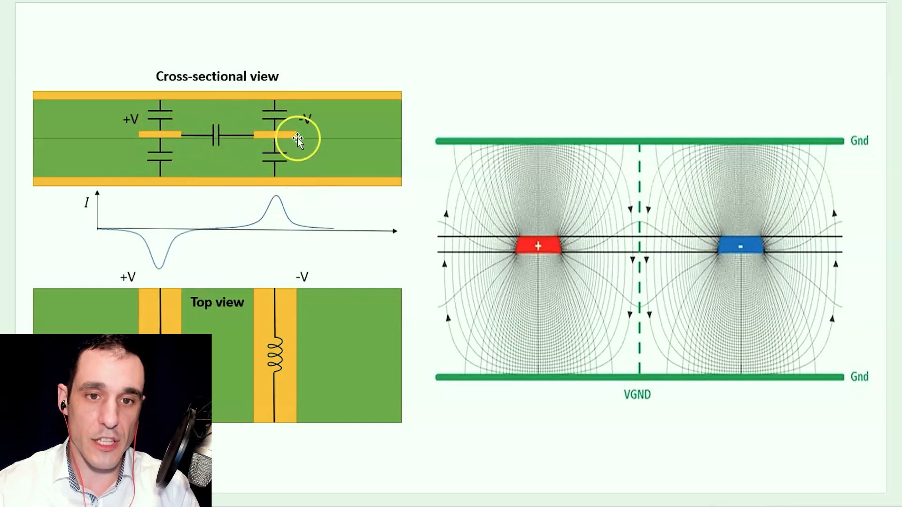
mouse_move(293, 146)
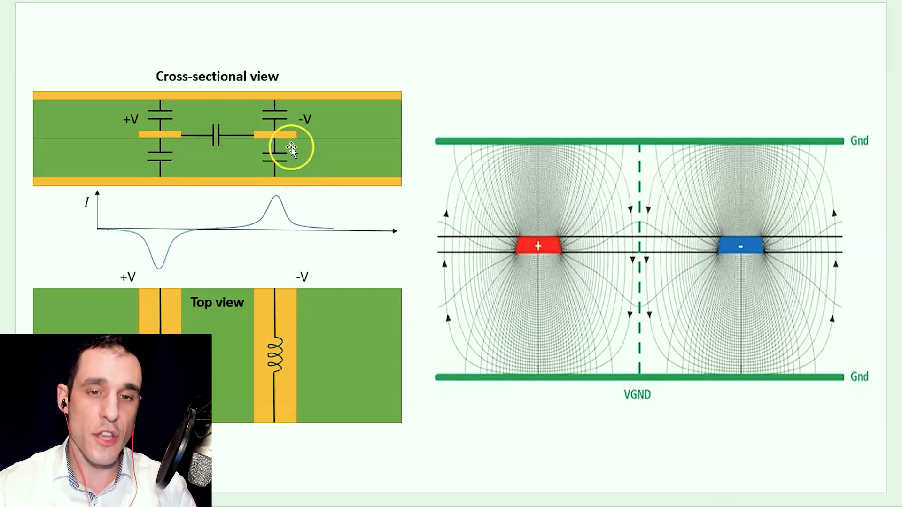
mouse_move(361, 233)
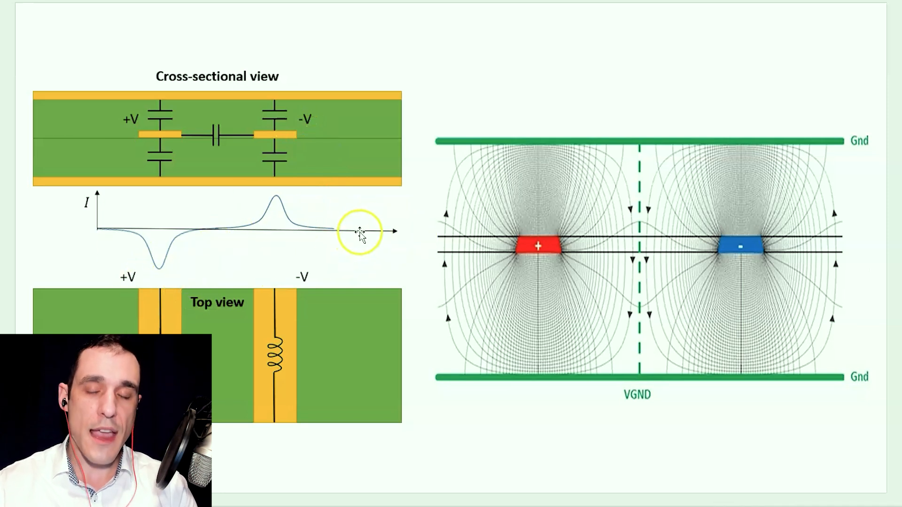
mouse_move(356, 132)
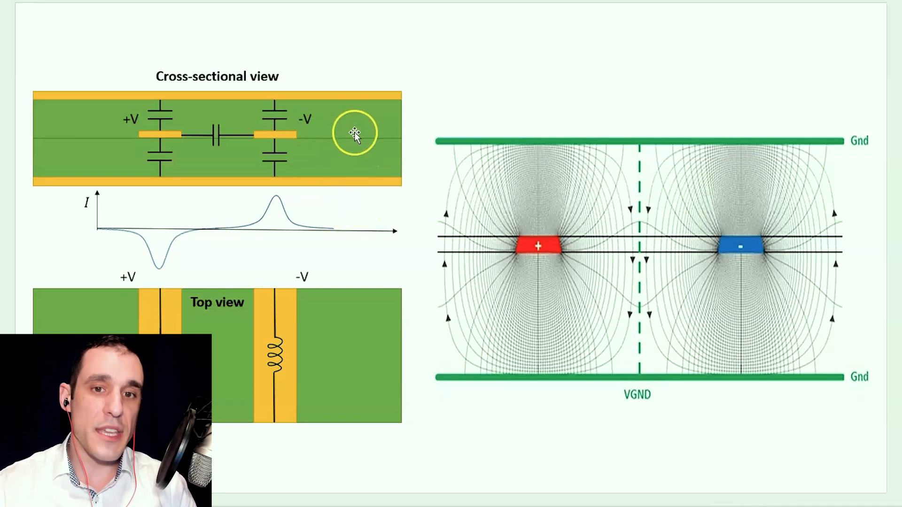
mouse_move(239, 134)
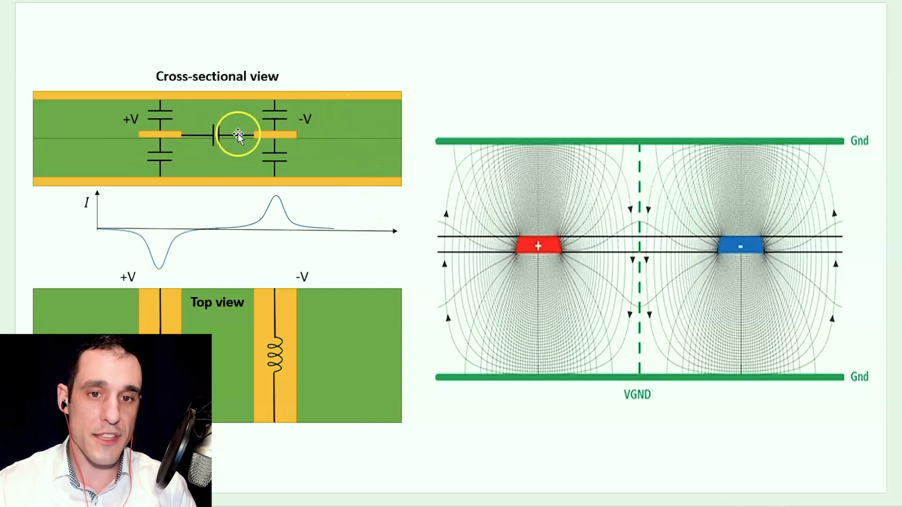
mouse_move(359, 210)
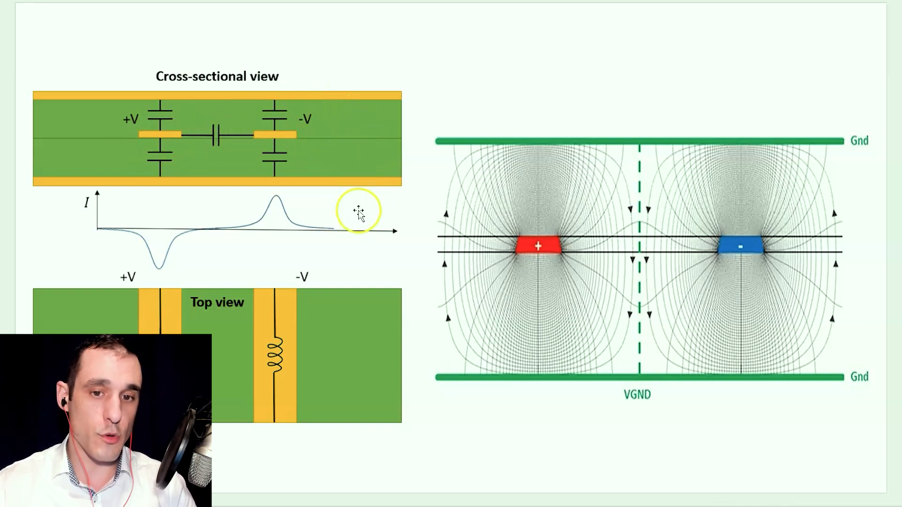
mouse_move(288, 299)
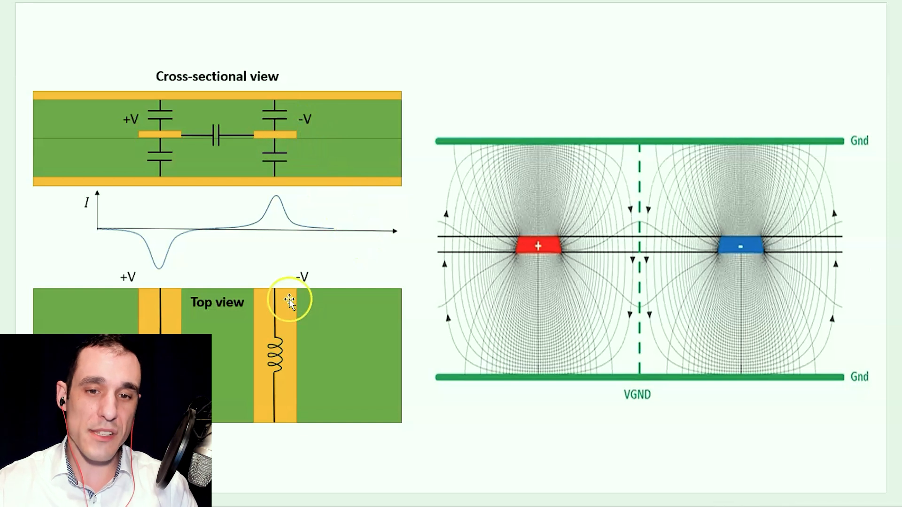
mouse_move(281, 162)
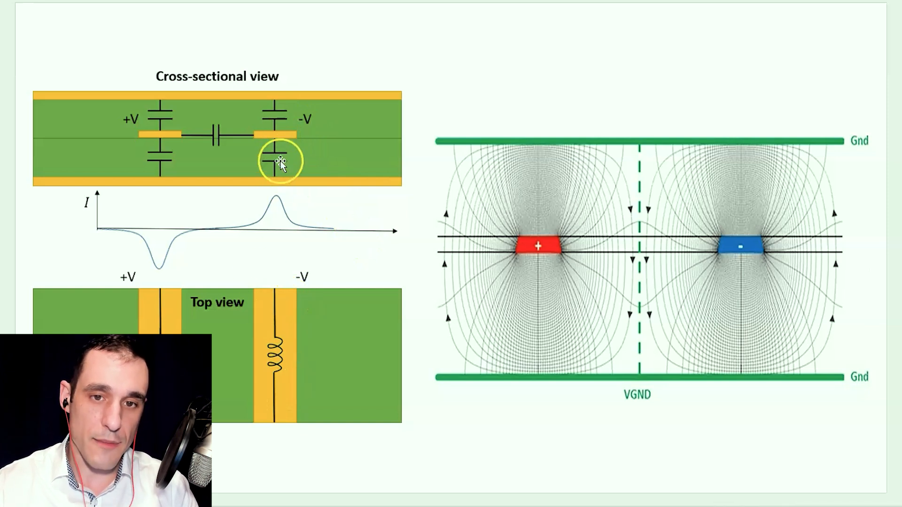
mouse_move(179, 322)
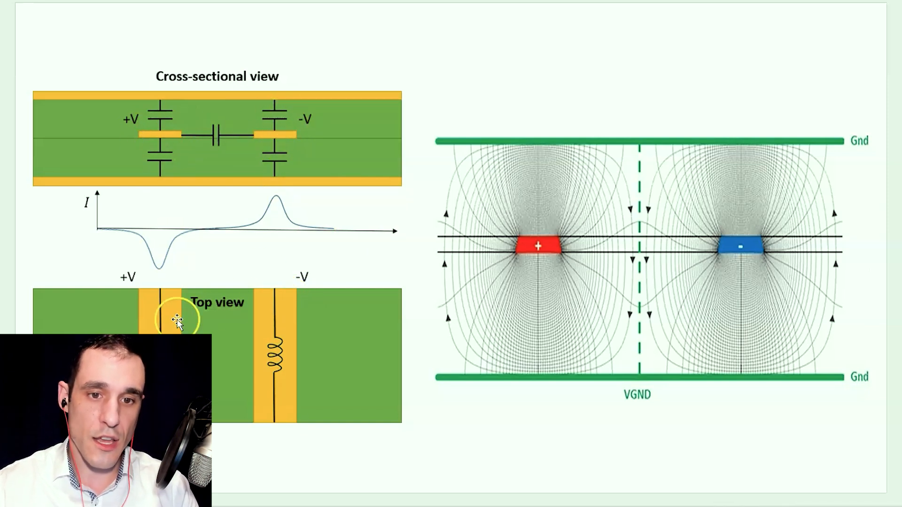
mouse_move(190, 316)
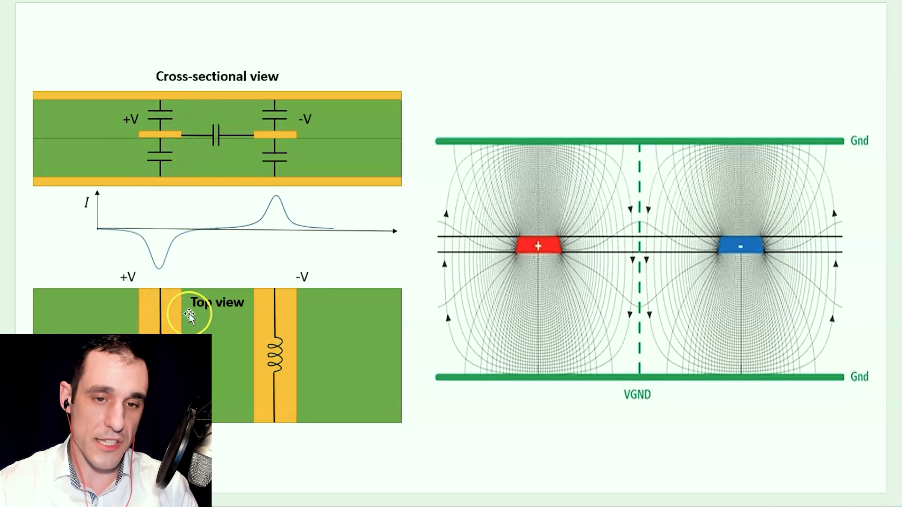
mouse_move(172, 313)
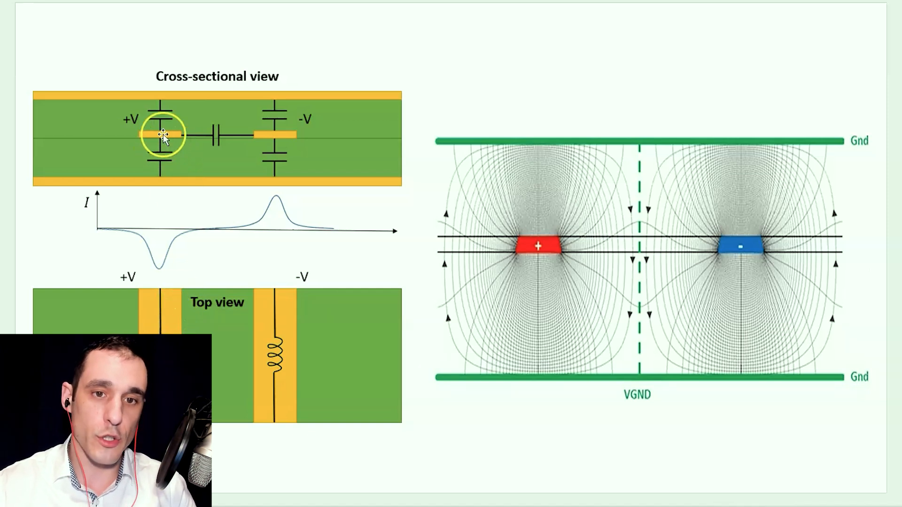
mouse_move(198, 325)
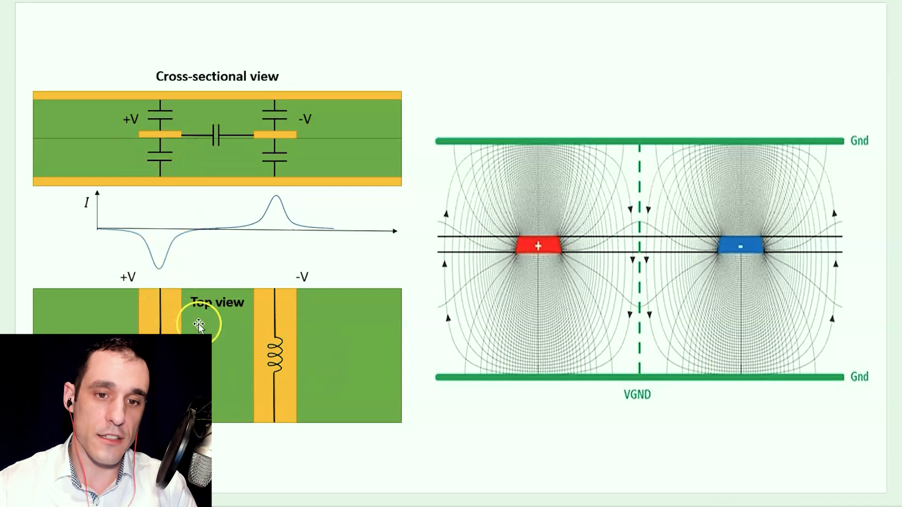
mouse_move(270, 195)
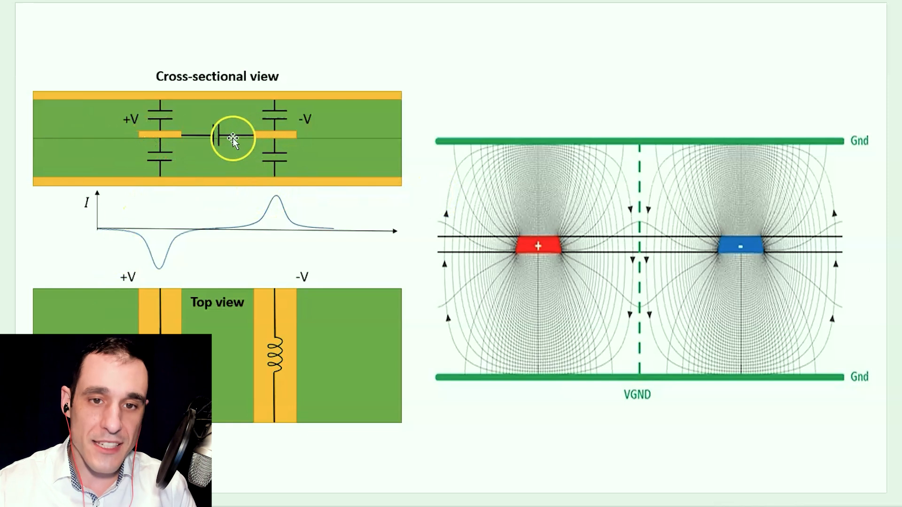
mouse_move(295, 167)
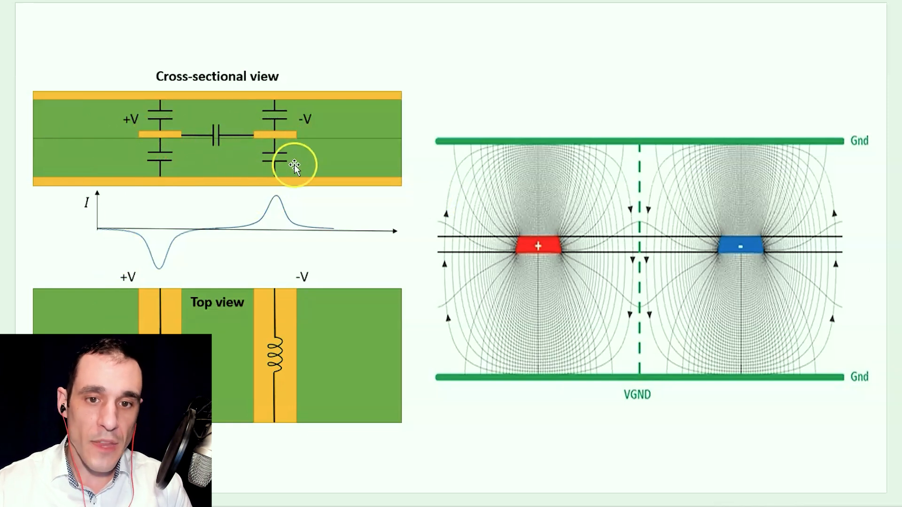
mouse_move(120, 198)
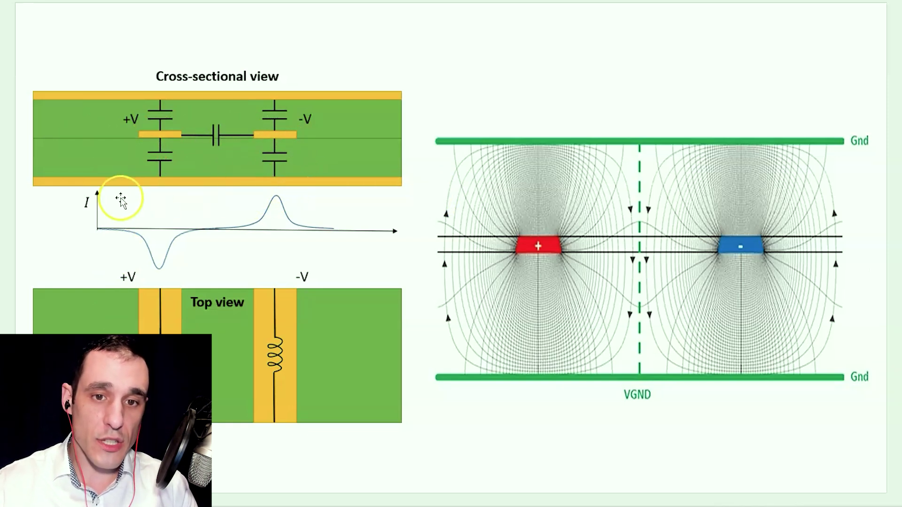
mouse_move(255, 191)
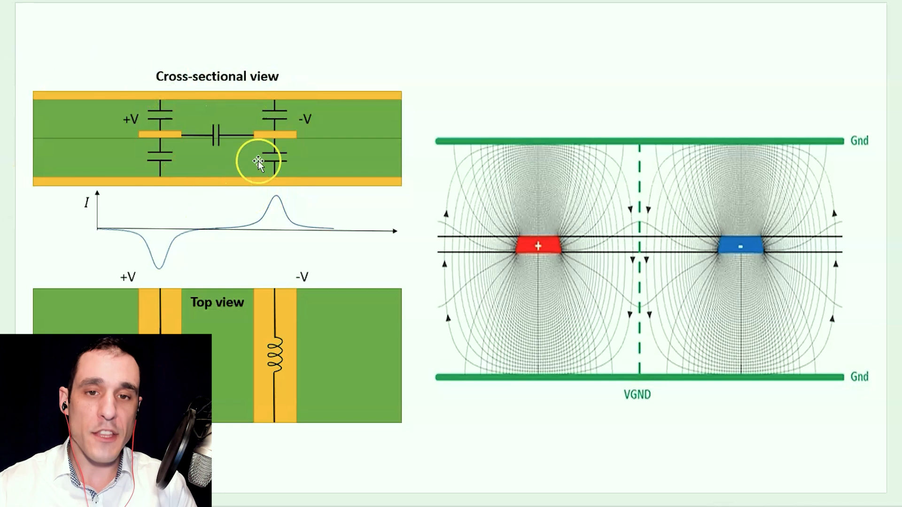
mouse_move(314, 155)
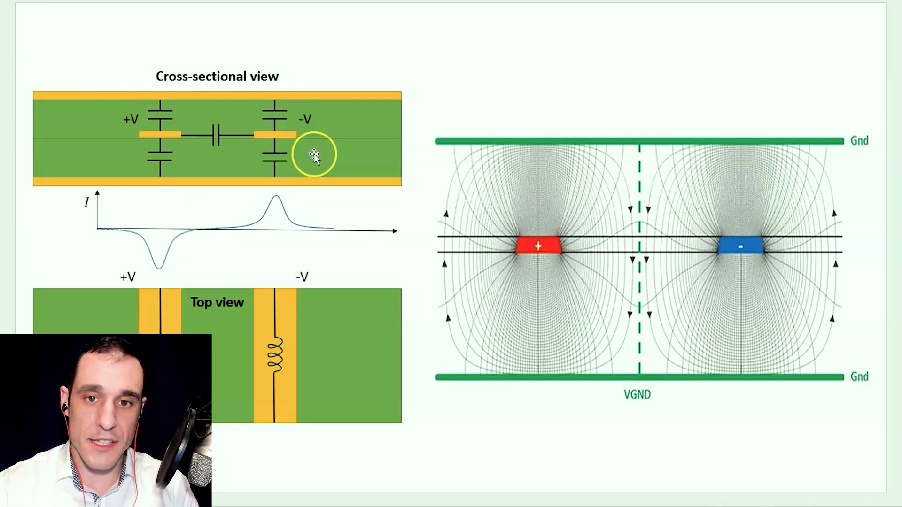
mouse_move(348, 141)
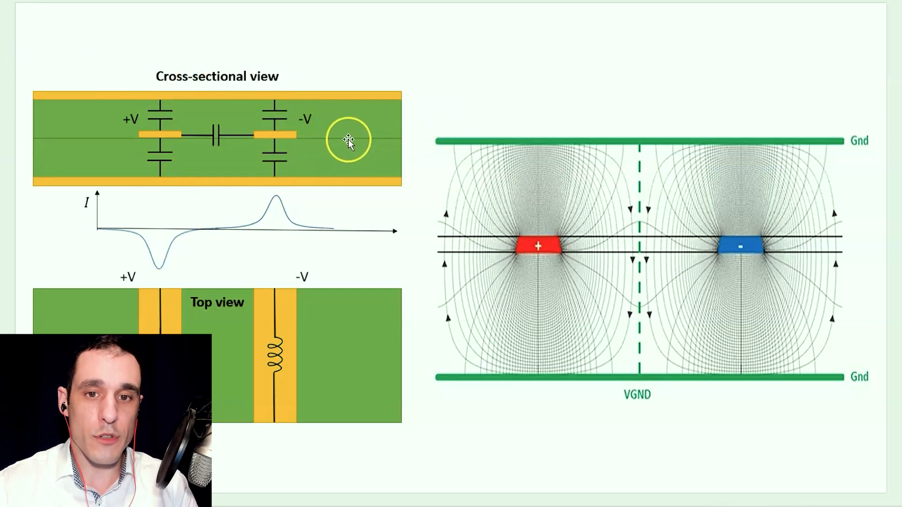
mouse_move(97, 154)
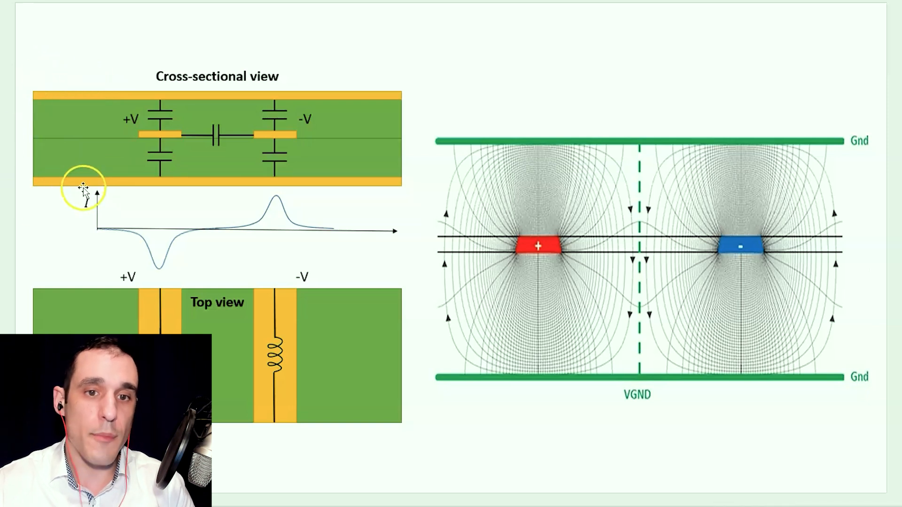
mouse_move(251, 244)
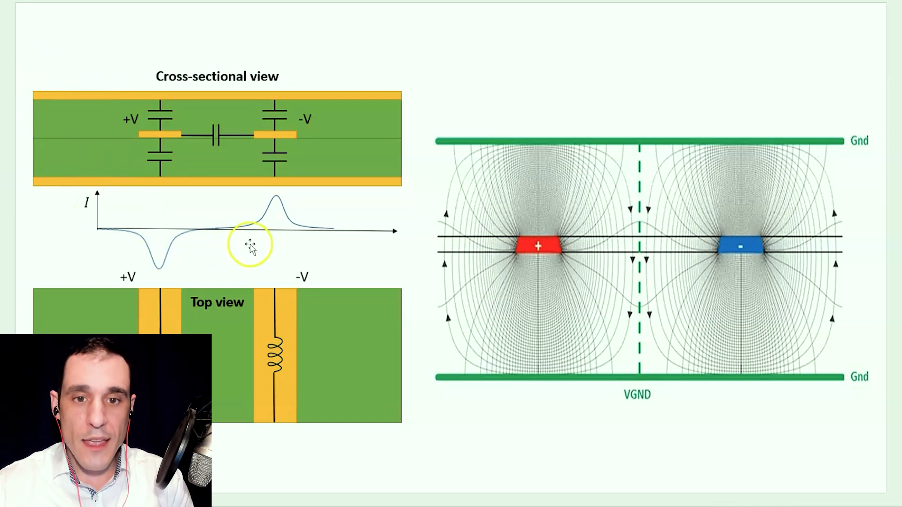
mouse_move(106, 236)
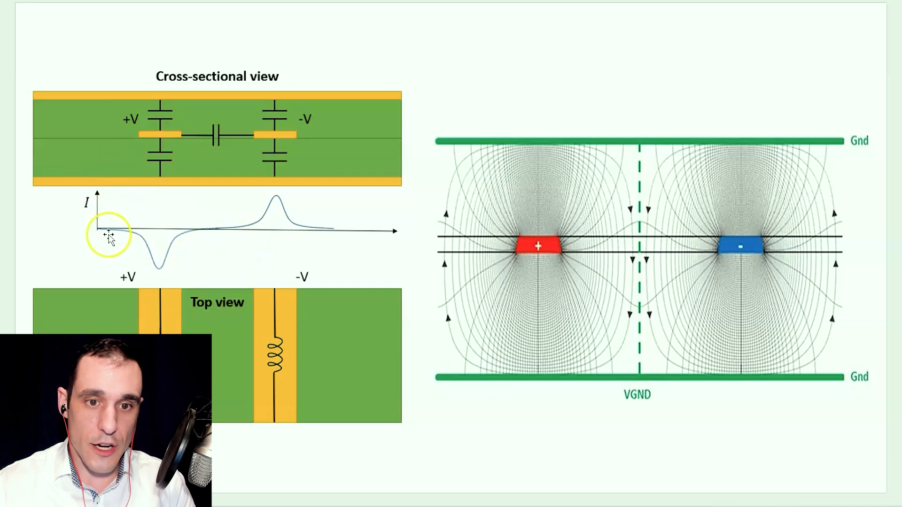
mouse_move(218, 236)
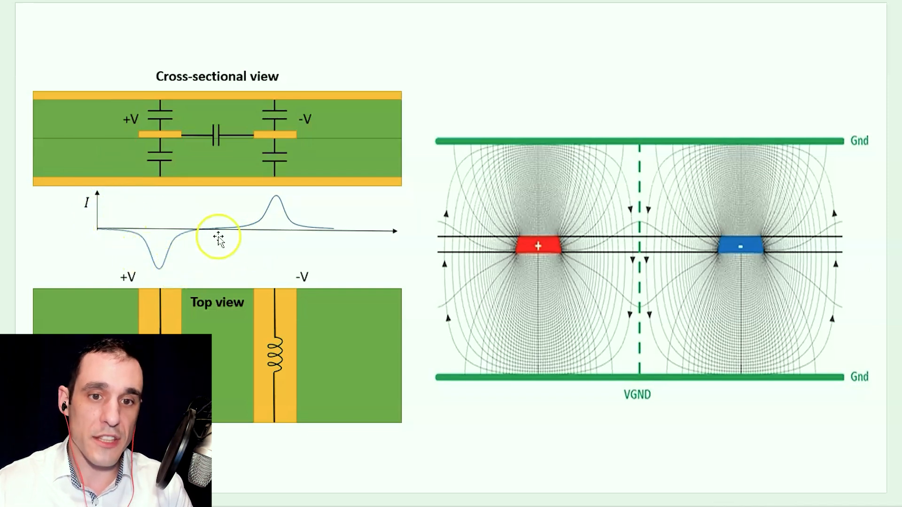
mouse_move(304, 218)
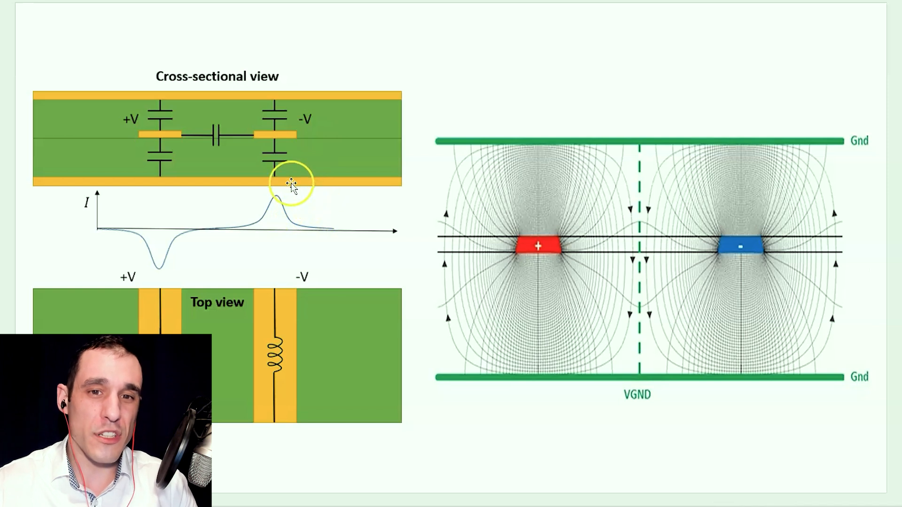
mouse_move(178, 118)
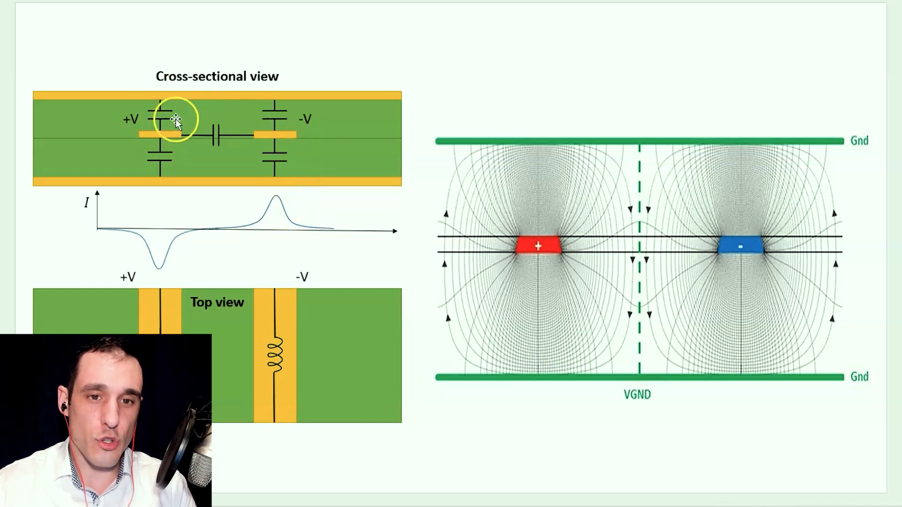
mouse_move(292, 141)
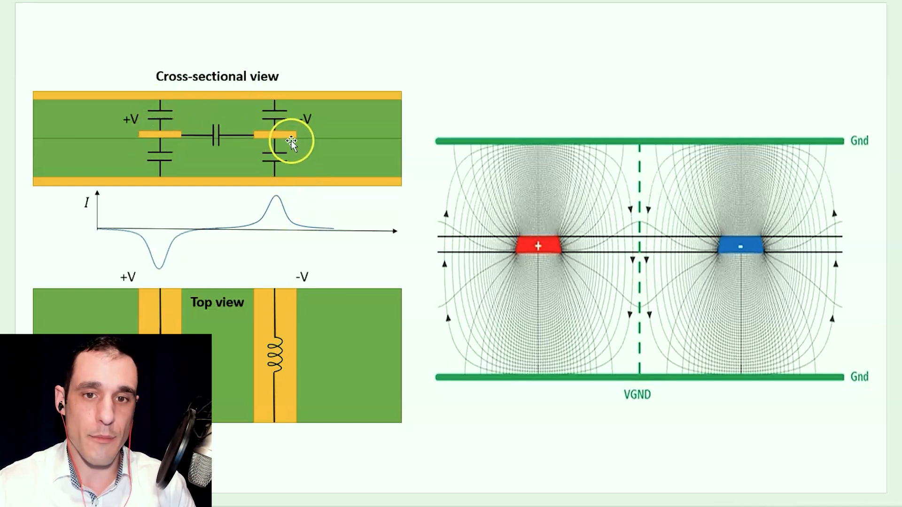
mouse_move(204, 115)
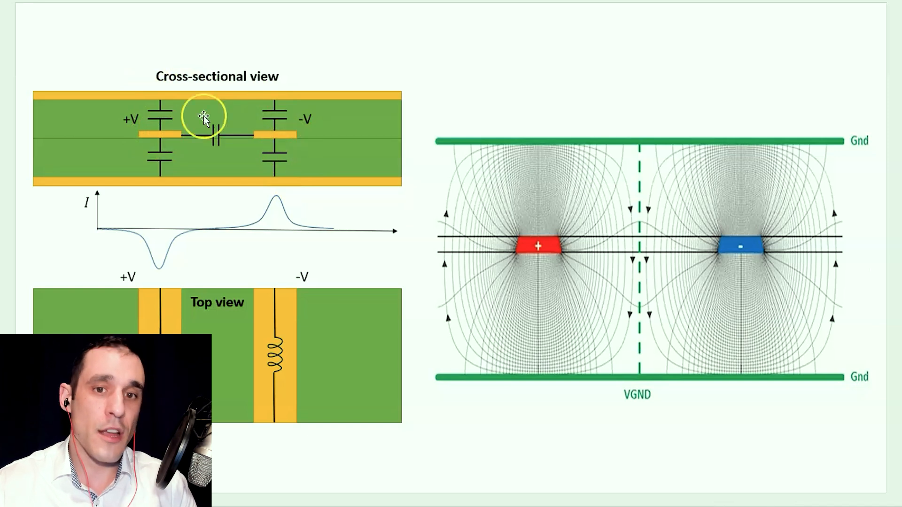
mouse_move(164, 161)
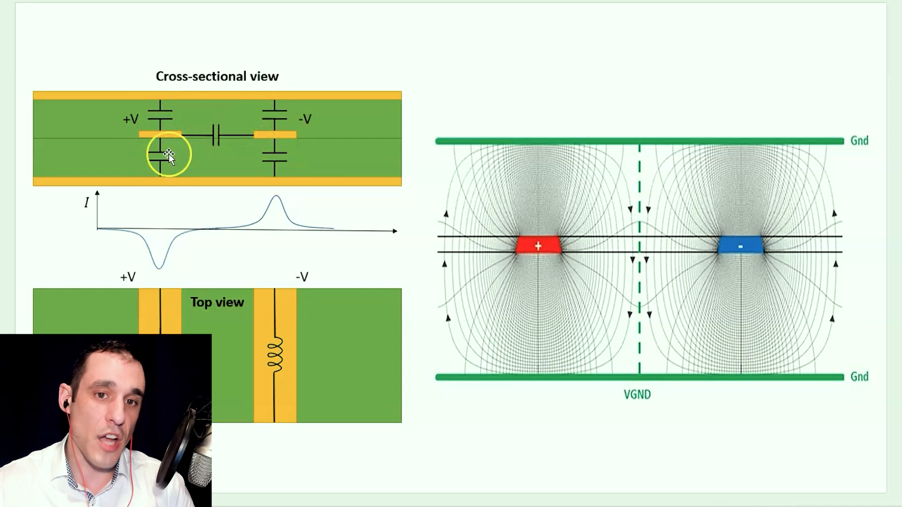
mouse_move(281, 153)
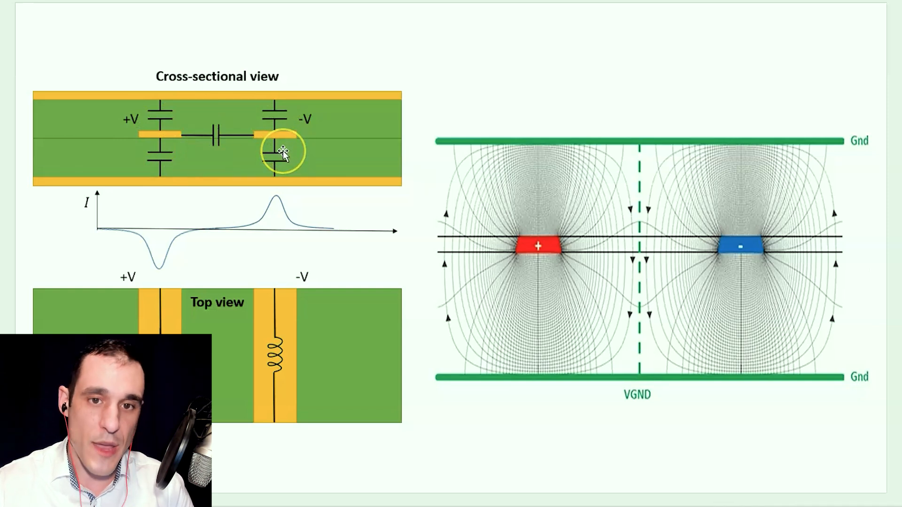
mouse_move(251, 150)
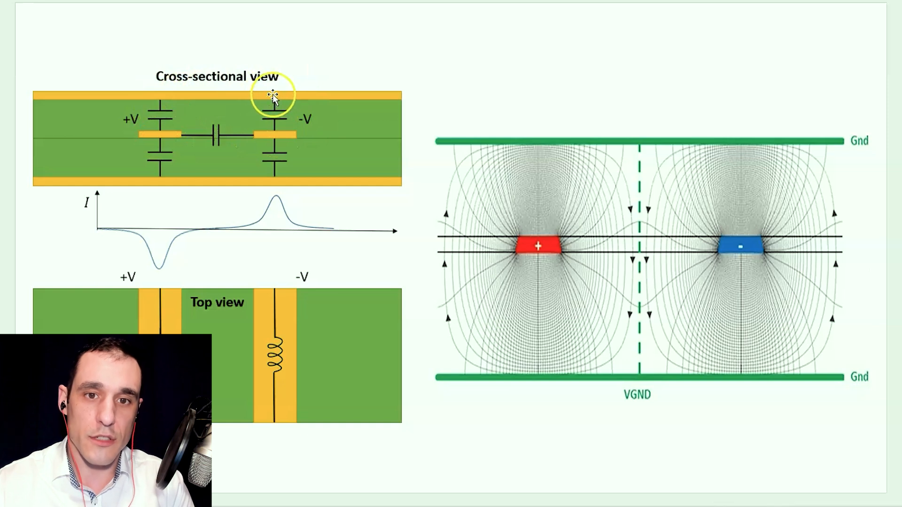
mouse_move(309, 230)
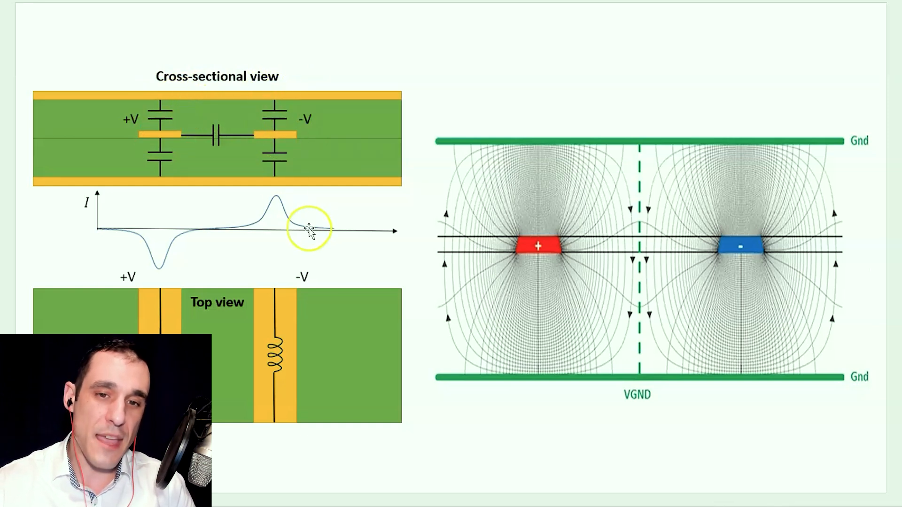
mouse_move(181, 278)
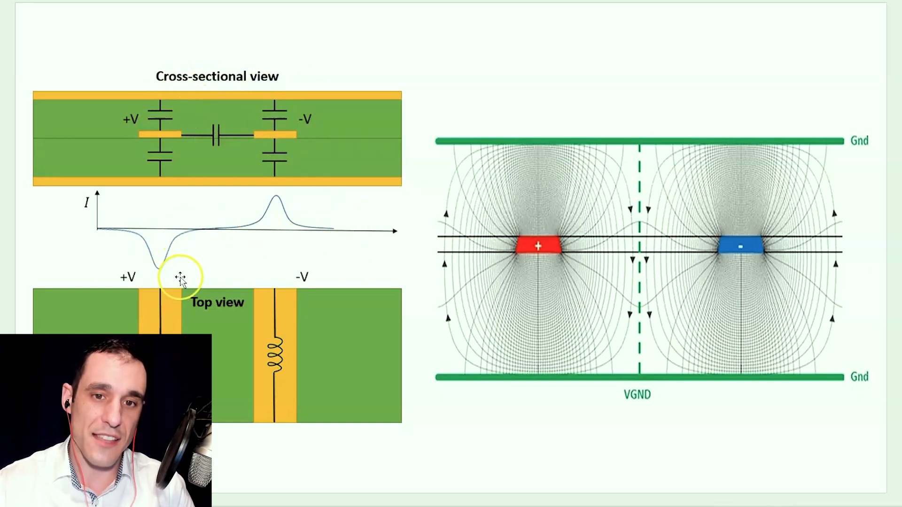
mouse_move(307, 140)
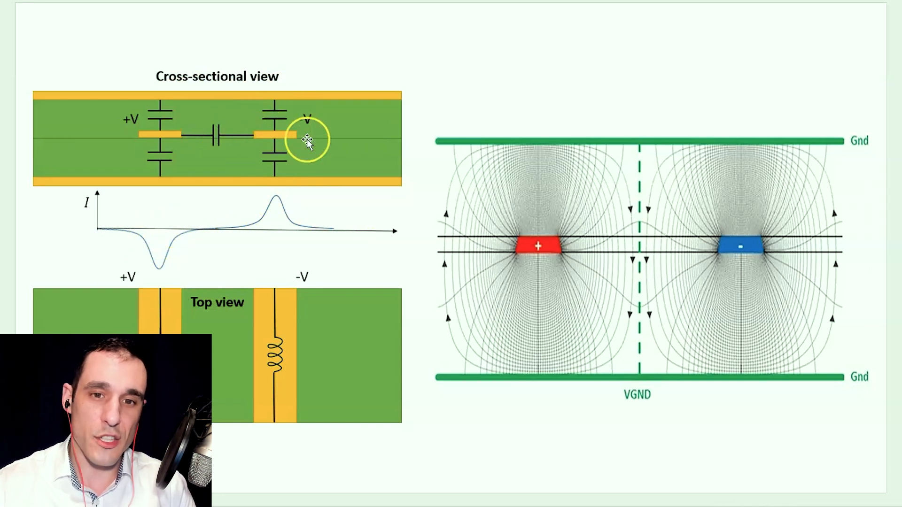
mouse_move(172, 145)
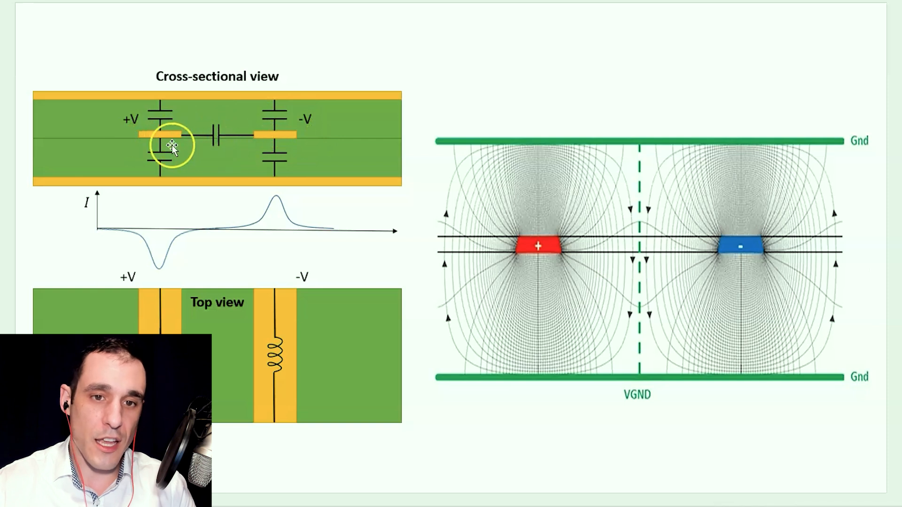
mouse_move(196, 143)
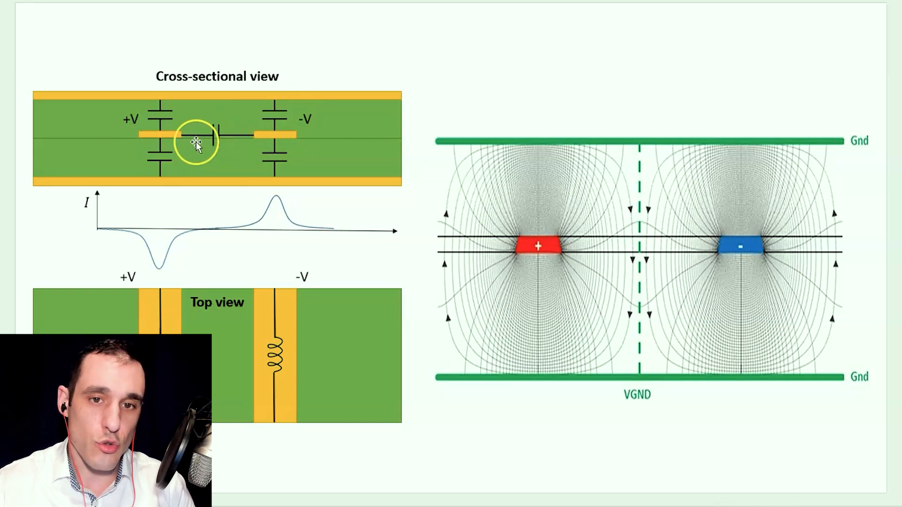
mouse_move(250, 138)
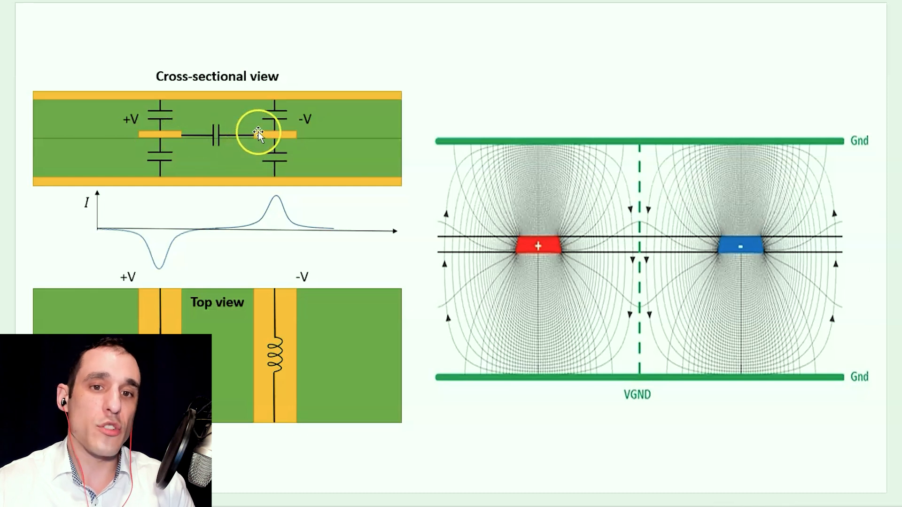
mouse_move(204, 141)
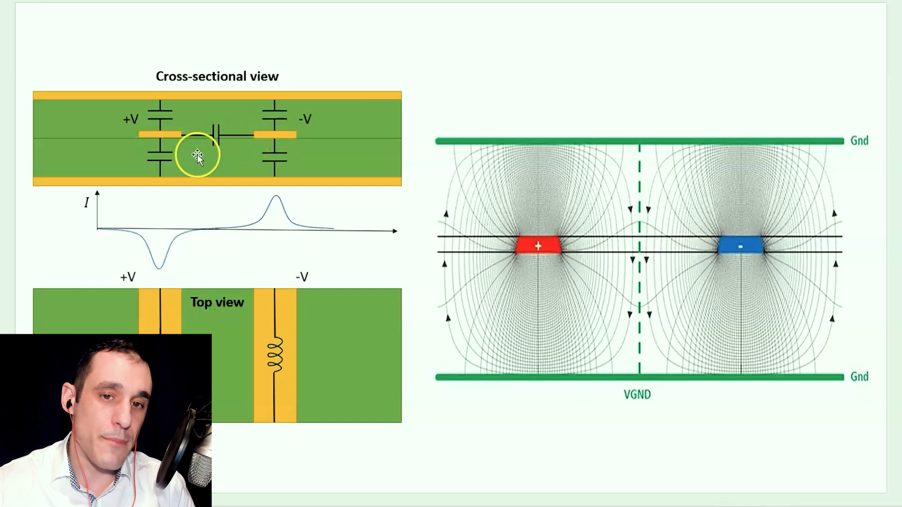
mouse_move(161, 141)
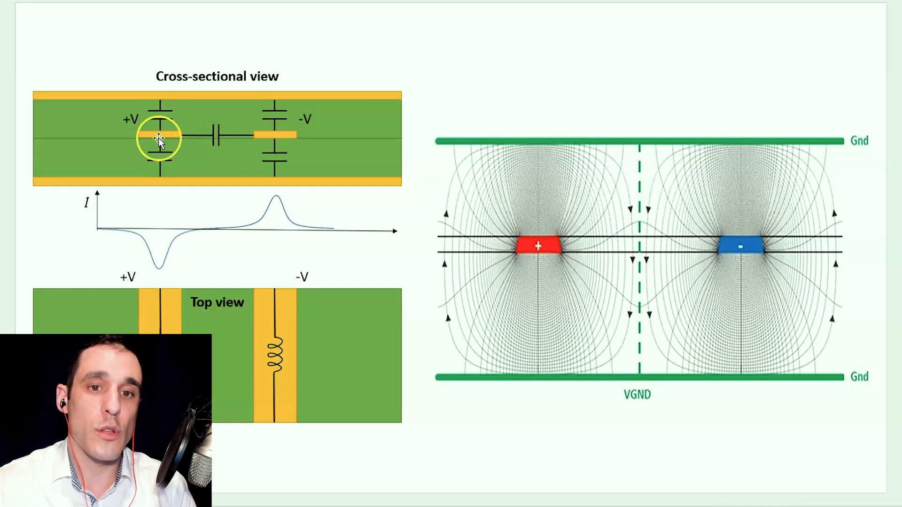
mouse_move(187, 126)
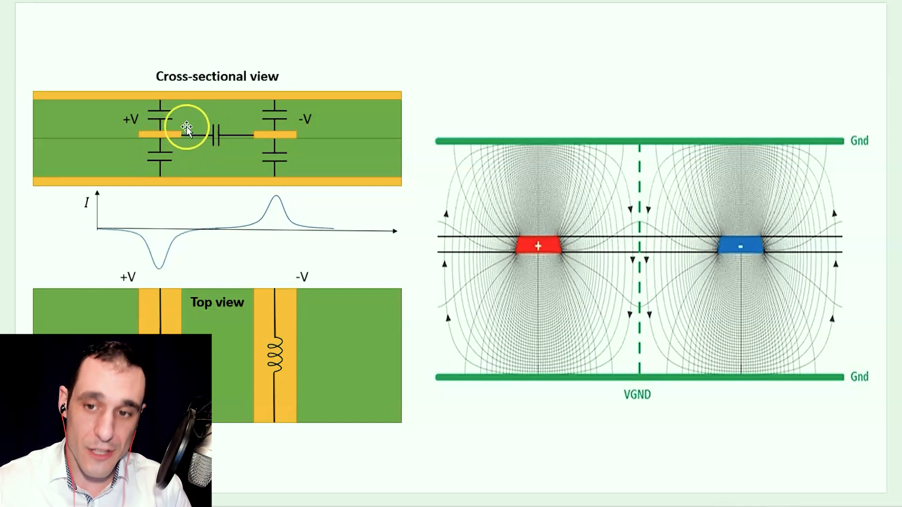
mouse_move(600, 177)
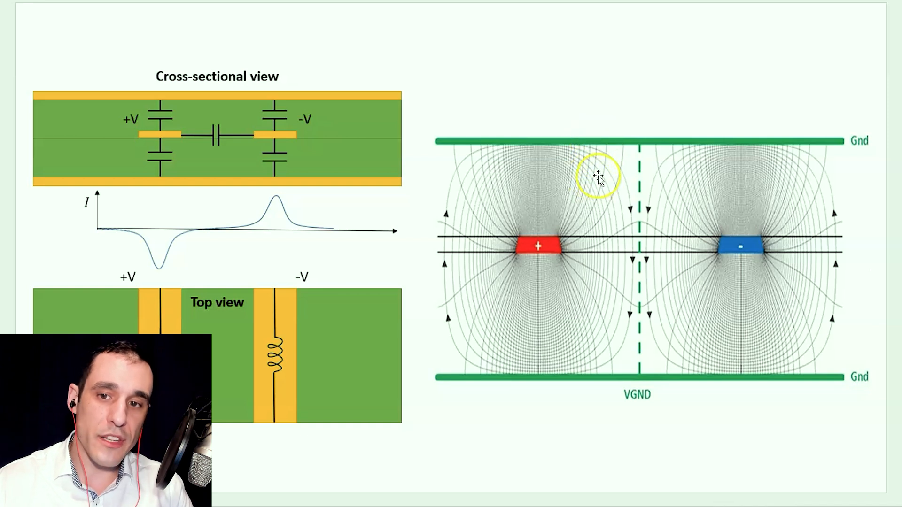
mouse_move(600, 192)
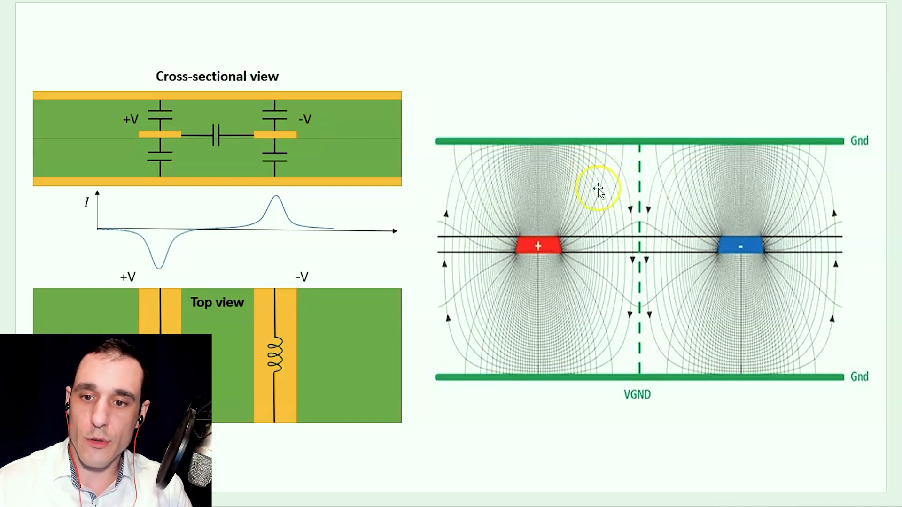
mouse_move(590, 144)
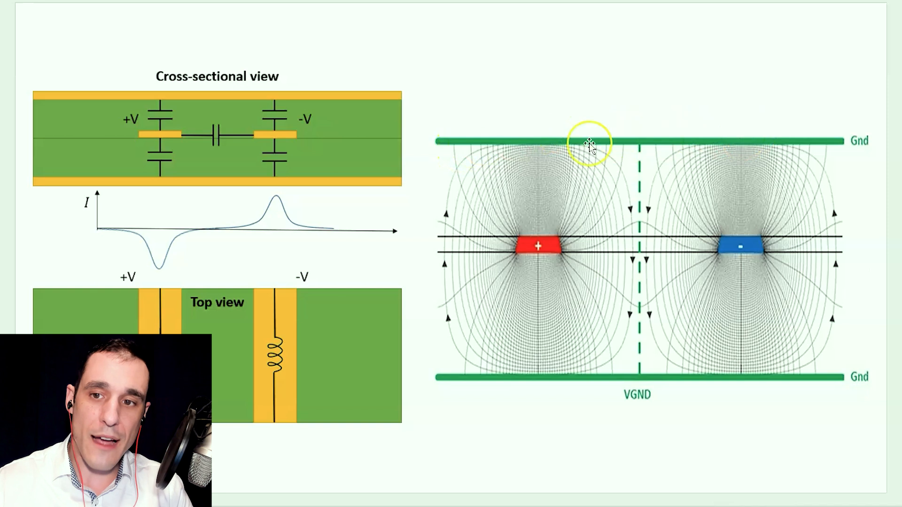
mouse_move(730, 246)
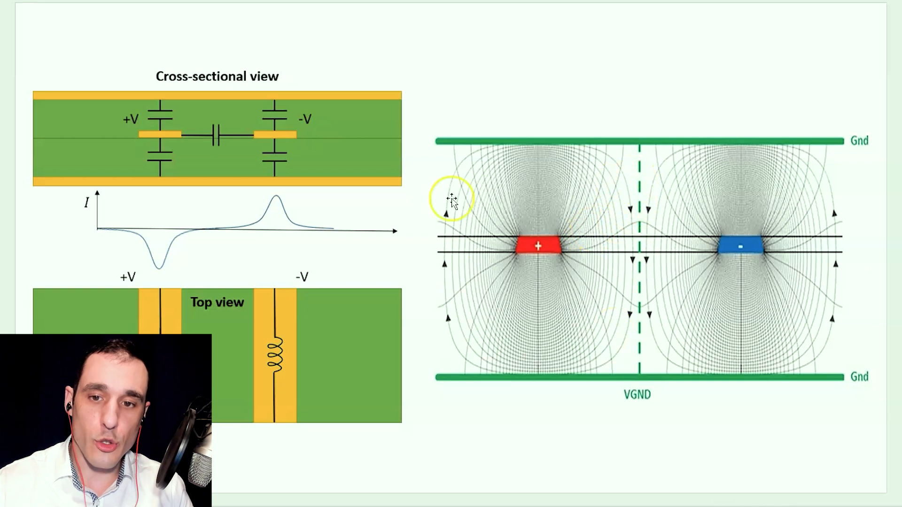
mouse_move(587, 147)
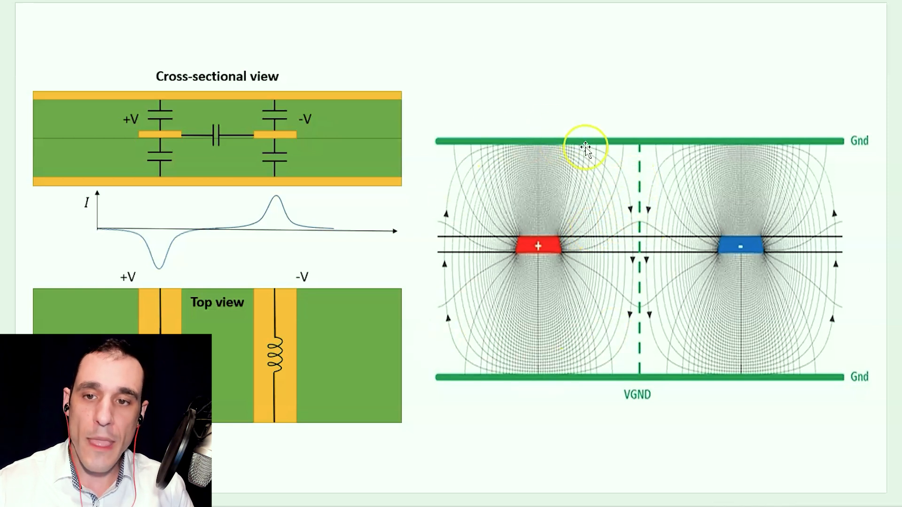
mouse_move(557, 373)
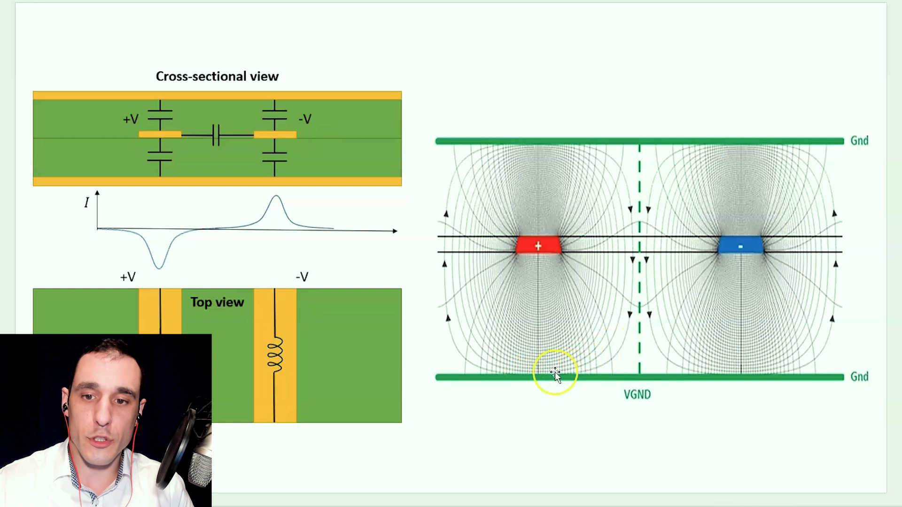
mouse_move(544, 371)
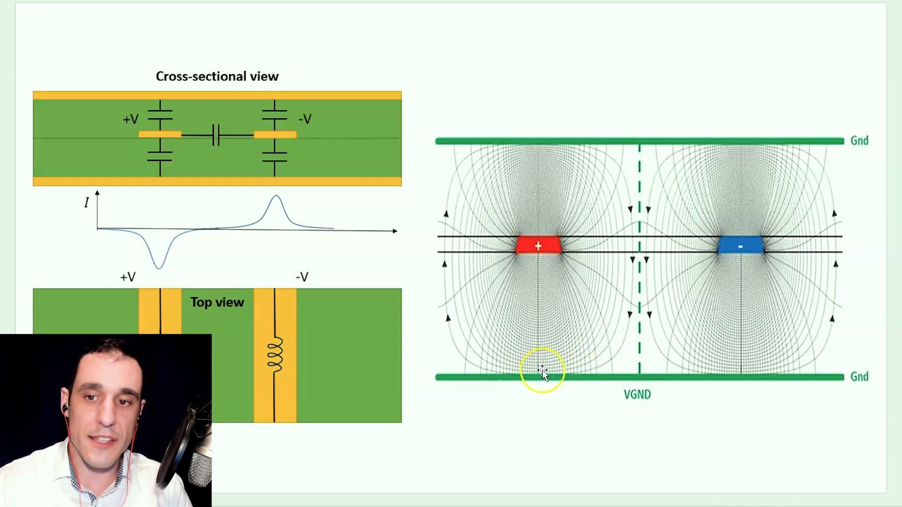
mouse_move(541, 239)
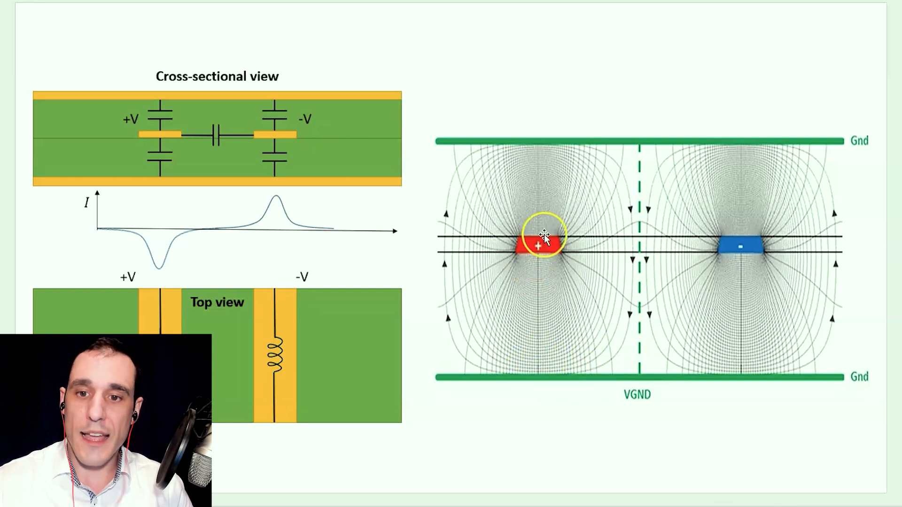
mouse_move(463, 406)
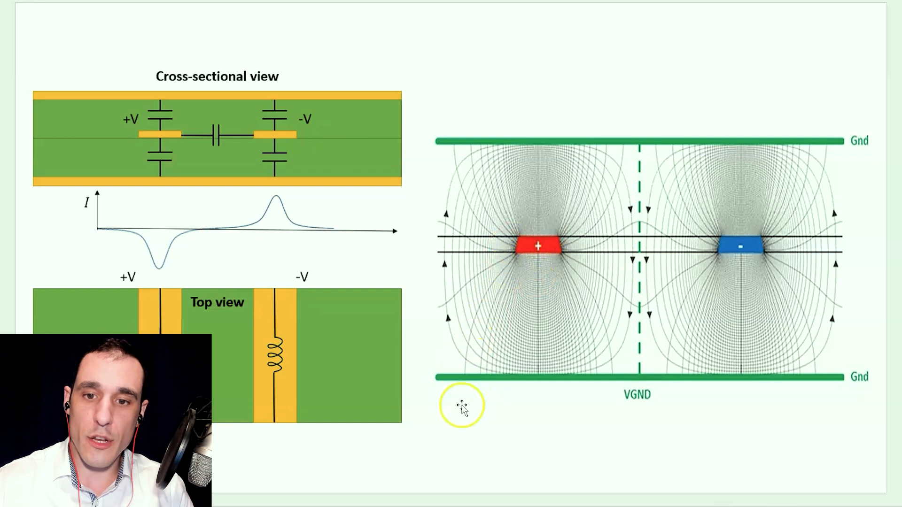
mouse_move(521, 334)
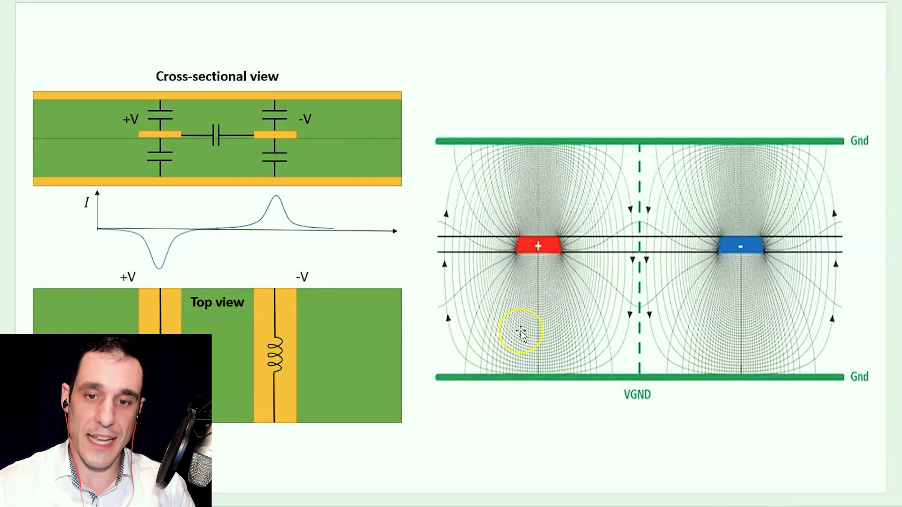
mouse_move(572, 274)
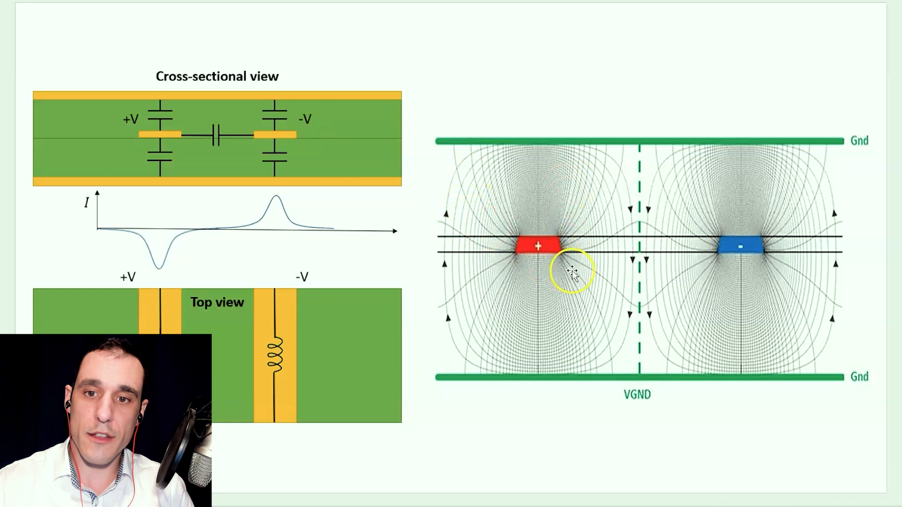
mouse_move(722, 175)
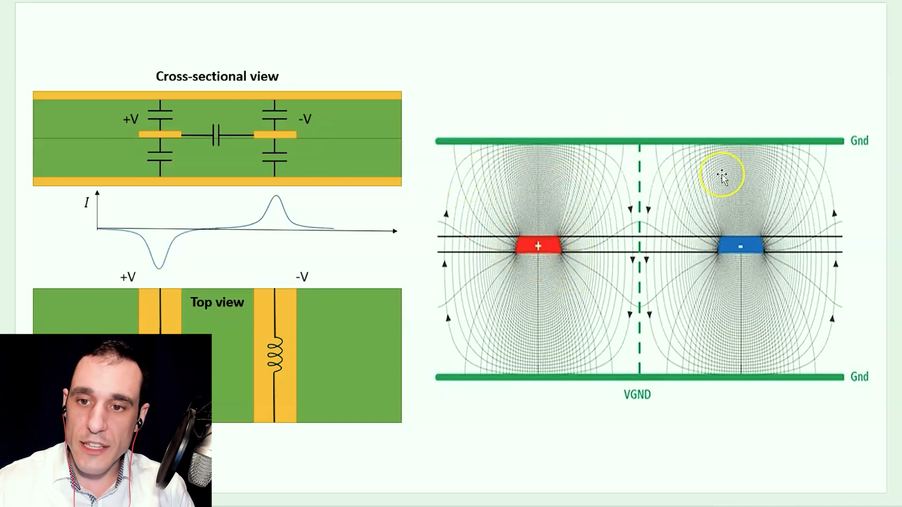
mouse_move(761, 247)
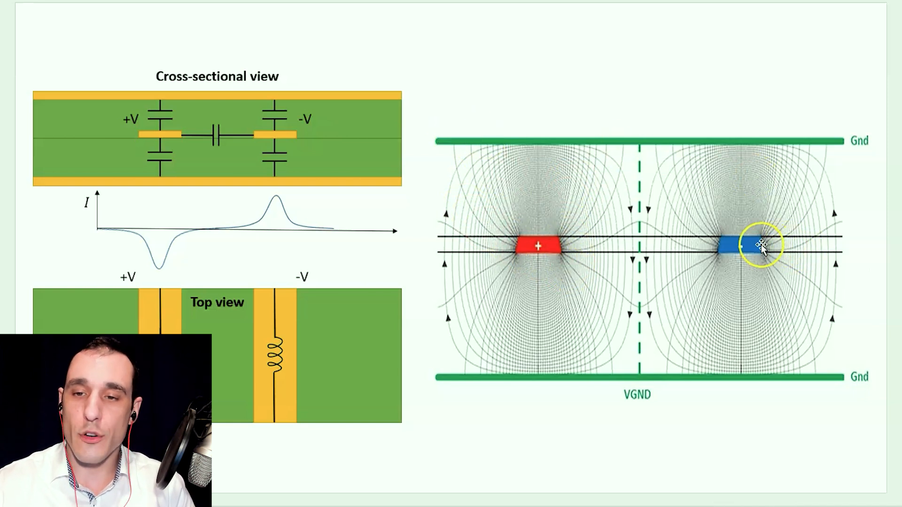
mouse_move(659, 138)
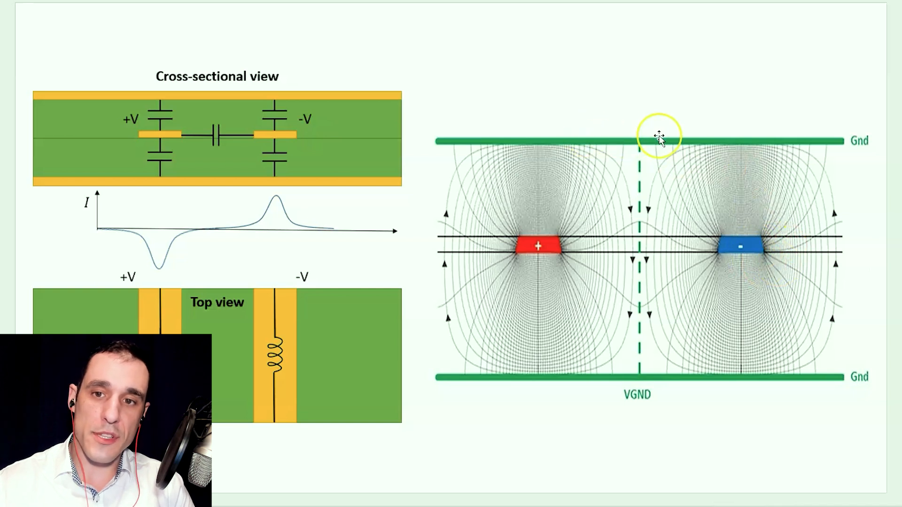
mouse_move(511, 382)
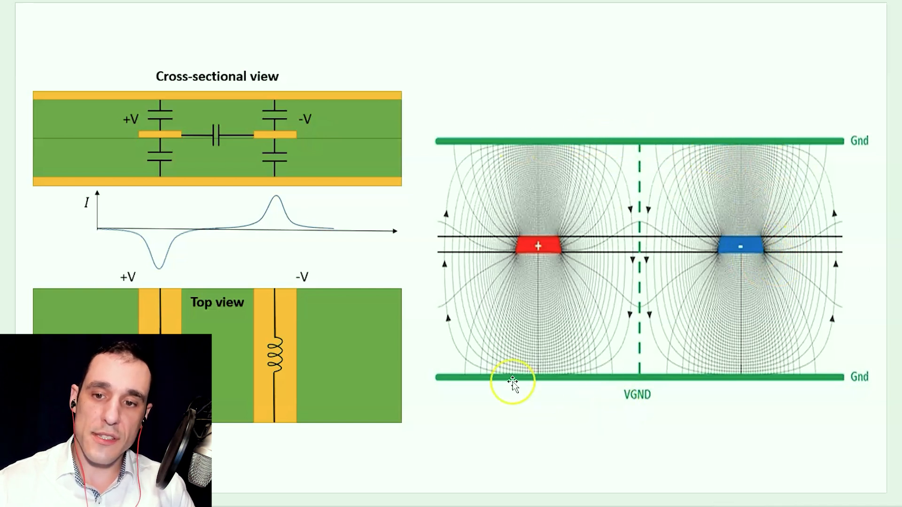
mouse_move(791, 198)
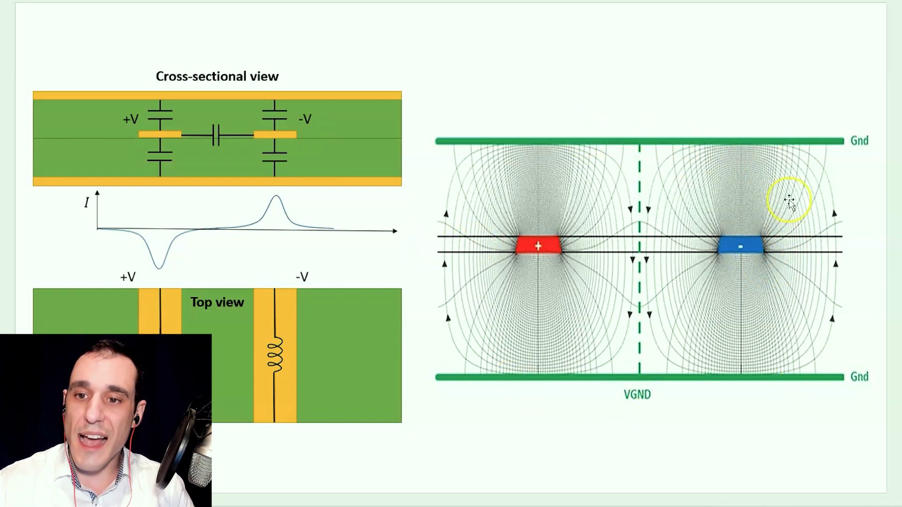
mouse_move(791, 279)
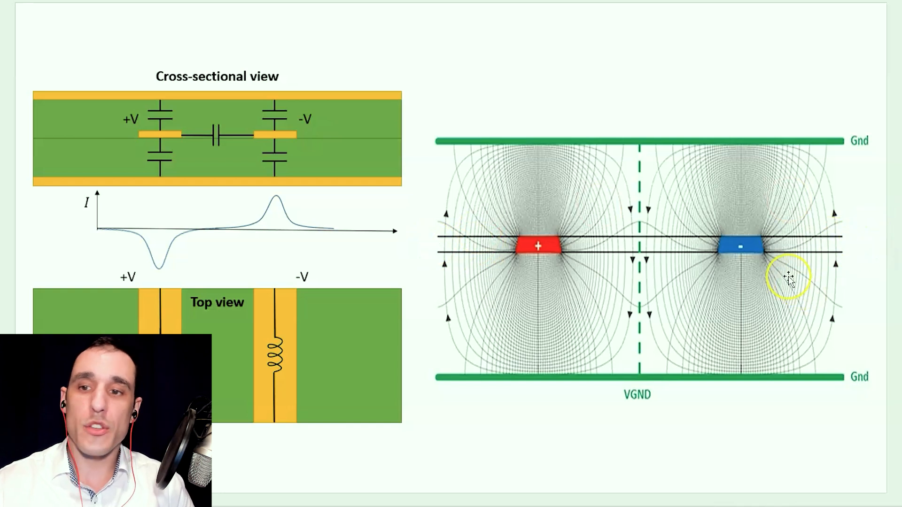
mouse_move(736, 244)
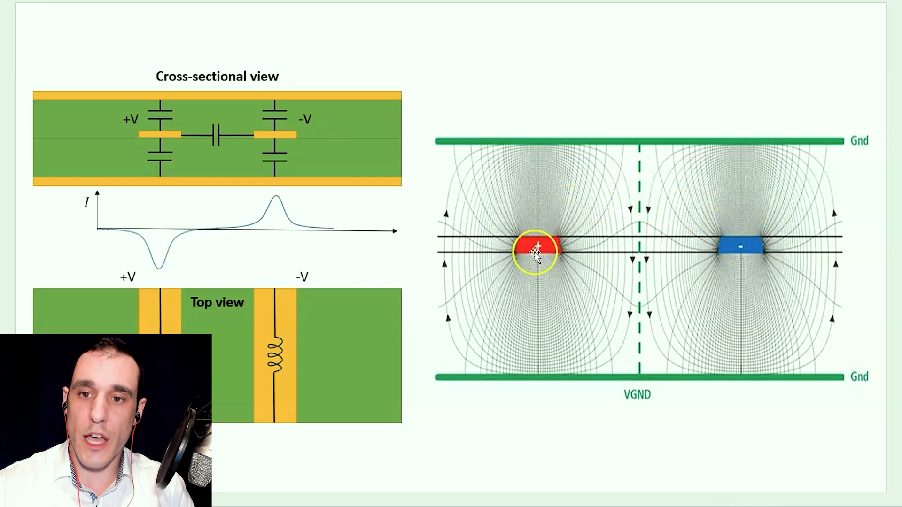
mouse_move(673, 198)
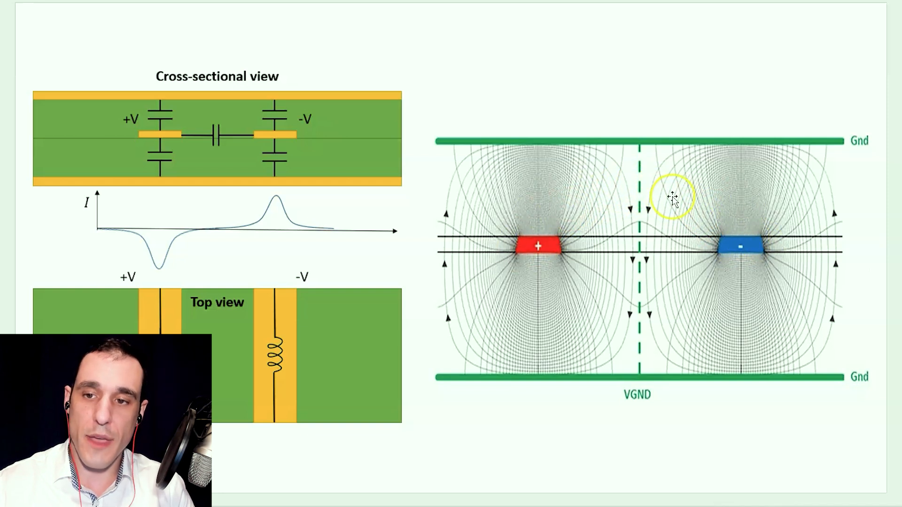
mouse_move(894, 236)
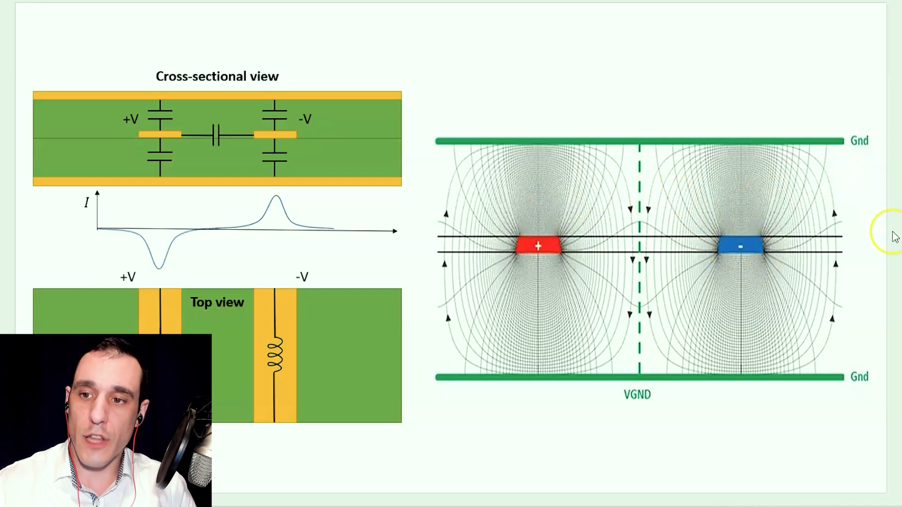
mouse_move(862, 233)
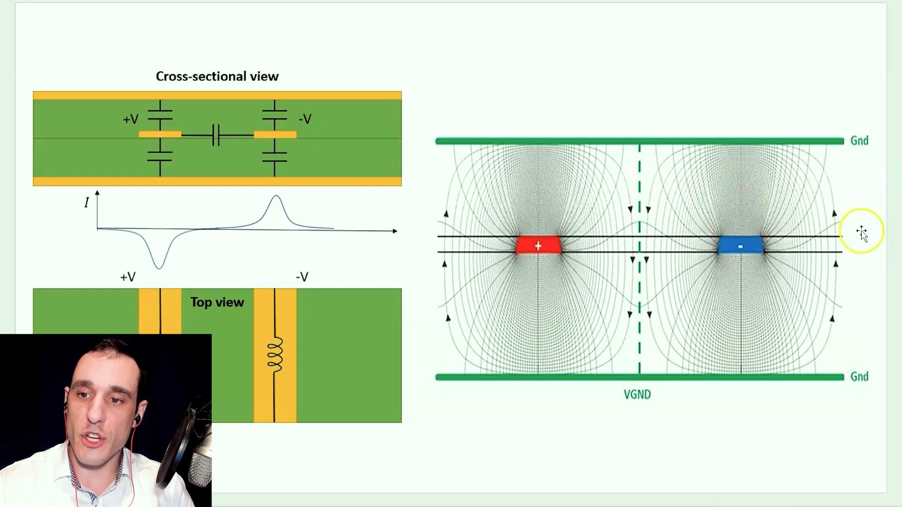
mouse_move(756, 248)
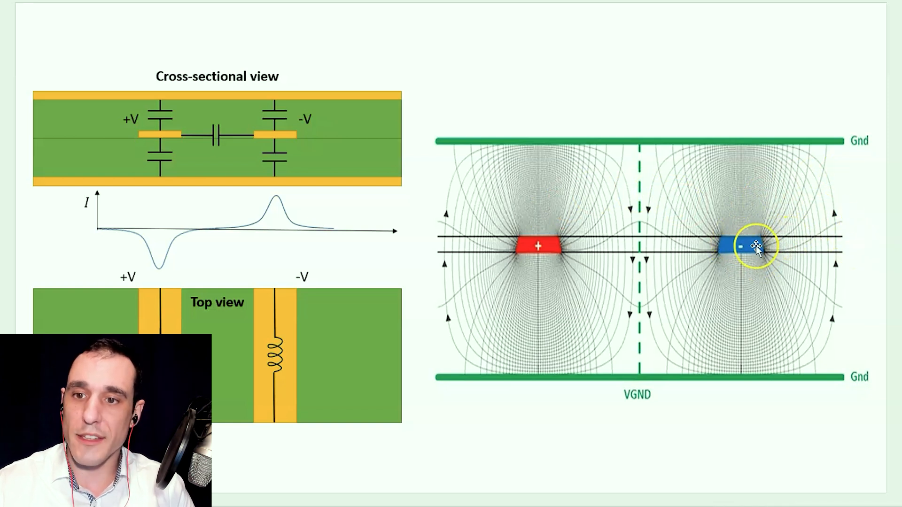
mouse_move(779, 224)
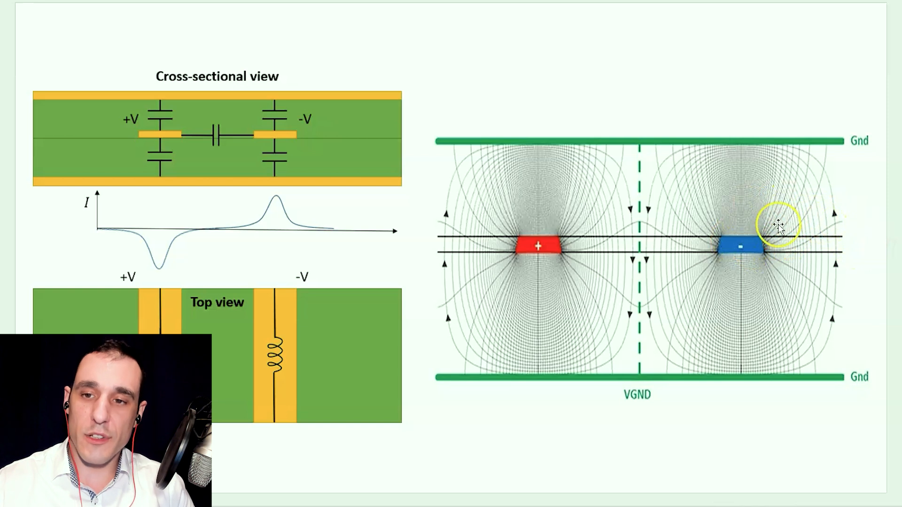
mouse_move(814, 253)
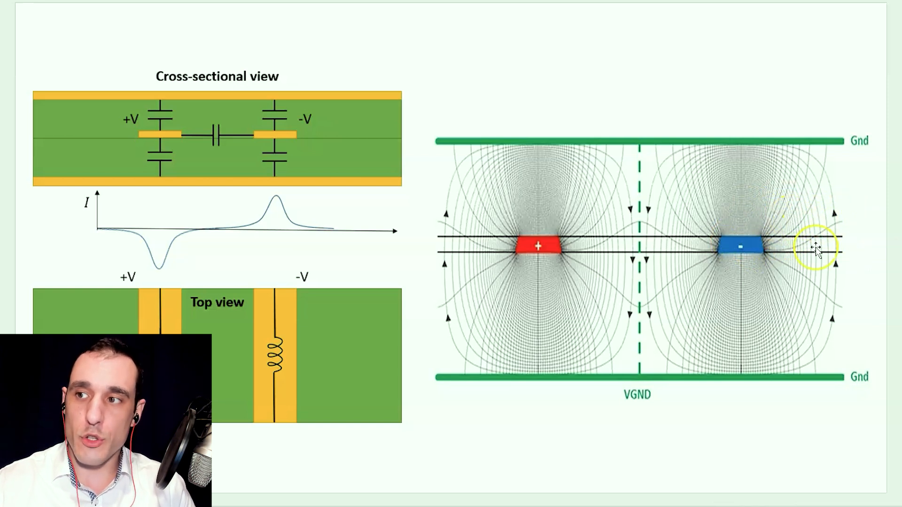
mouse_move(788, 192)
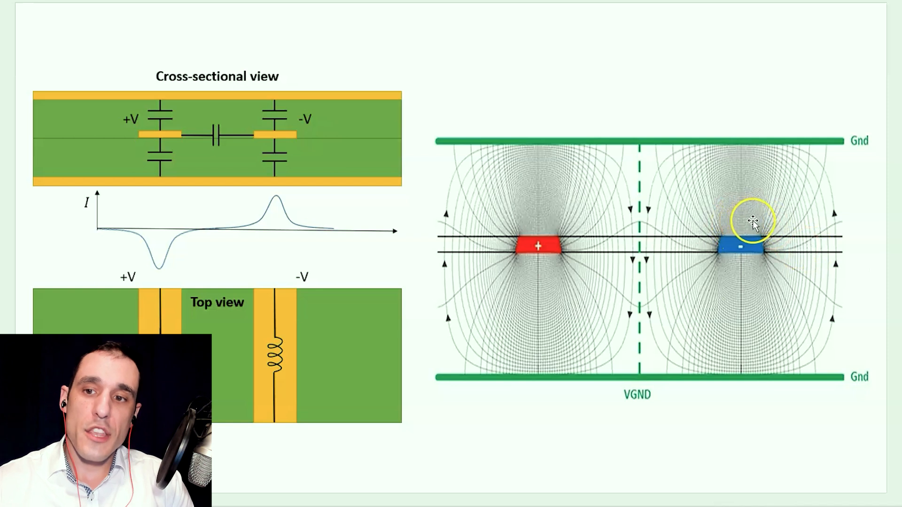
mouse_move(773, 209)
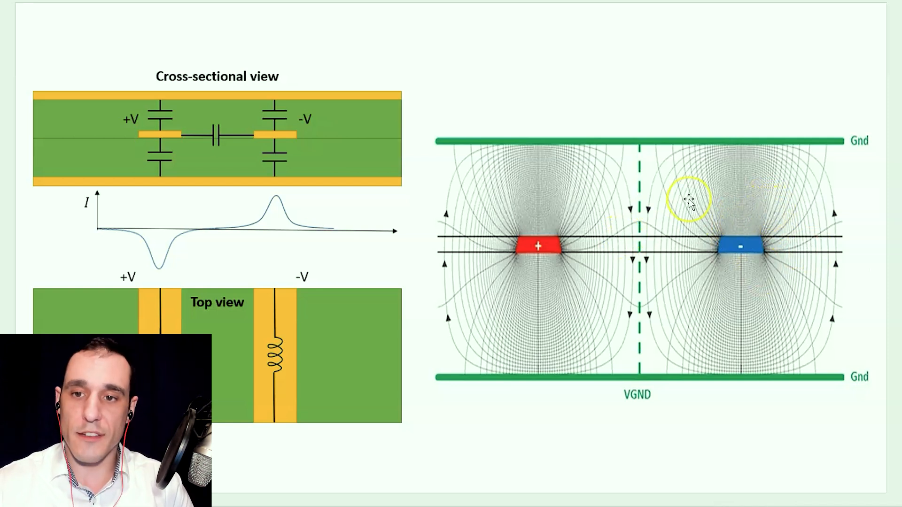
mouse_move(800, 143)
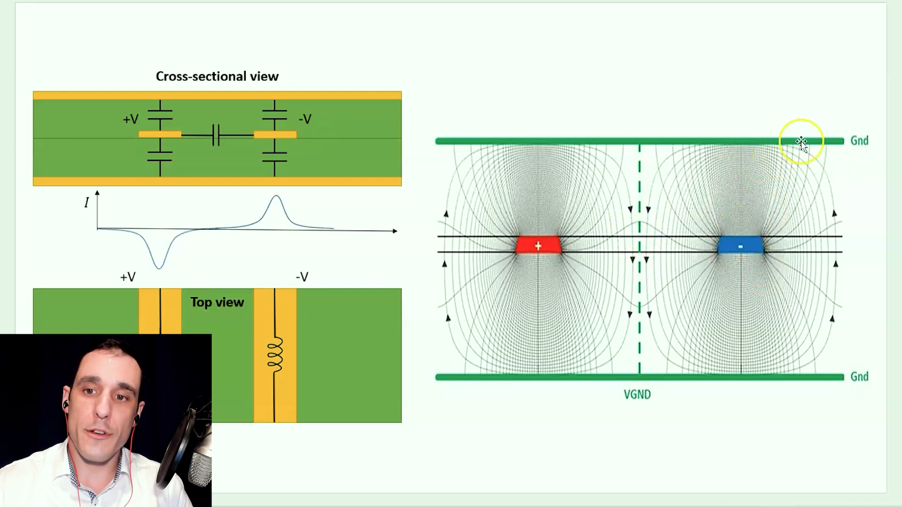
mouse_move(664, 288)
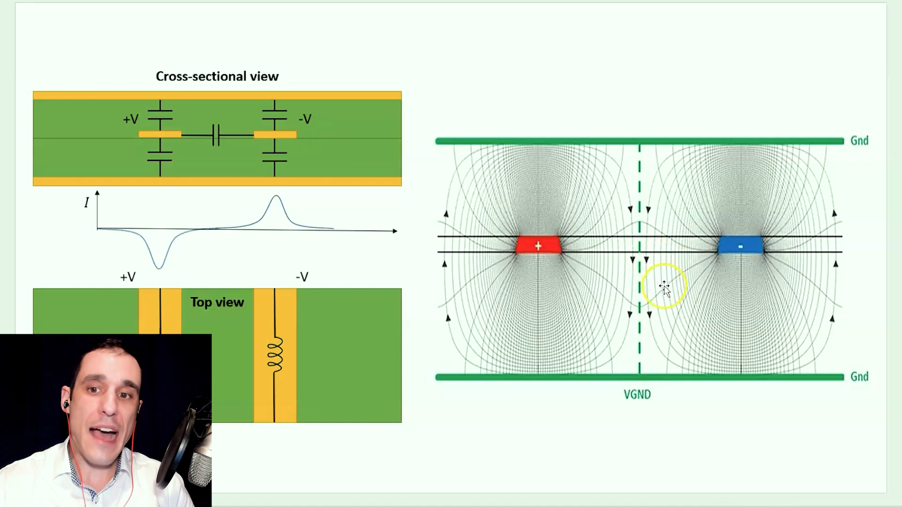
mouse_move(704, 296)
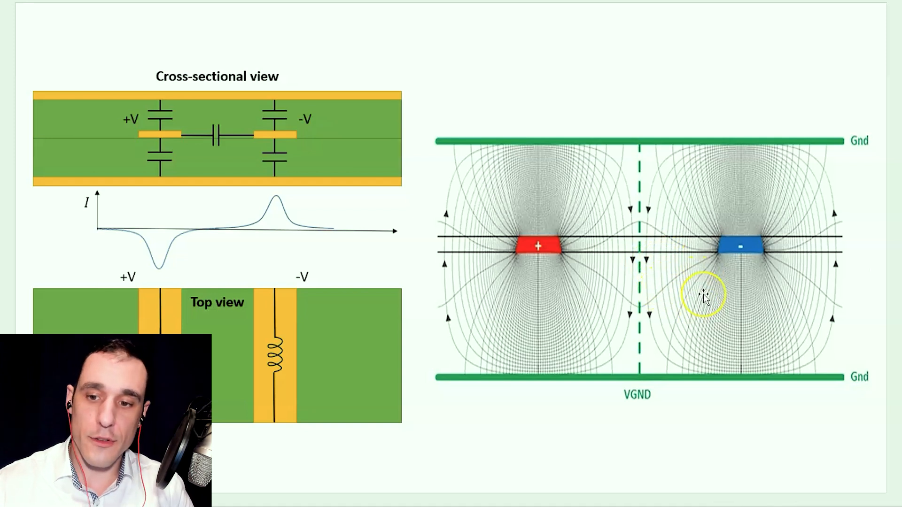
mouse_move(662, 446)
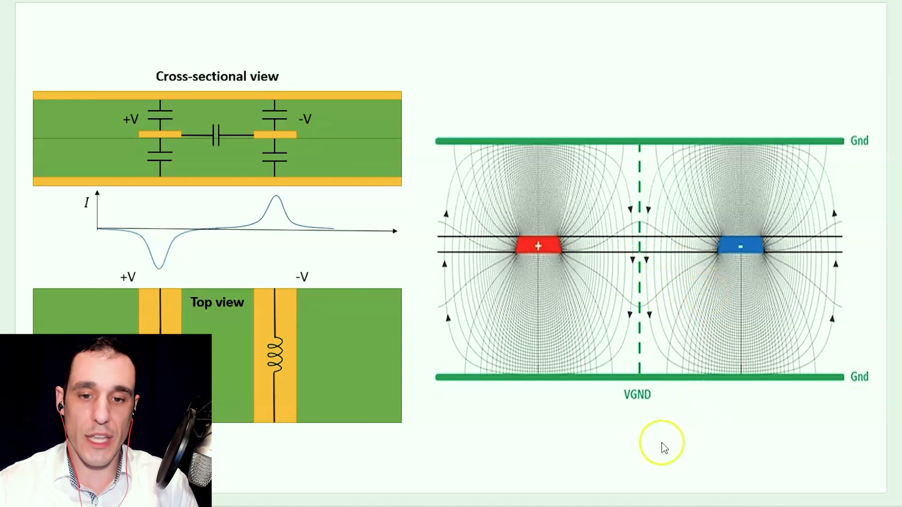
mouse_move(802, 411)
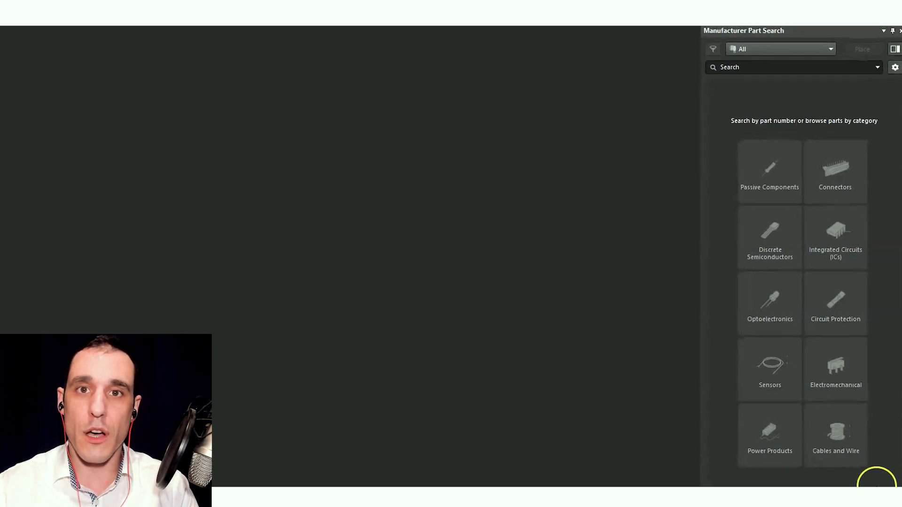
mouse_move(371, 352)
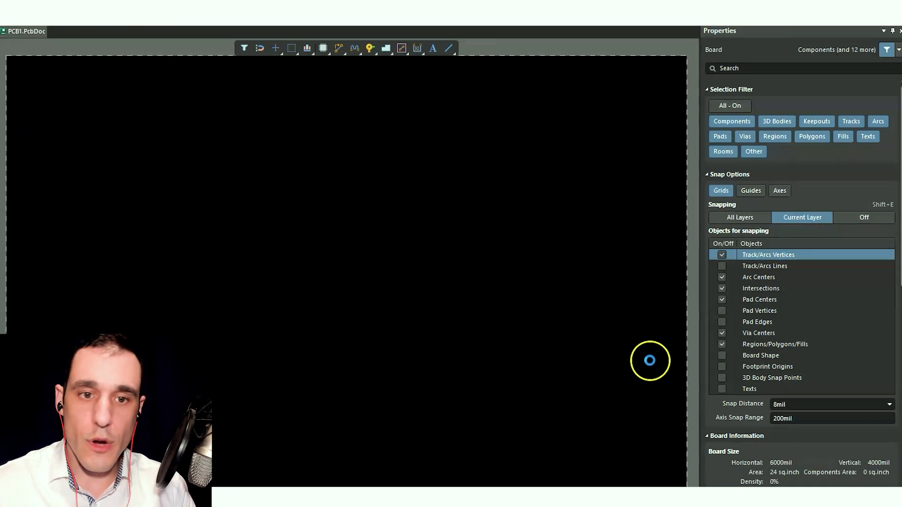
mouse_move(633, 371)
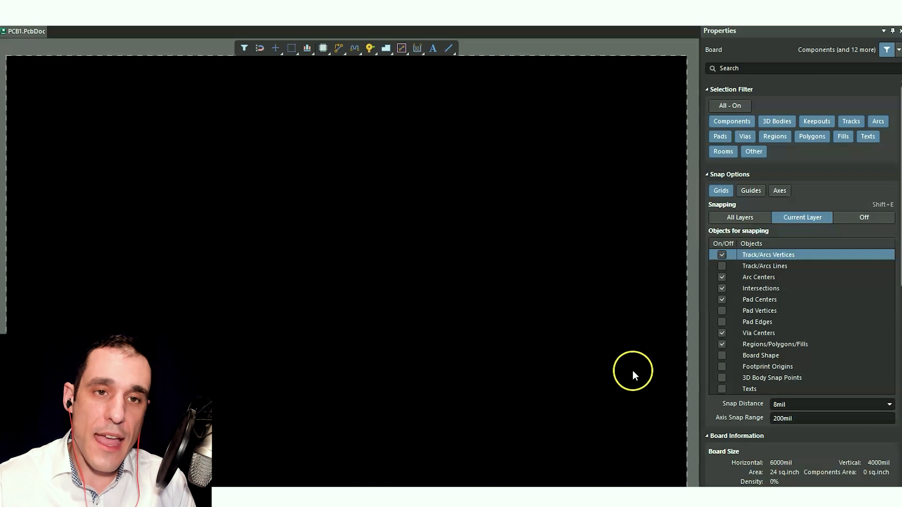
mouse_move(591, 370)
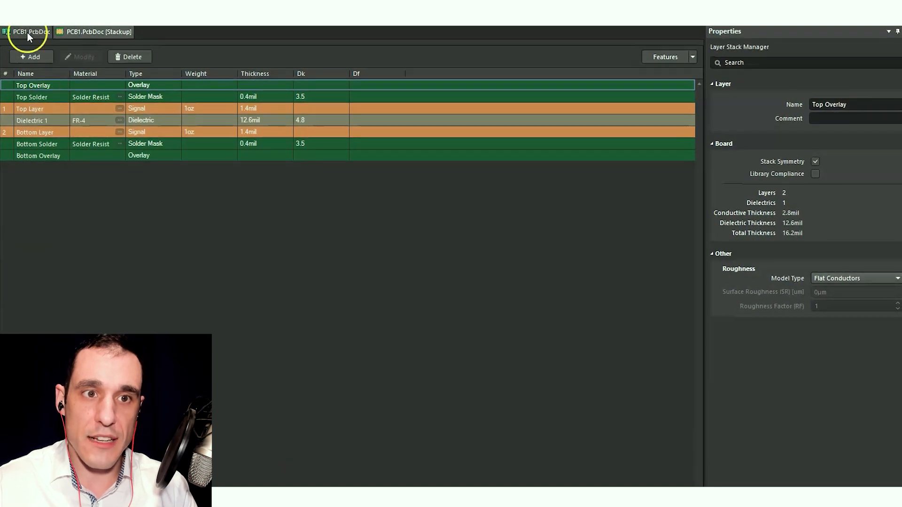
mouse_move(115, 41)
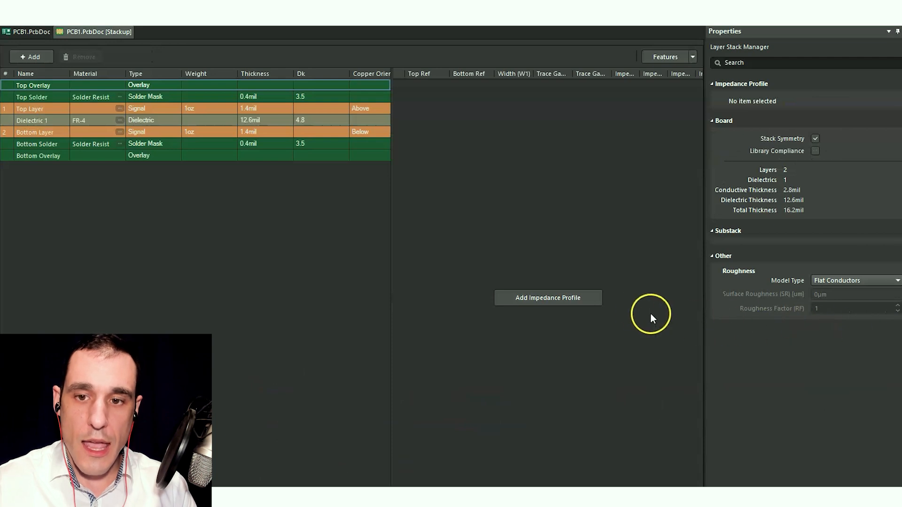
mouse_move(547, 298)
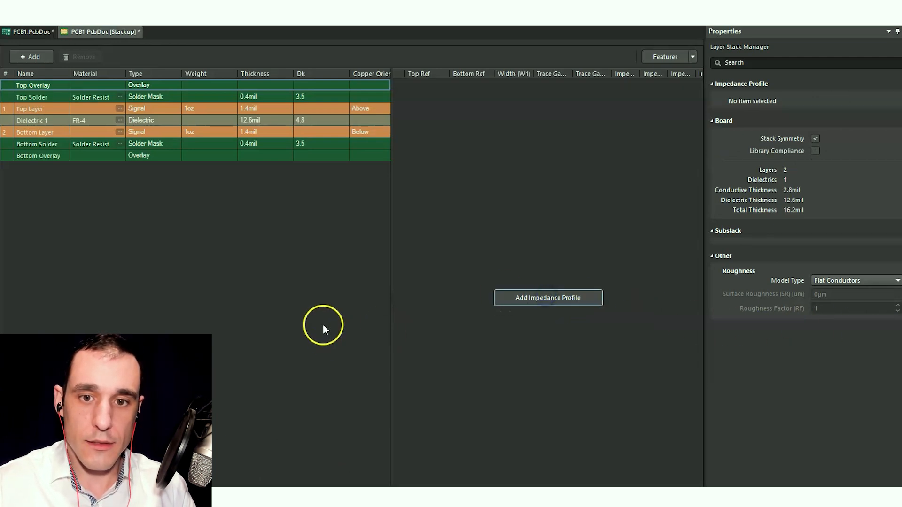
- Add a new impedance profile to the two-layer board's stackup
left_click(547, 297)
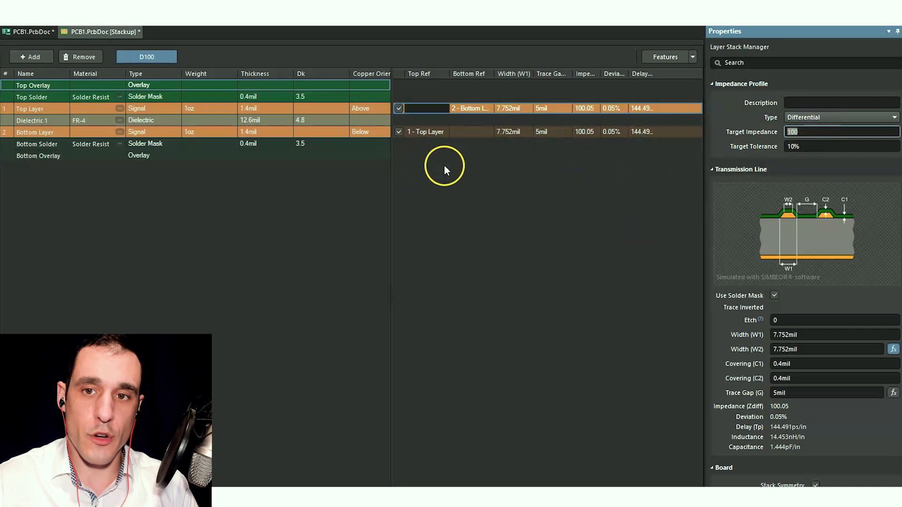
mouse_move(327, 224)
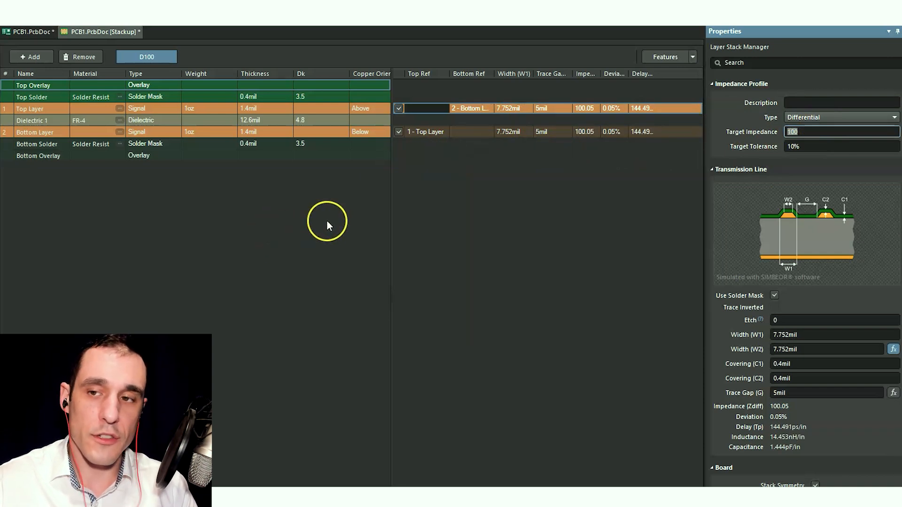
mouse_move(277, 120)
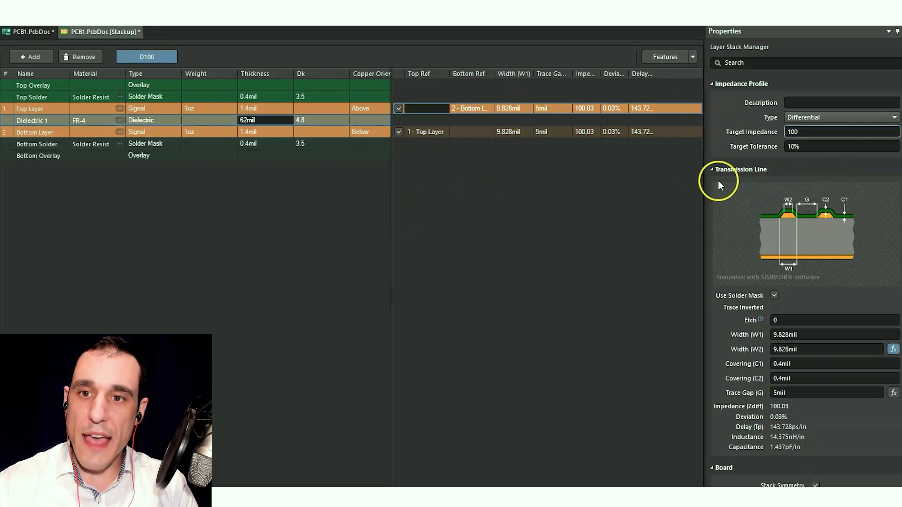
mouse_move(514, 112)
type("0")
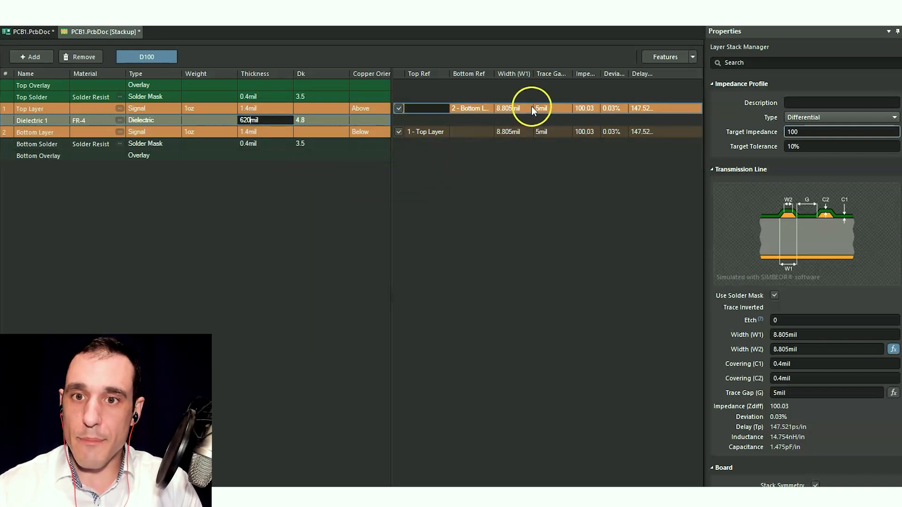
mouse_move(546, 117)
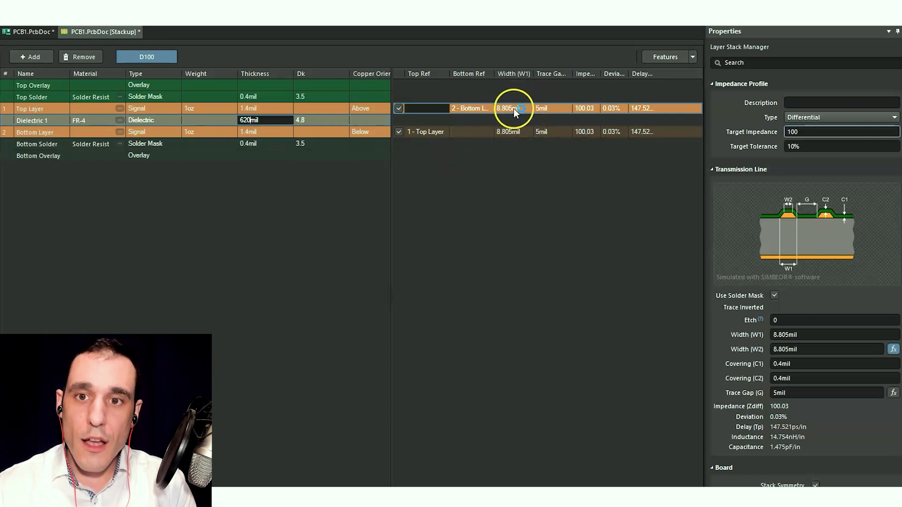
mouse_move(822, 215)
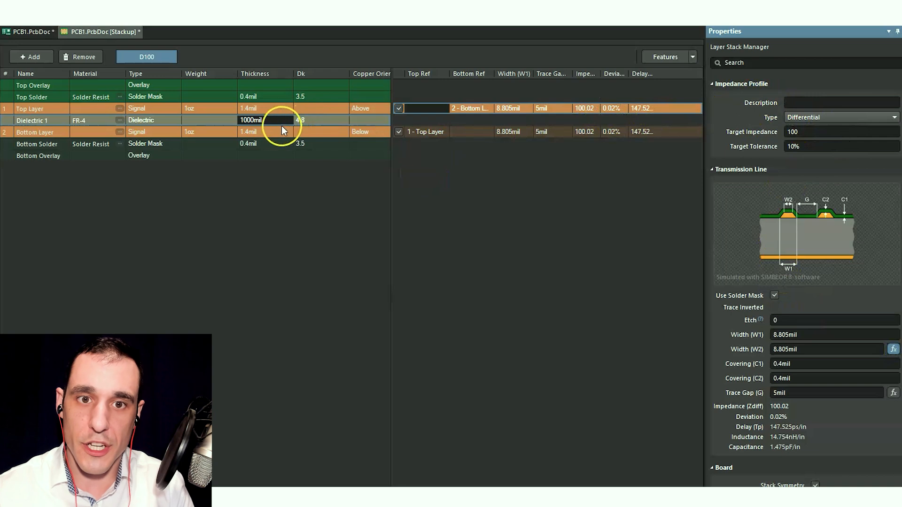
- Select the Dielectric 1 thickness cell to change it to 10mil
left_click(251, 120)
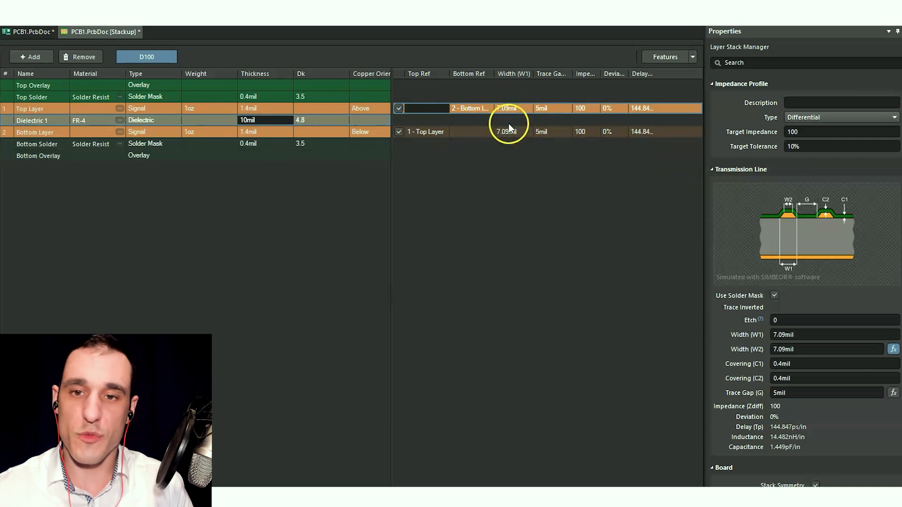
mouse_move(503, 115)
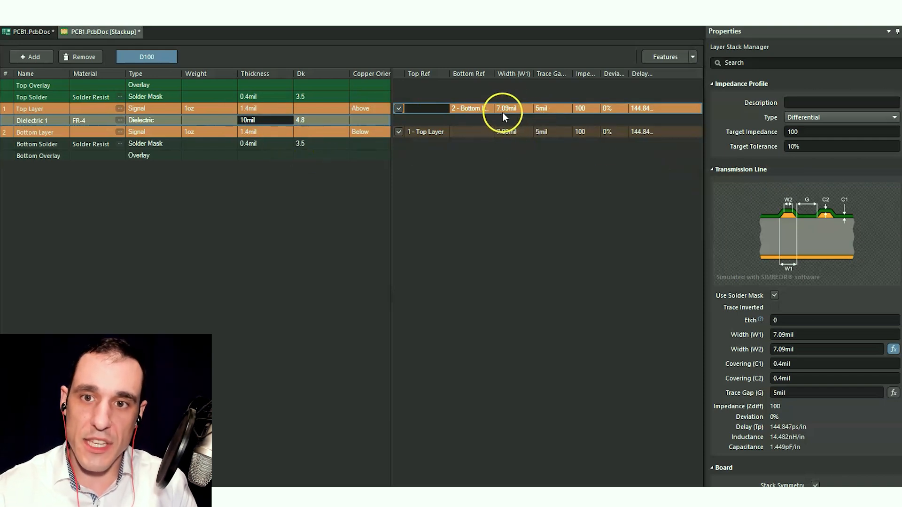
mouse_move(485, 140)
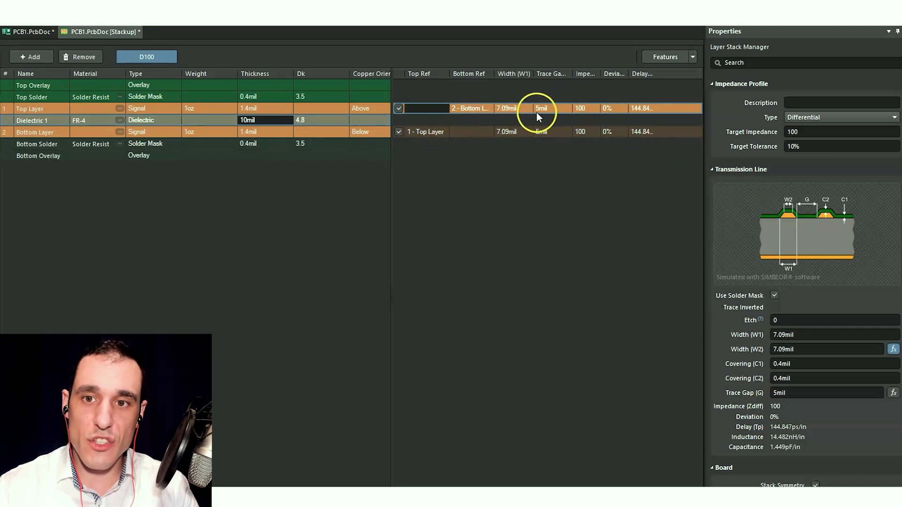
mouse_move(708, 167)
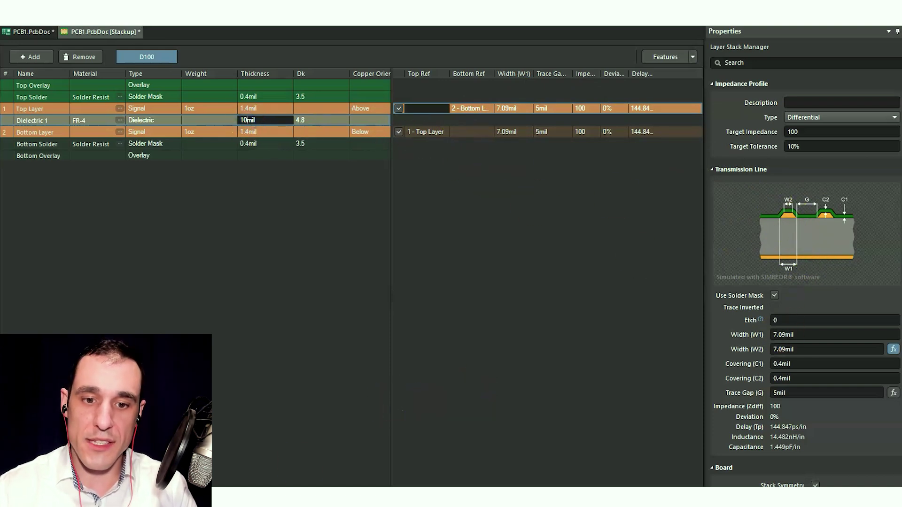
mouse_move(357, 223)
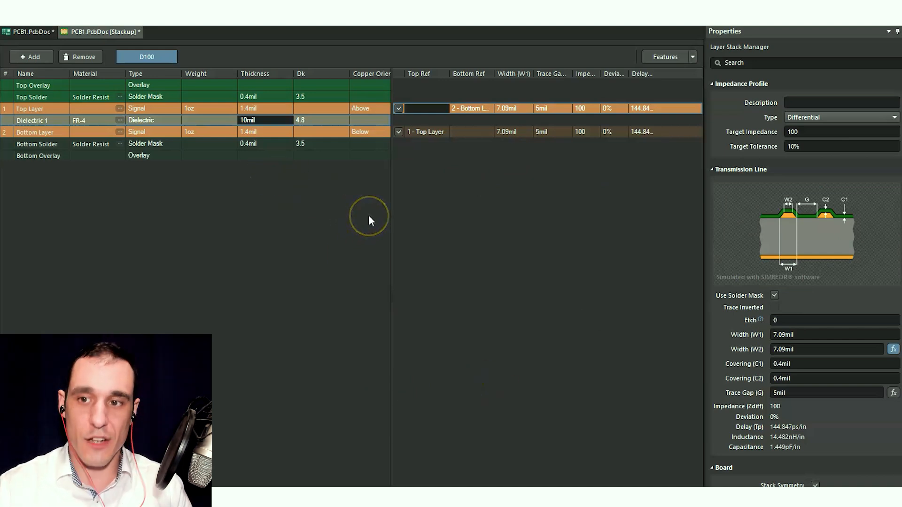
mouse_move(368, 221)
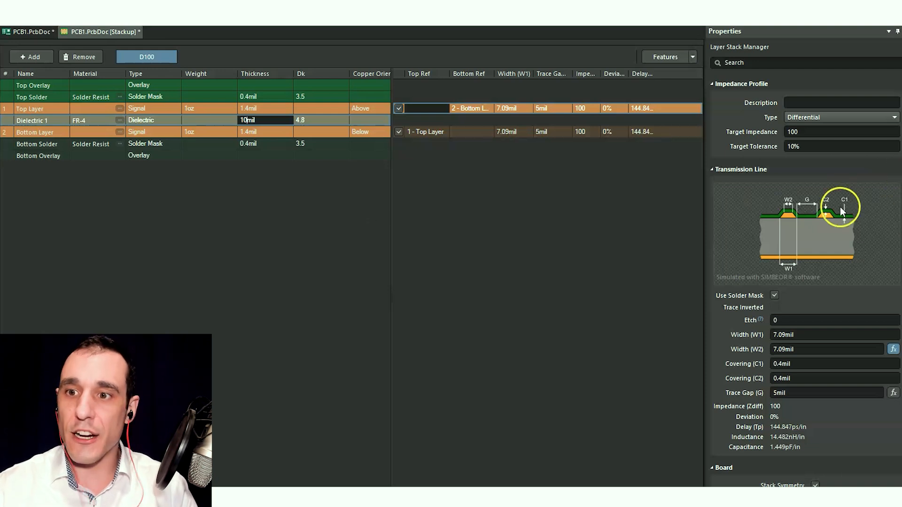
mouse_move(810, 215)
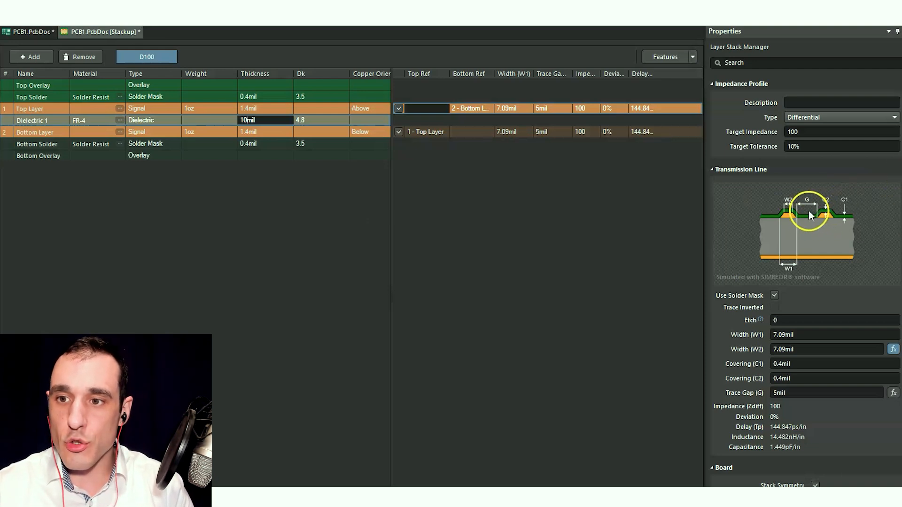
mouse_move(828, 239)
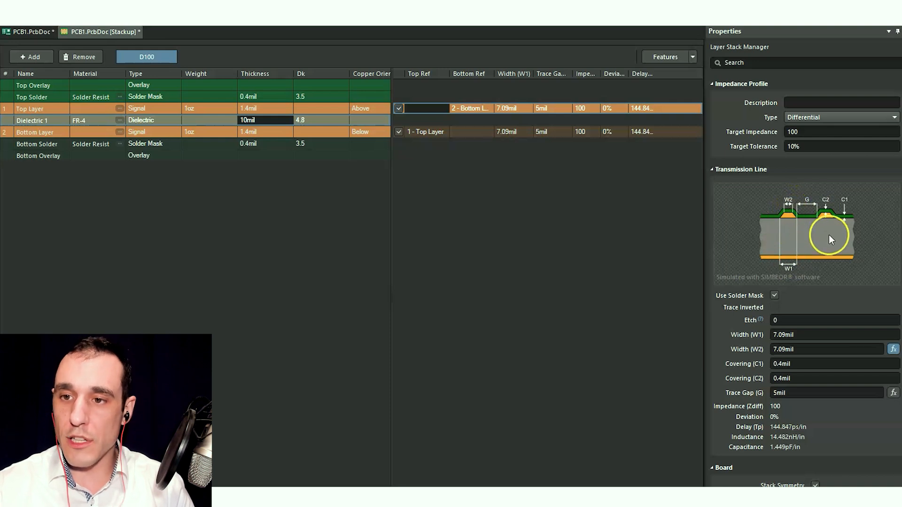
mouse_move(790, 229)
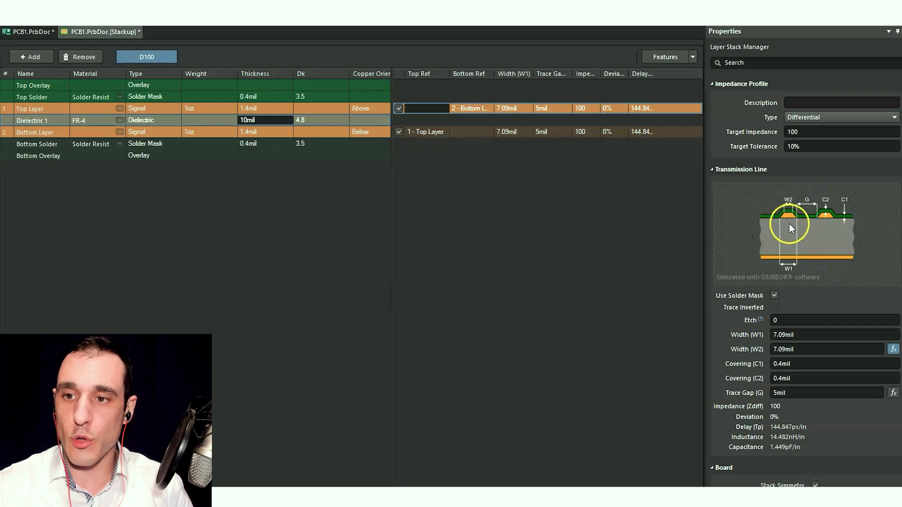
mouse_move(822, 281)
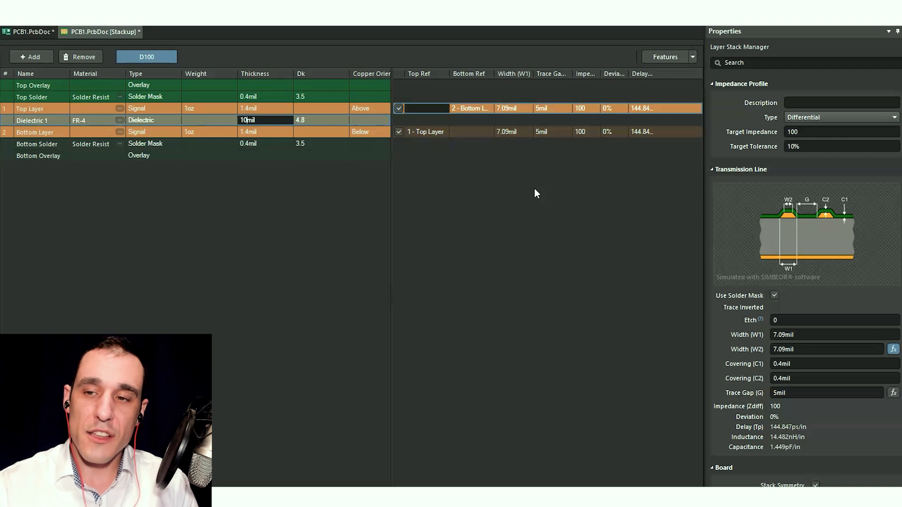
mouse_move(717, 254)
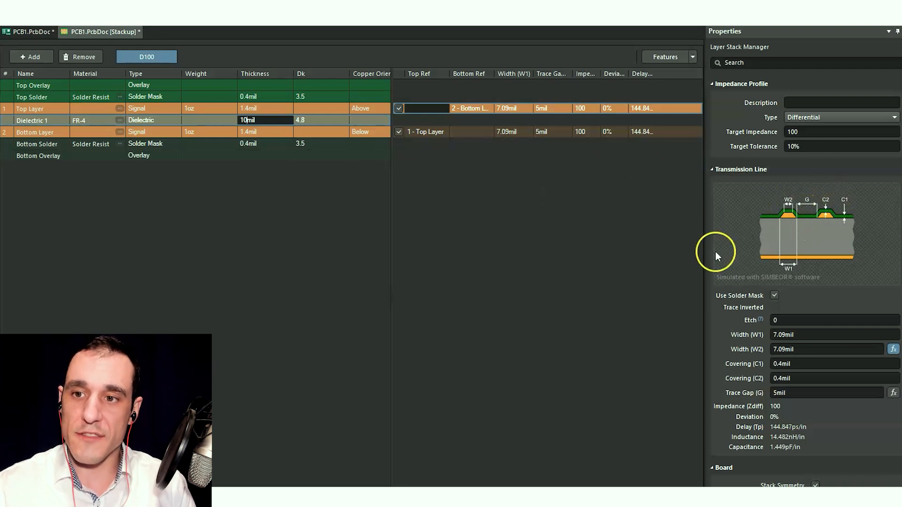
mouse_move(87, 57)
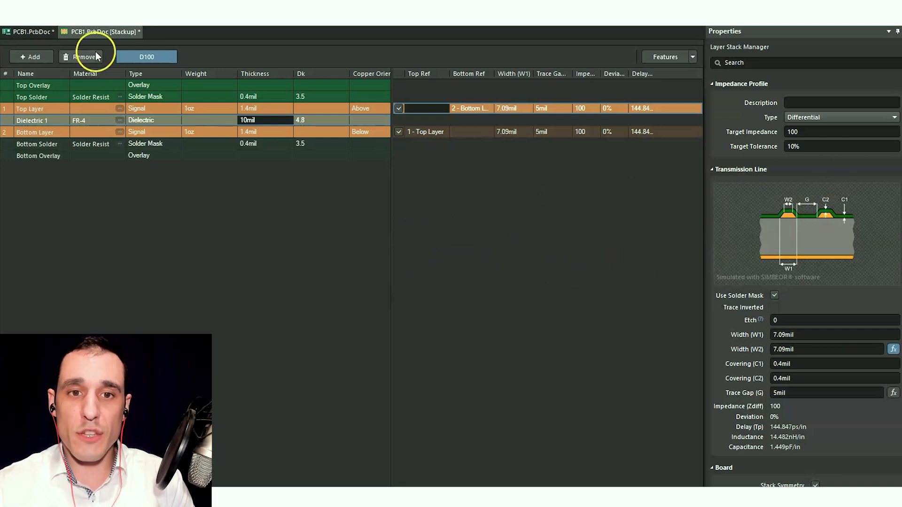
mouse_move(362, 161)
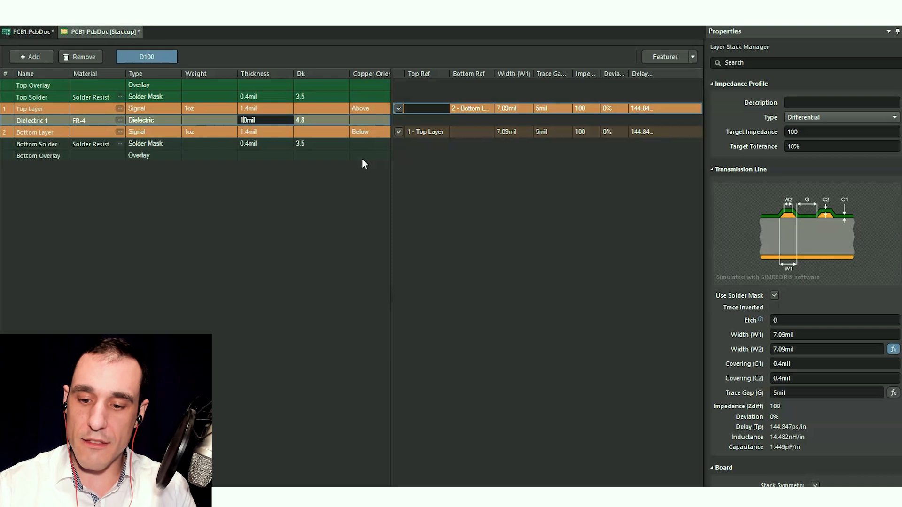
mouse_move(355, 161)
type("00")
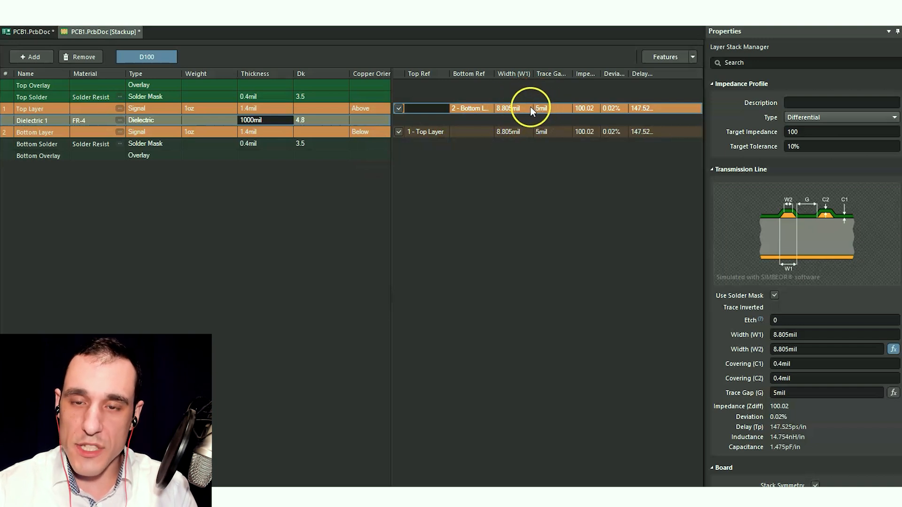
mouse_move(838, 217)
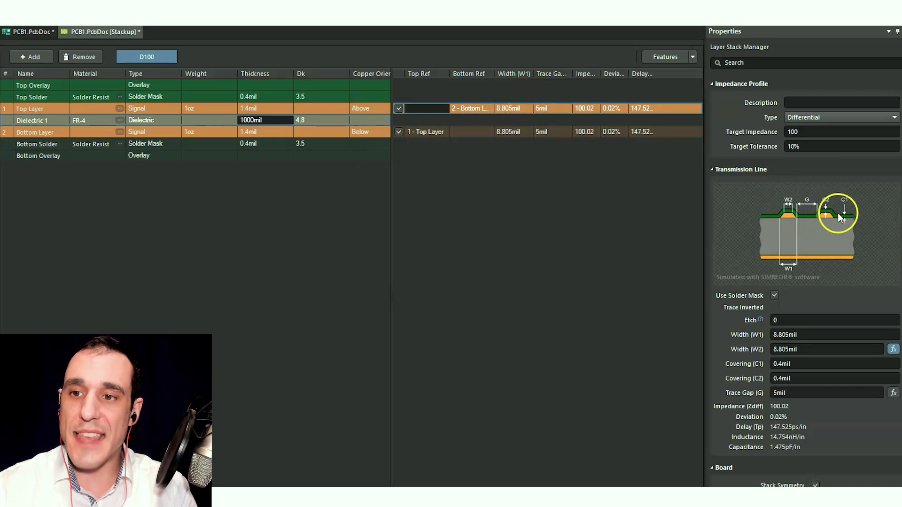
mouse_move(493, 187)
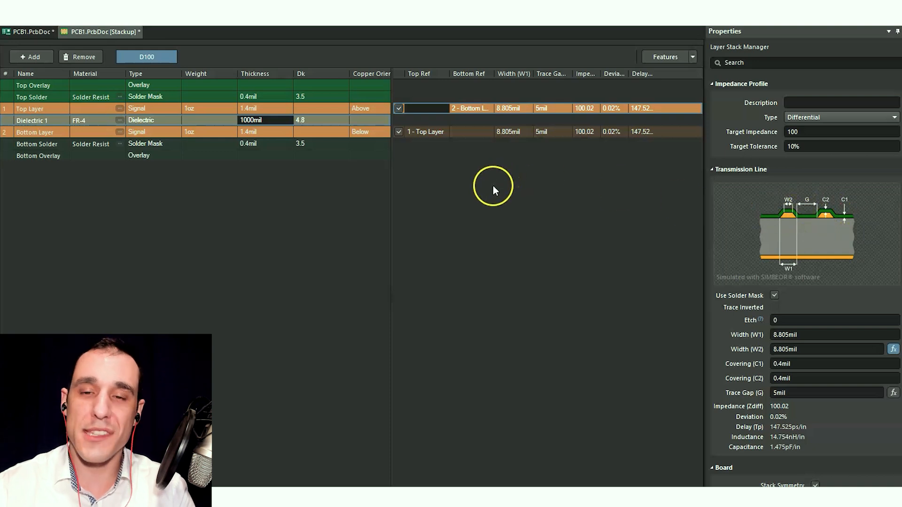
mouse_move(564, 120)
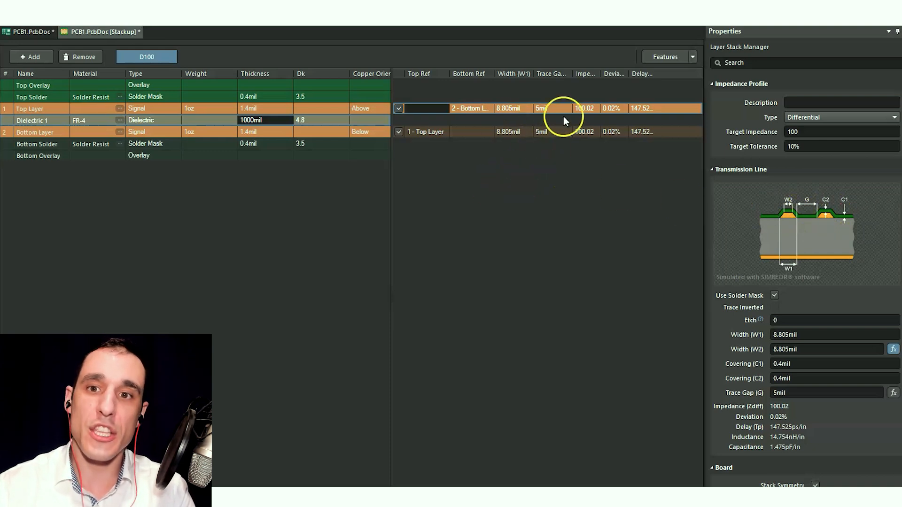
mouse_move(459, 242)
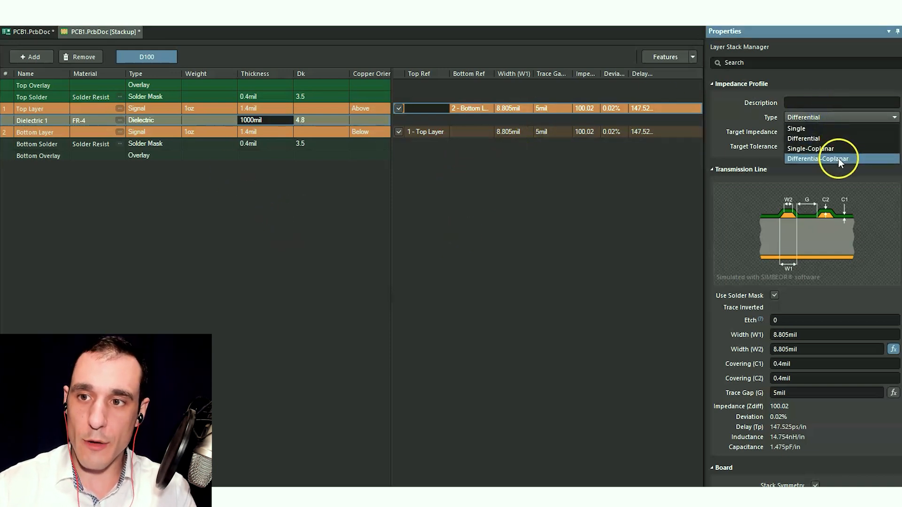
- Change the impedance profile type to Differential-Coplanar
left_click(817, 158)
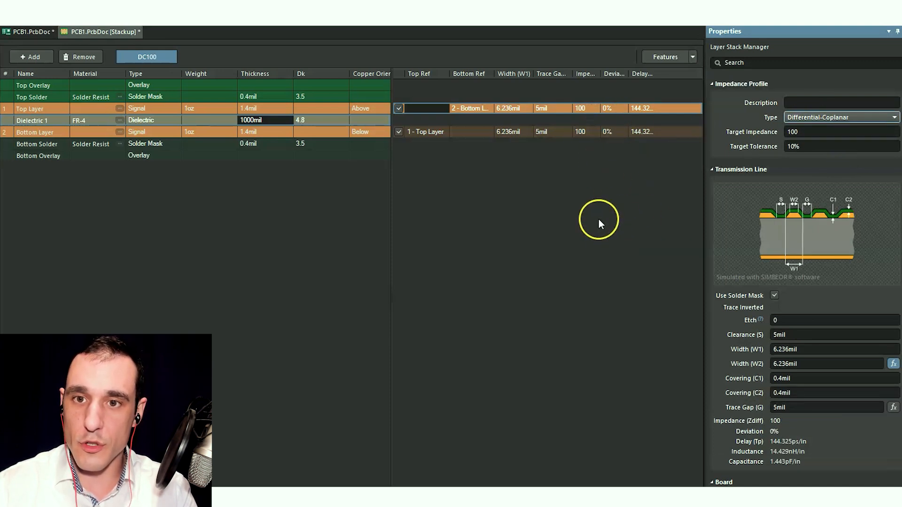
mouse_move(446, 138)
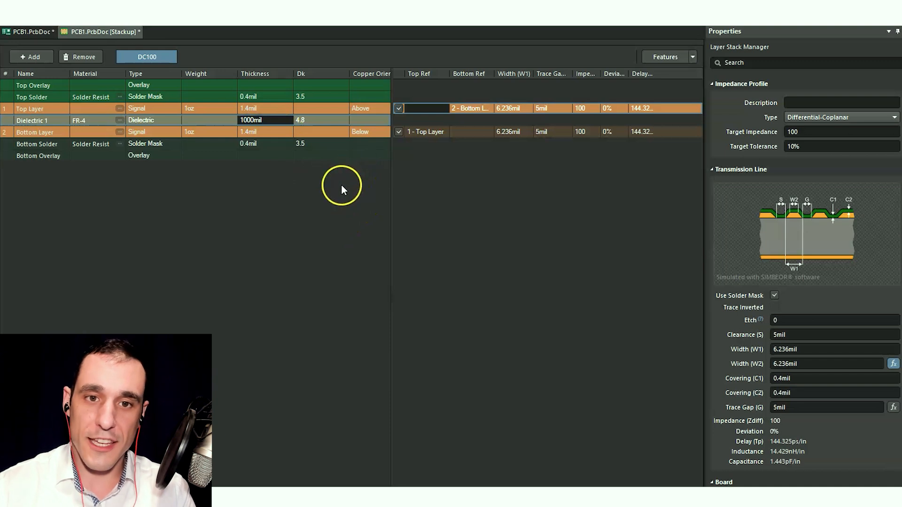
mouse_move(609, 153)
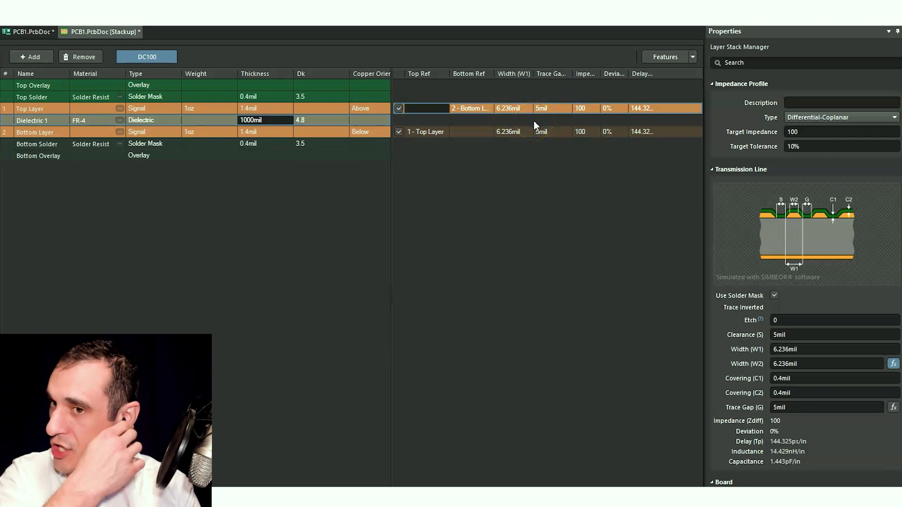
mouse_move(809, 215)
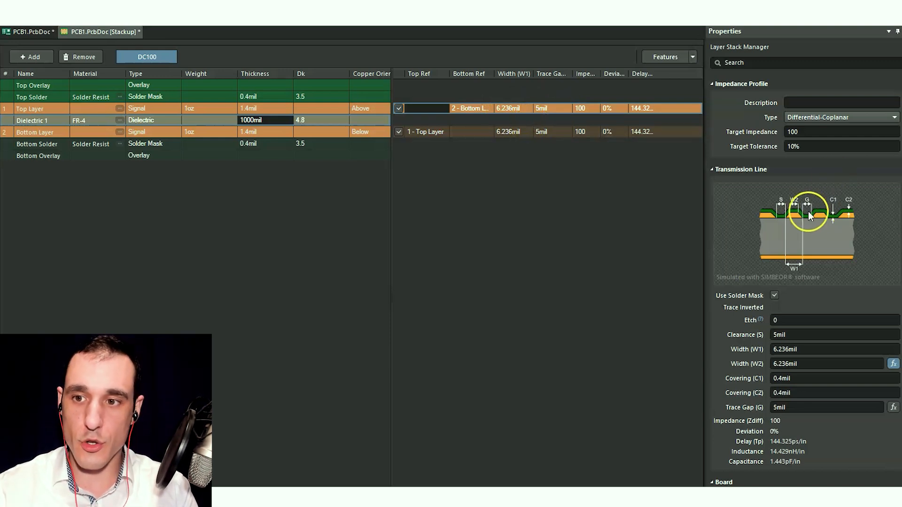
mouse_move(776, 215)
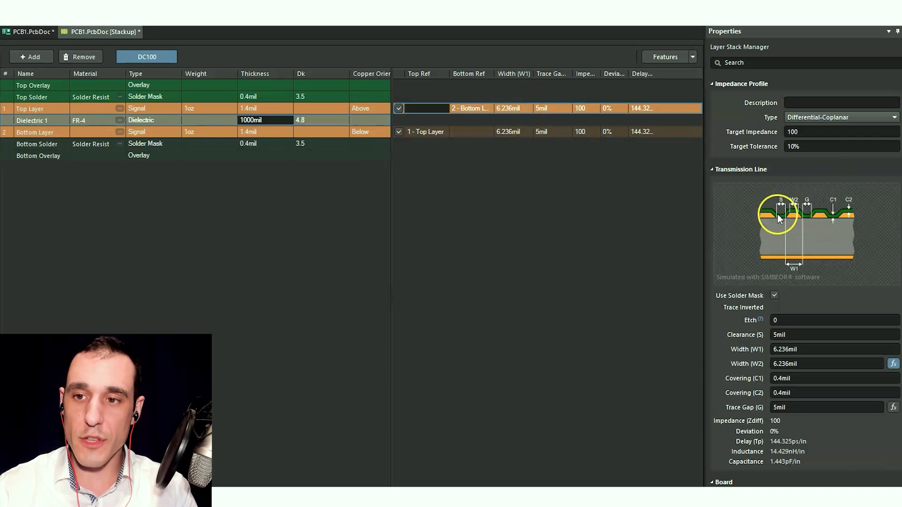
mouse_move(769, 211)
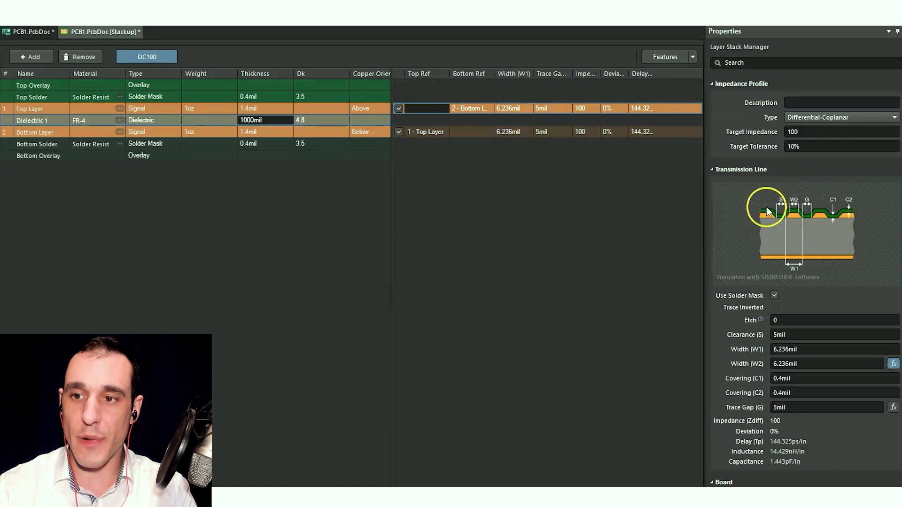
mouse_move(520, 118)
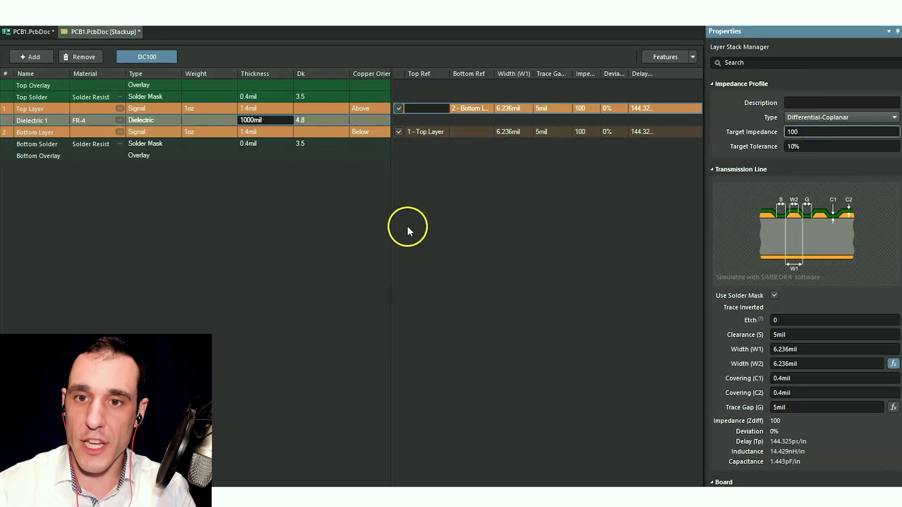
mouse_move(514, 108)
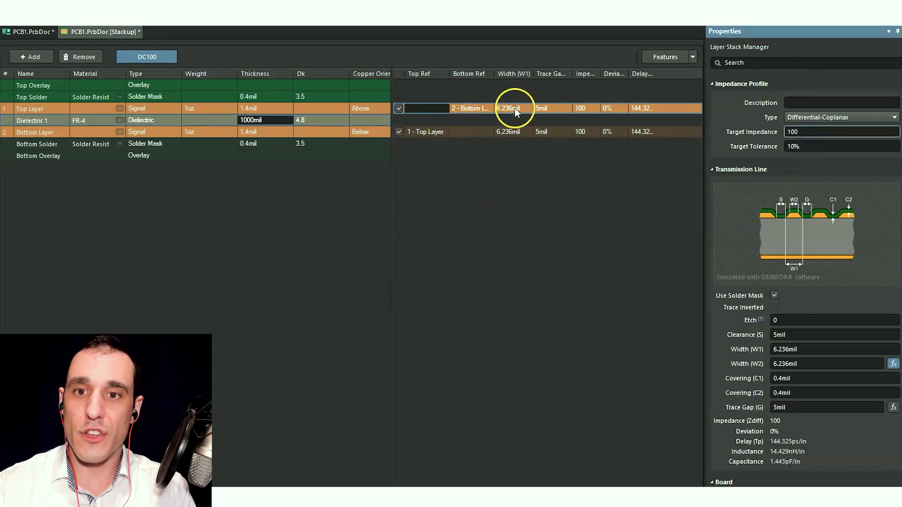
- Add a single-ended 50-ohm profile S50, then return to the DC100 profile
double_click(508, 108)
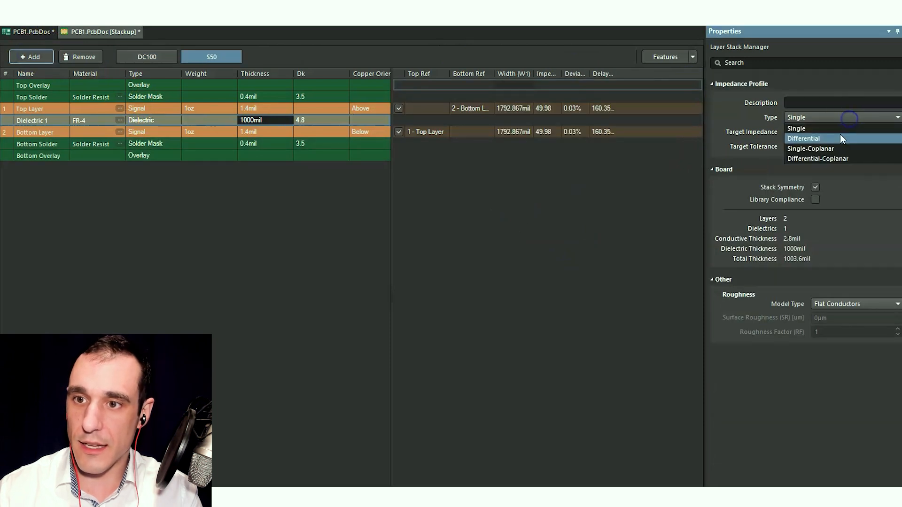
left_click(796, 128)
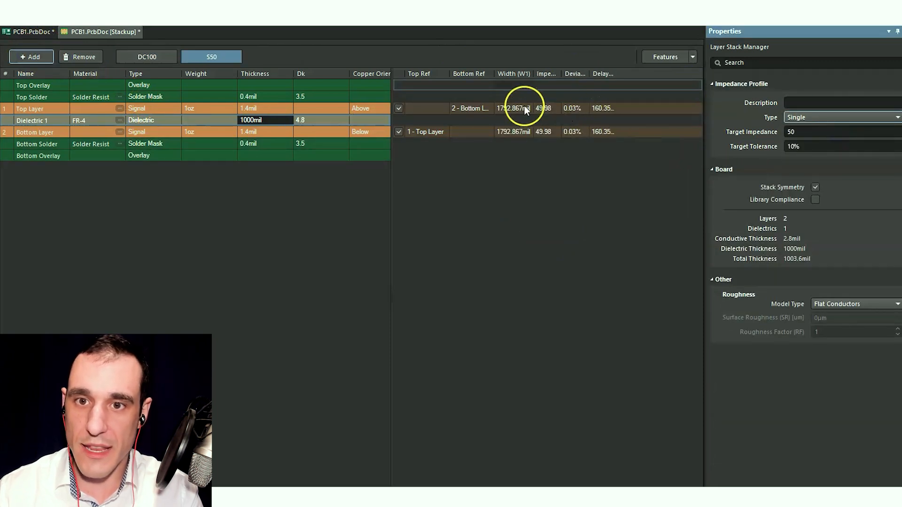
left_click(512, 108)
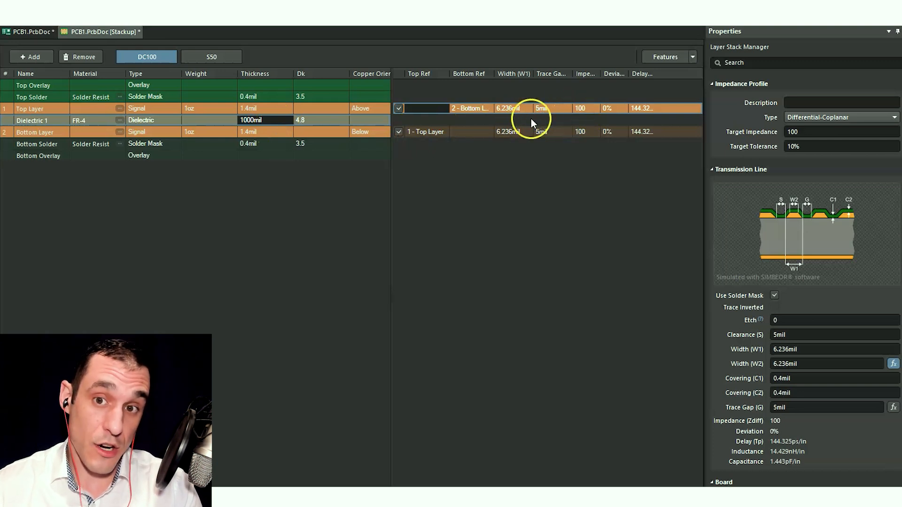
mouse_move(534, 133)
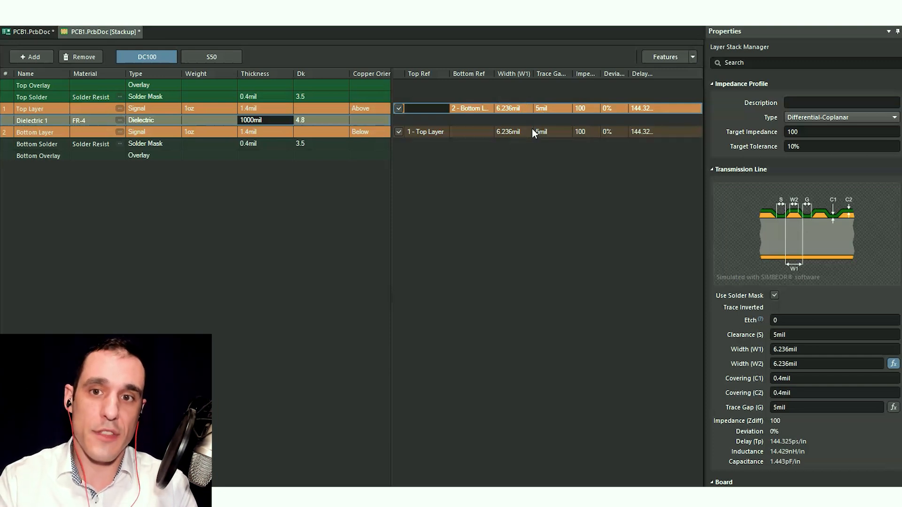
mouse_move(517, 135)
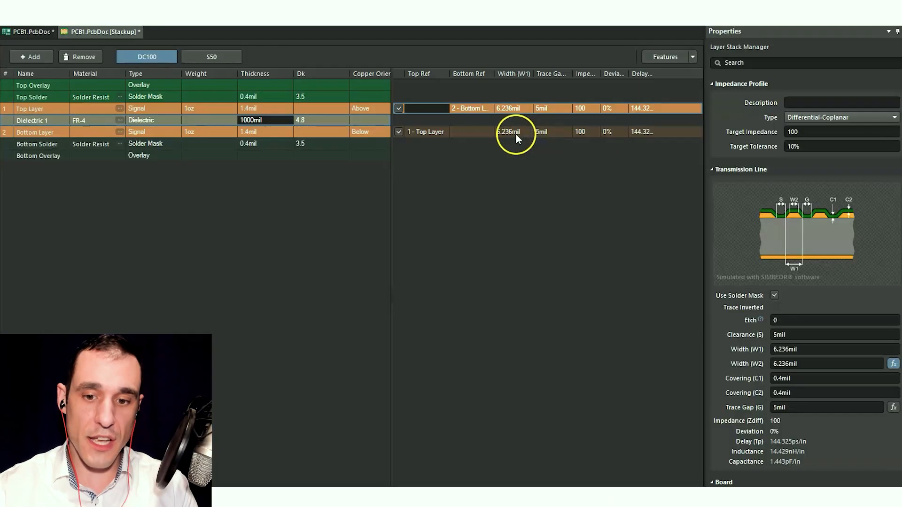
mouse_move(490, 164)
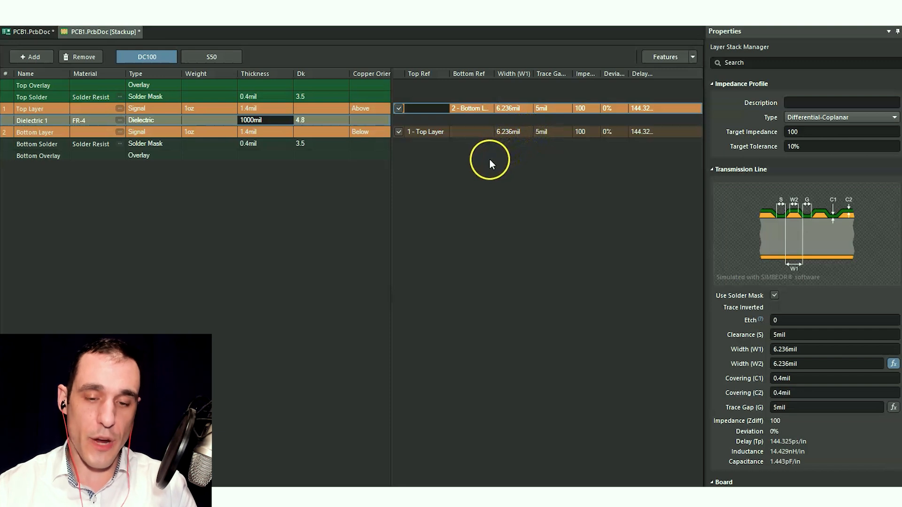
mouse_move(486, 167)
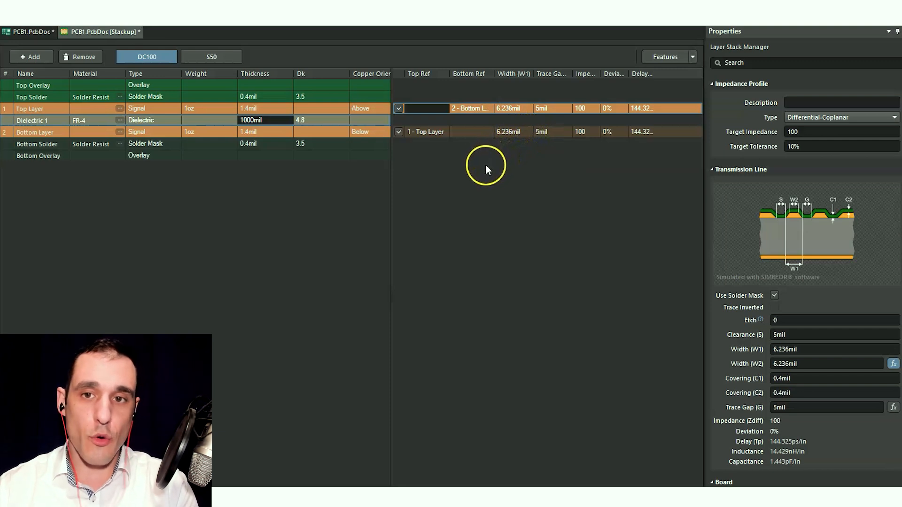
mouse_move(855, 221)
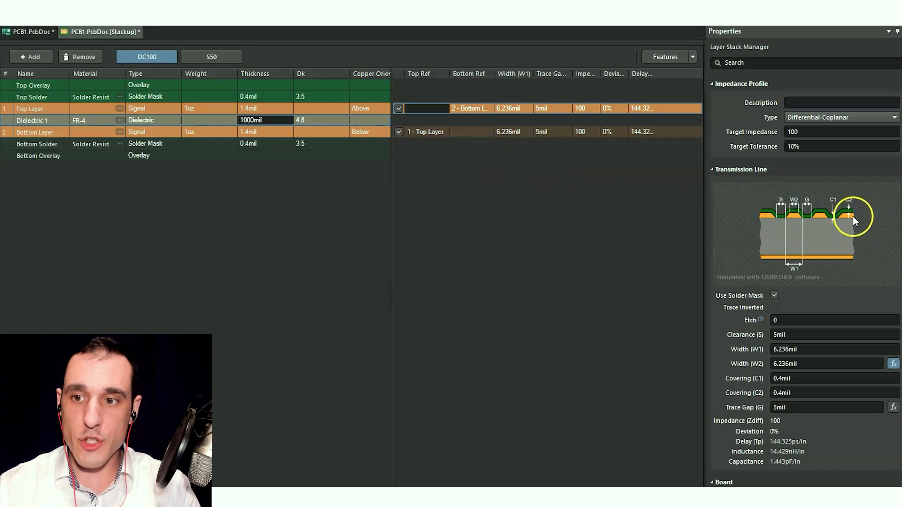
mouse_move(830, 230)
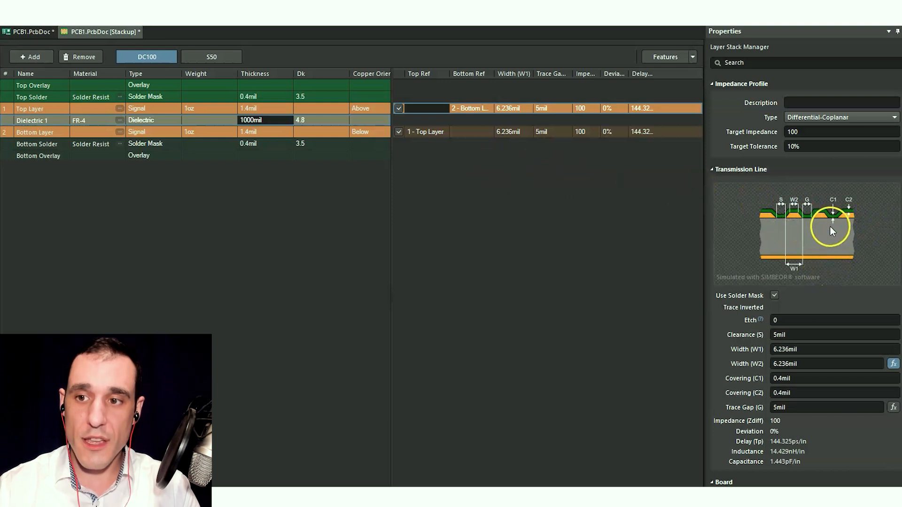
mouse_move(856, 238)
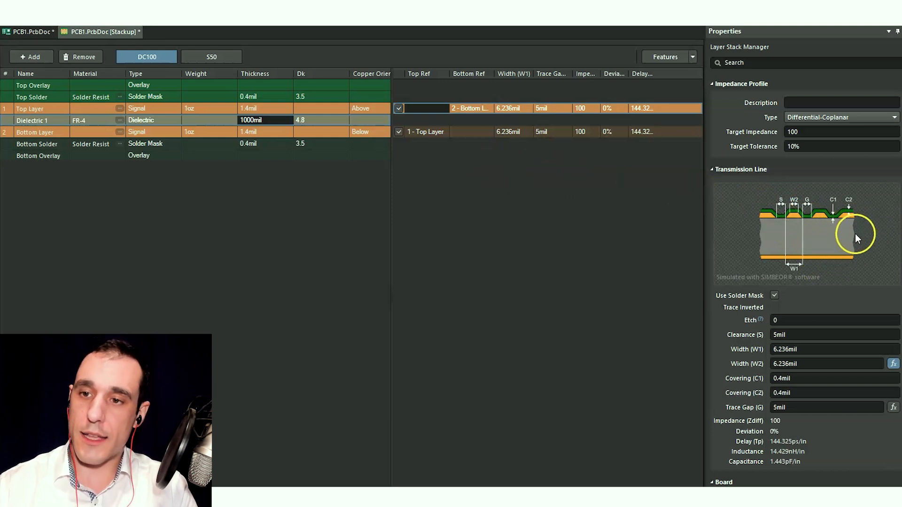
mouse_move(803, 247)
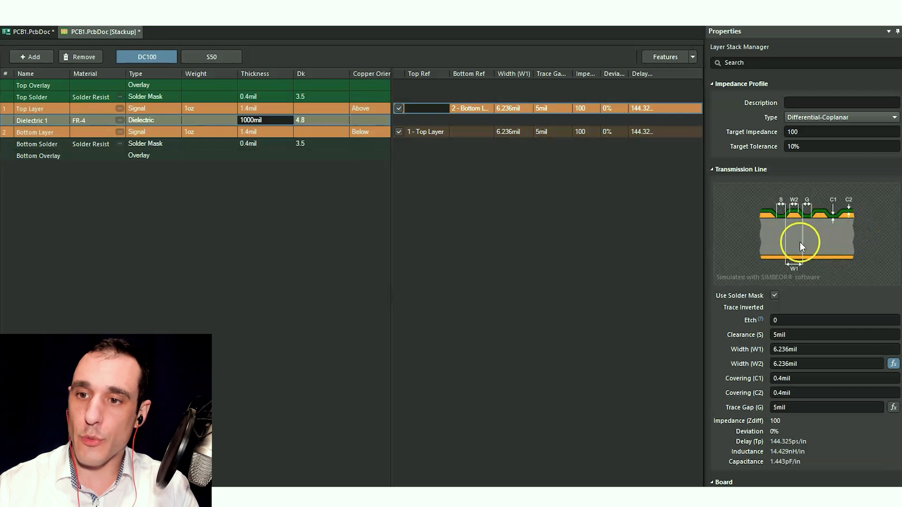
mouse_move(860, 235)
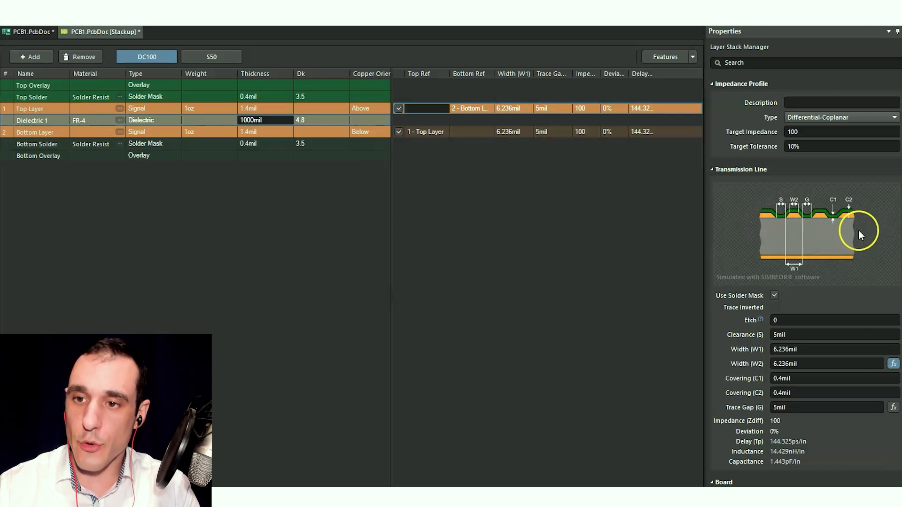
mouse_move(791, 266)
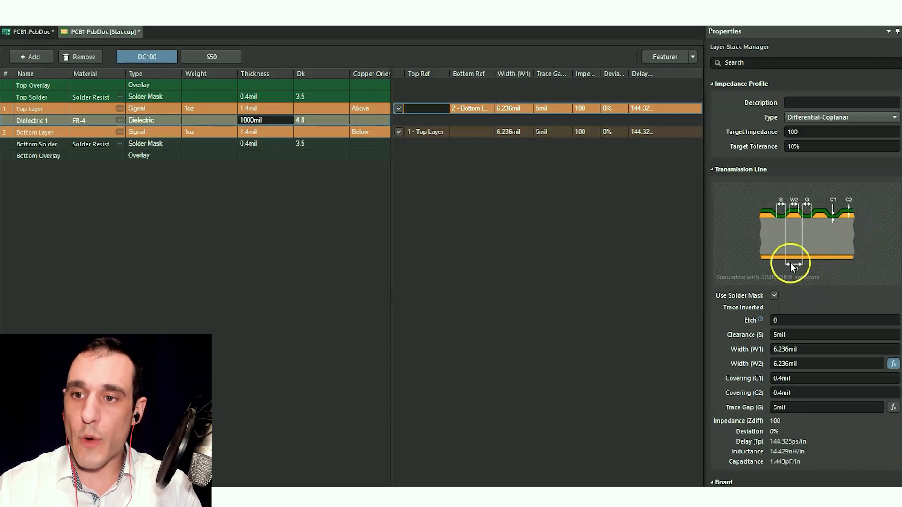
mouse_move(866, 236)
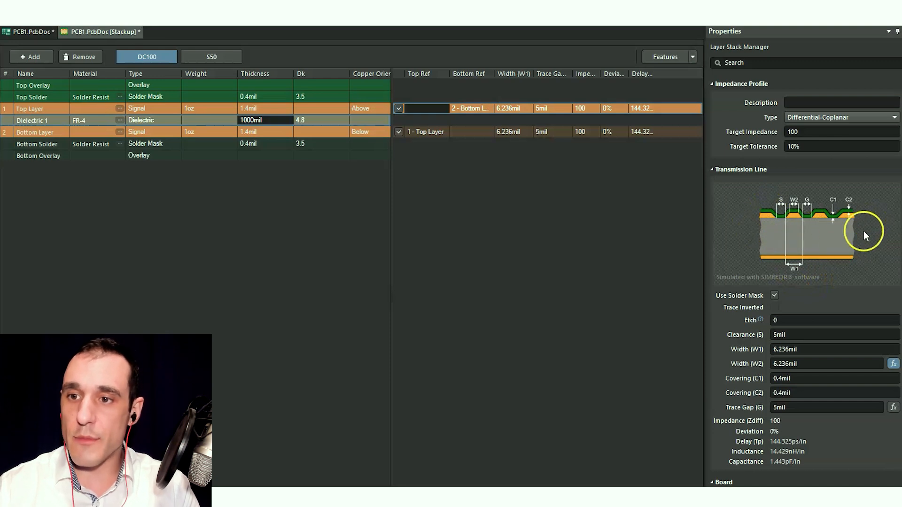
mouse_move(856, 221)
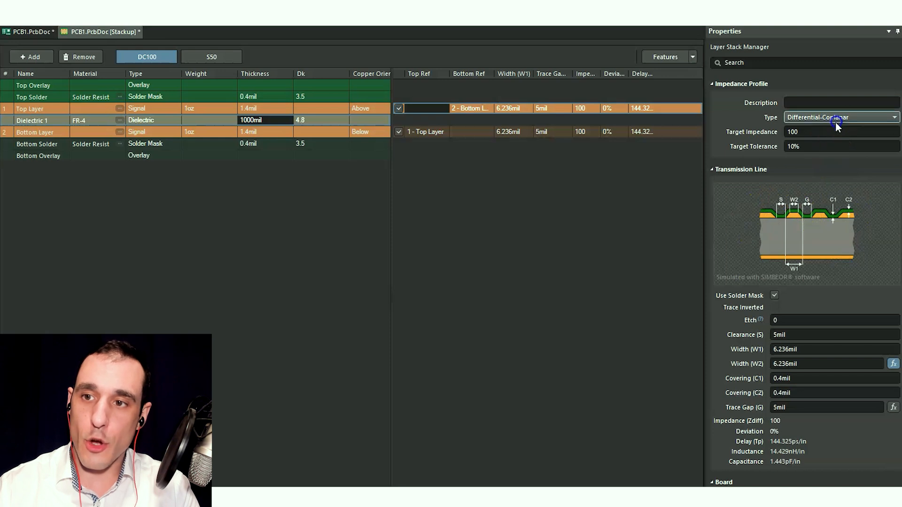
left_click(834, 117)
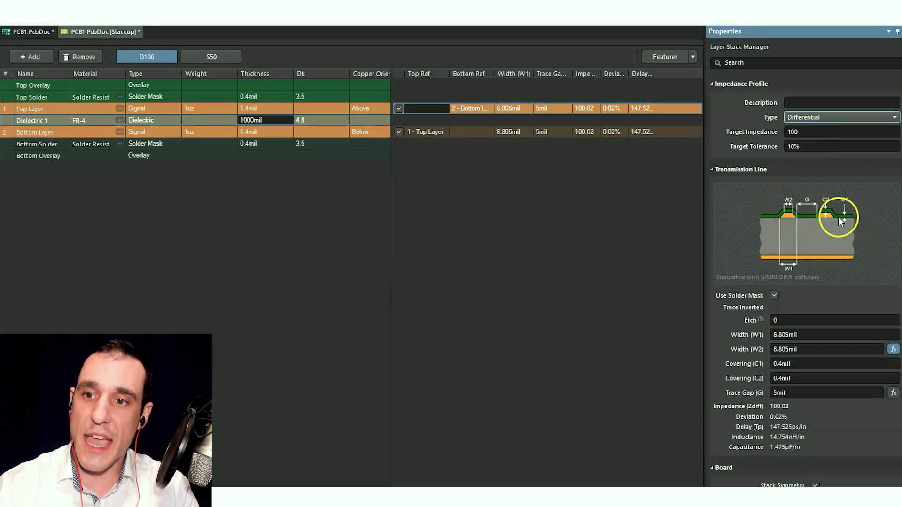
mouse_move(808, 239)
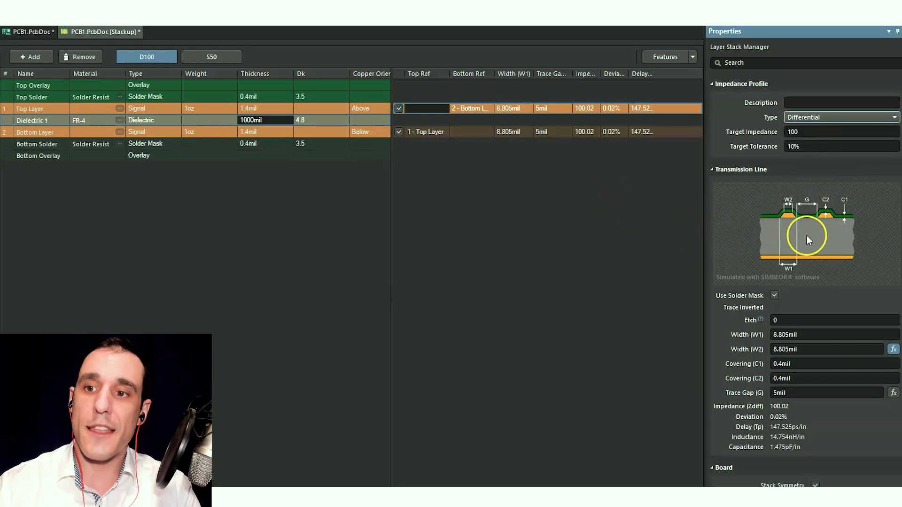
mouse_move(850, 247)
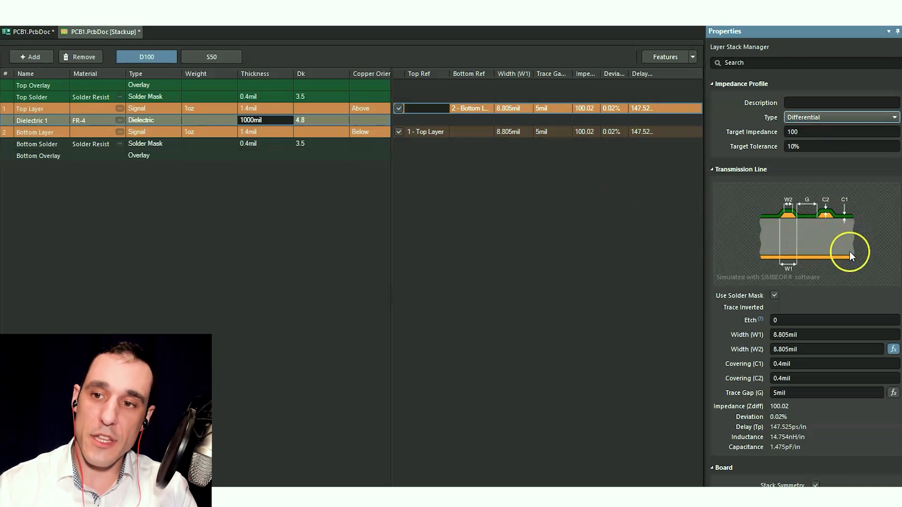
mouse_move(689, 205)
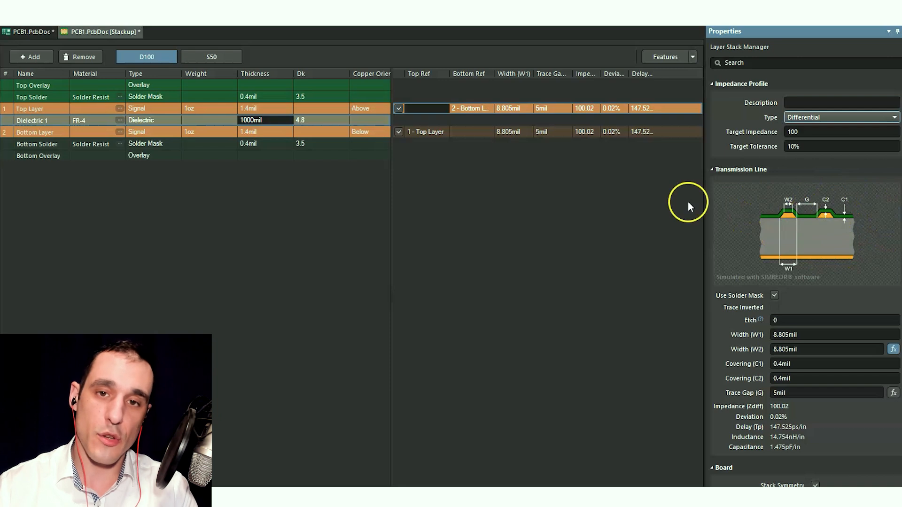
mouse_move(701, 204)
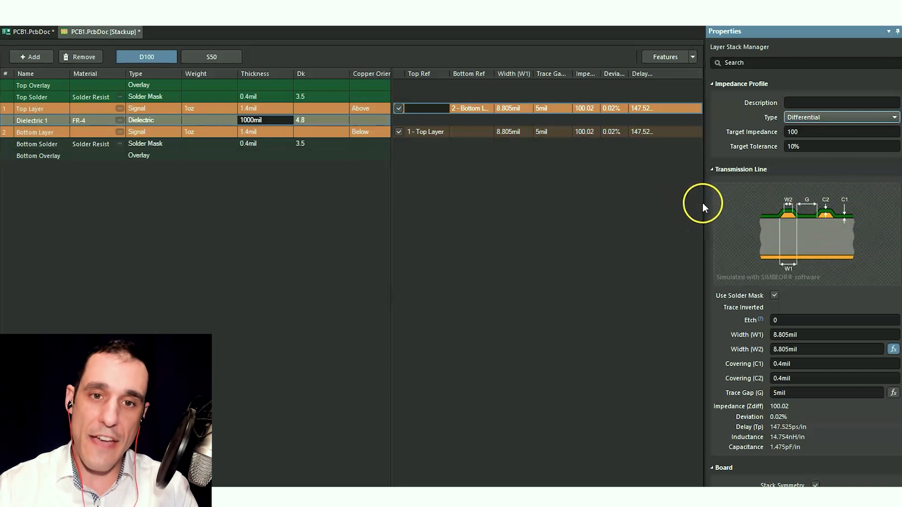
mouse_move(686, 230)
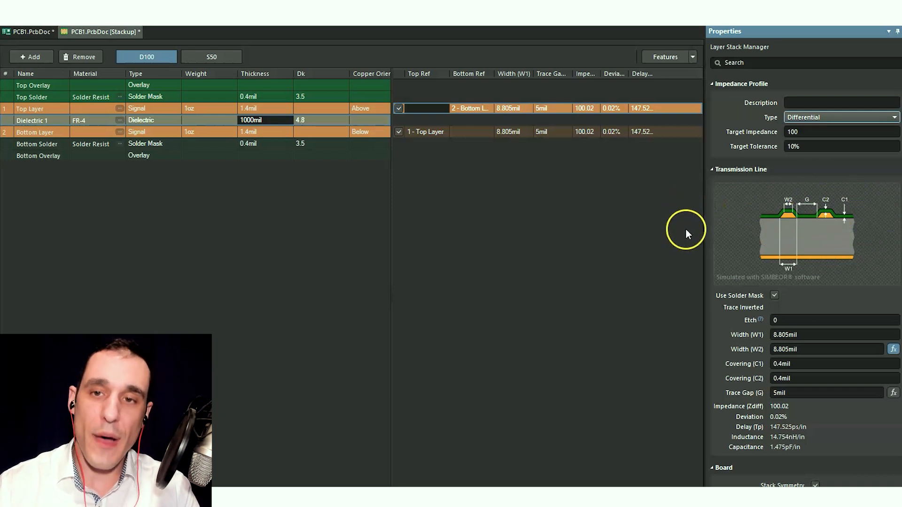
mouse_move(483, 187)
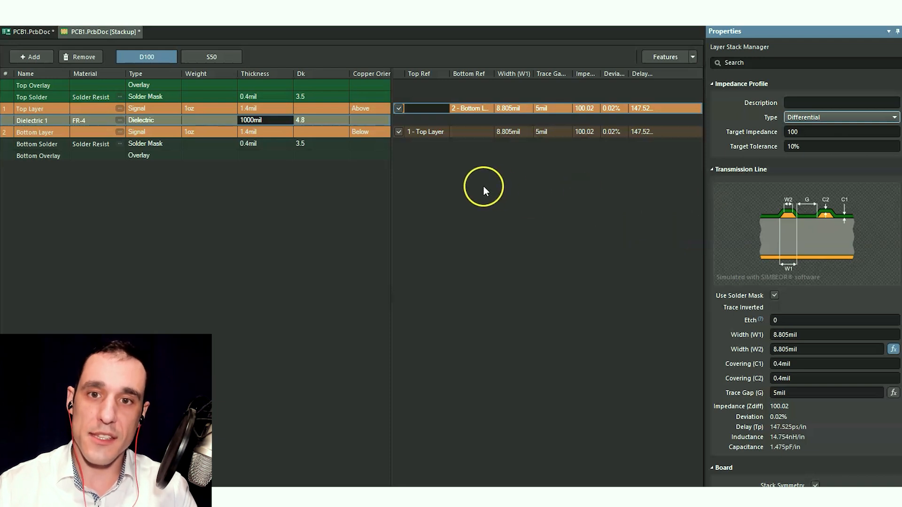
mouse_move(500, 181)
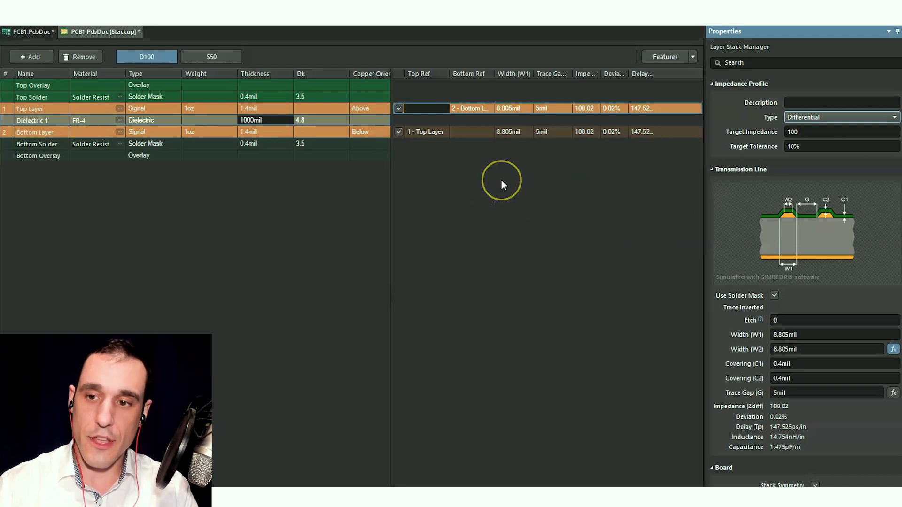
mouse_move(502, 184)
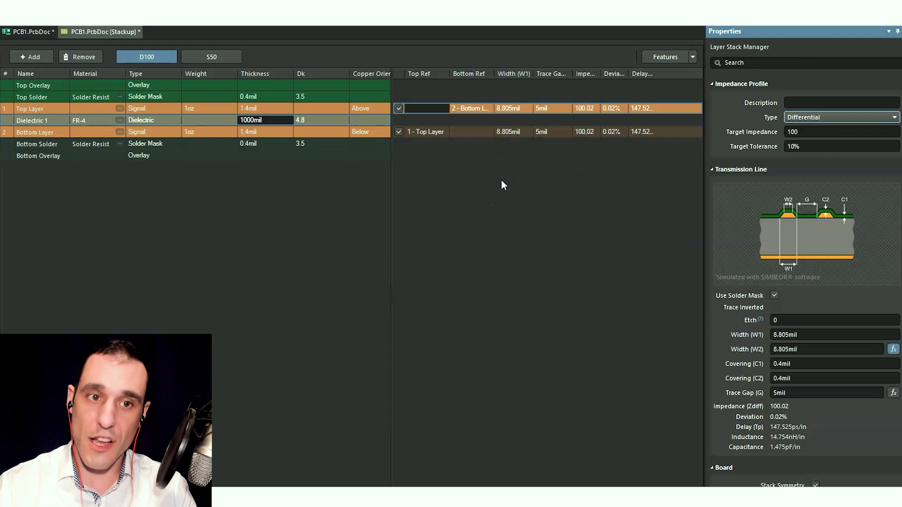
mouse_move(499, 182)
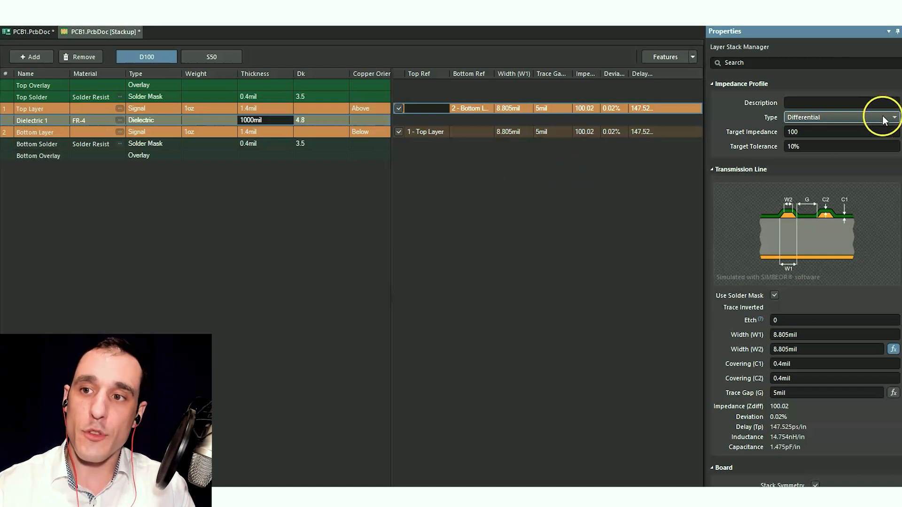
- Open the impedance profile Type list to choose Differential-Coplanar
left_click(893, 117)
type("62mil")
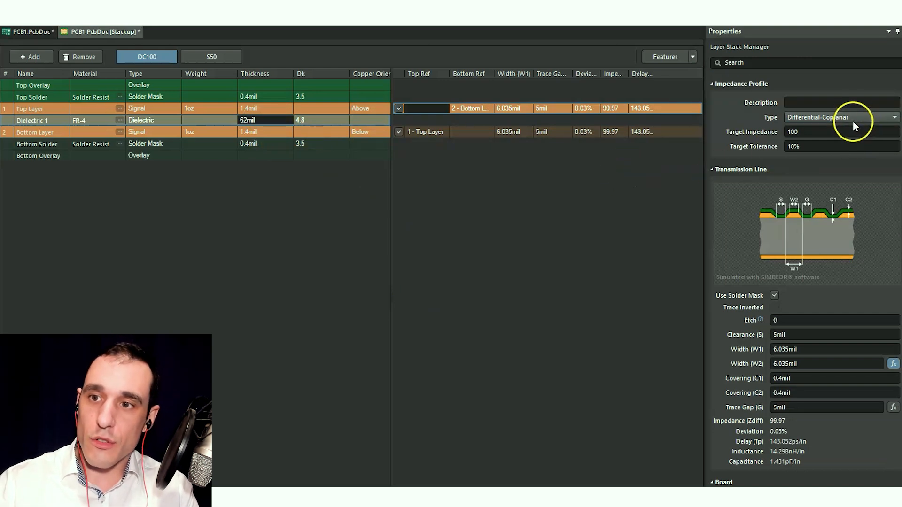
mouse_move(525, 151)
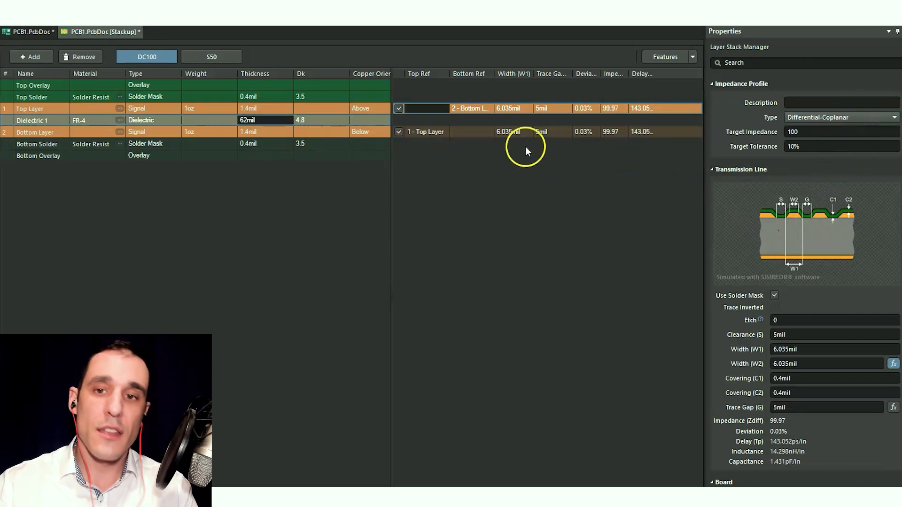
mouse_move(579, 155)
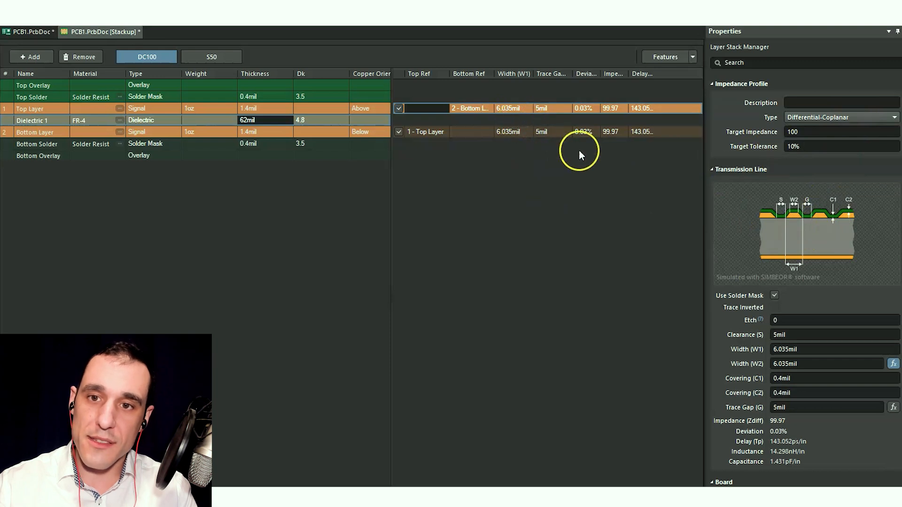
mouse_move(850, 262)
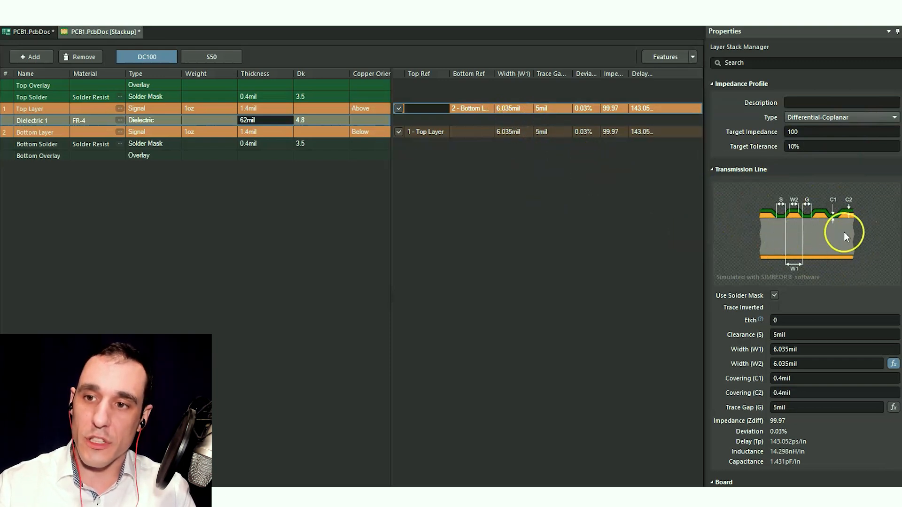
mouse_move(776, 248)
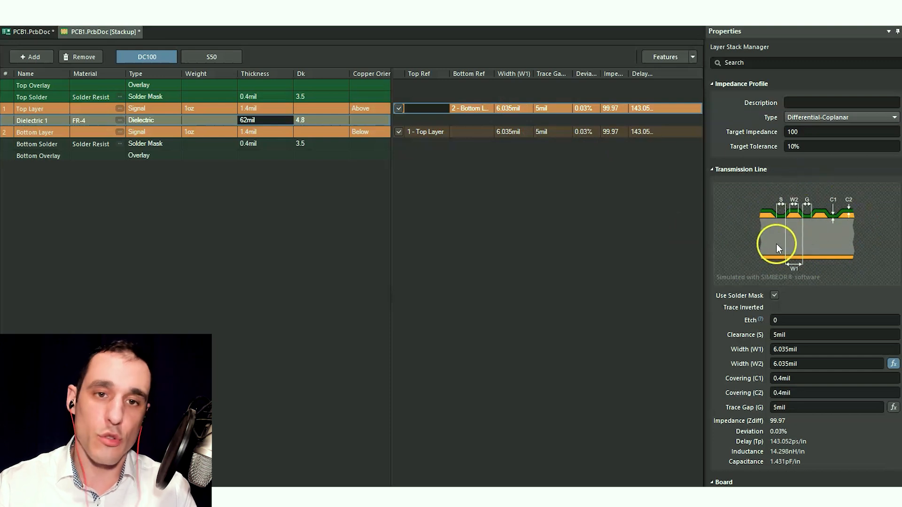
mouse_move(313, 149)
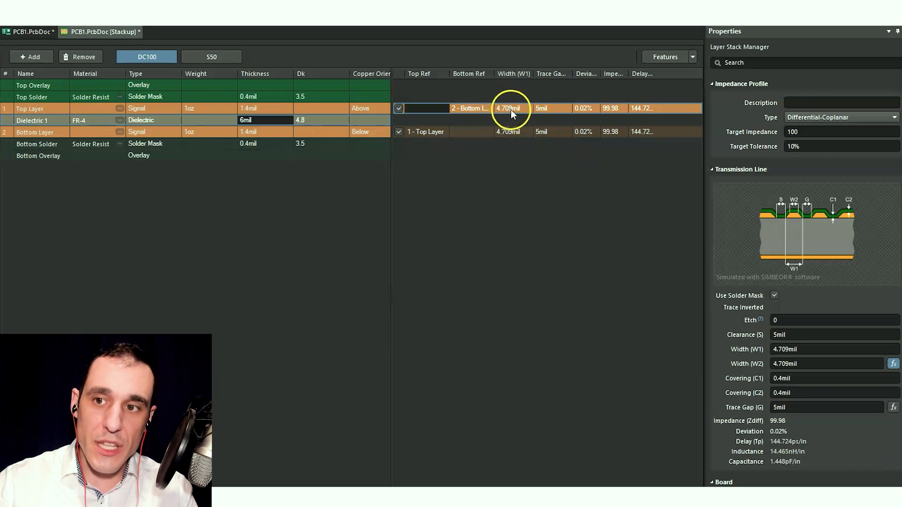
mouse_move(607, 187)
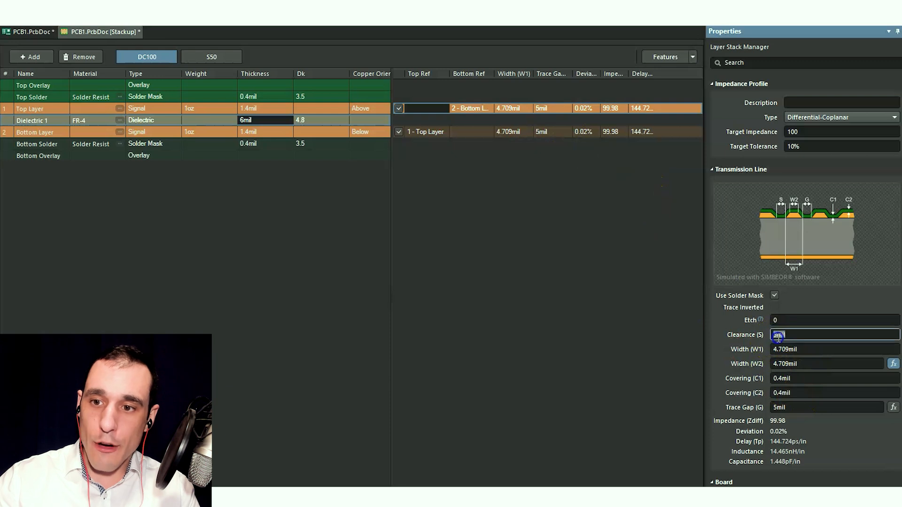
- Enter 10mil for Clearance (S) and select the Trace Gap (G) value for replacement
type("10mil")
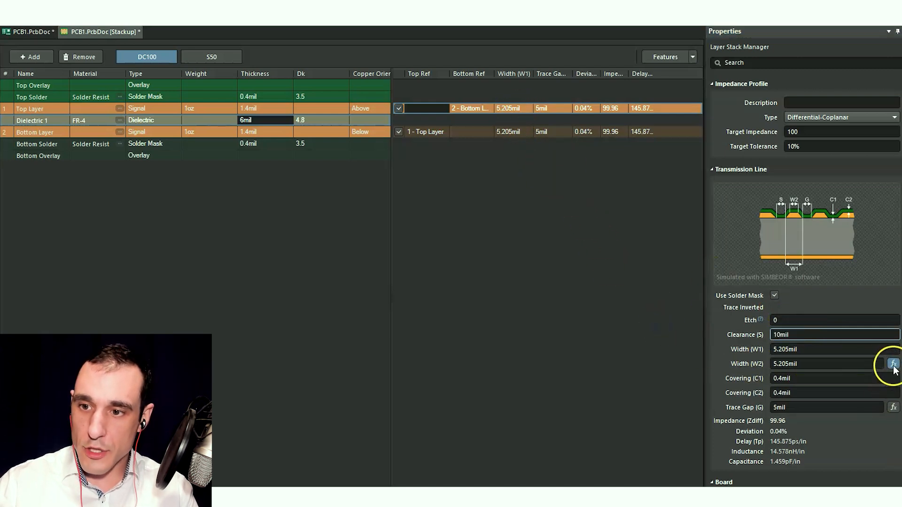
triple_click(825, 407)
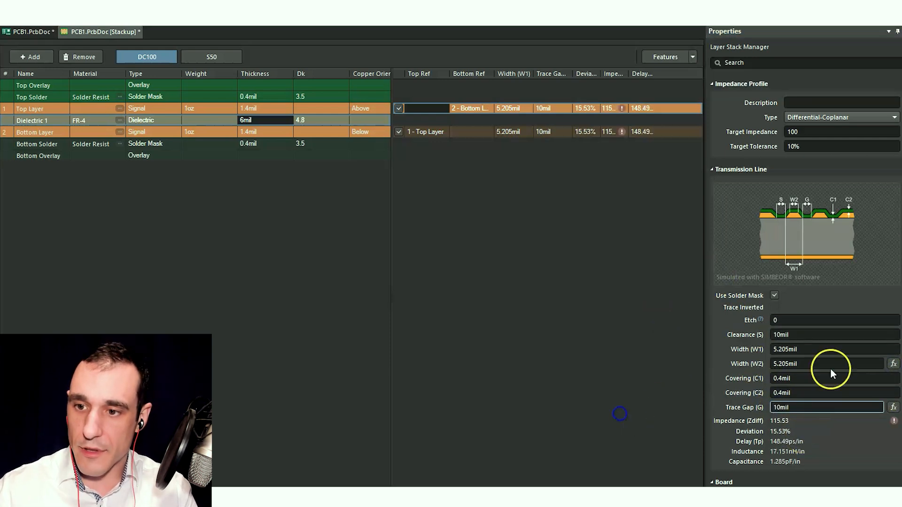
mouse_move(581, 236)
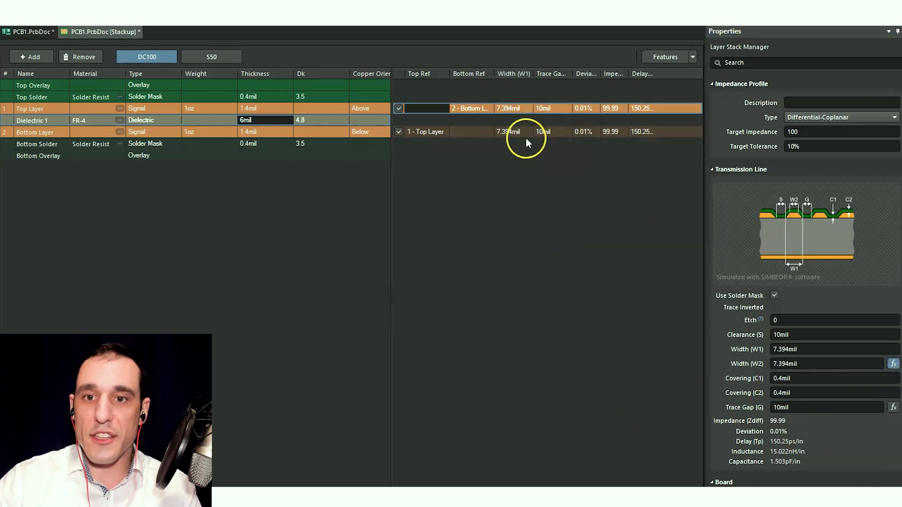
mouse_move(513, 139)
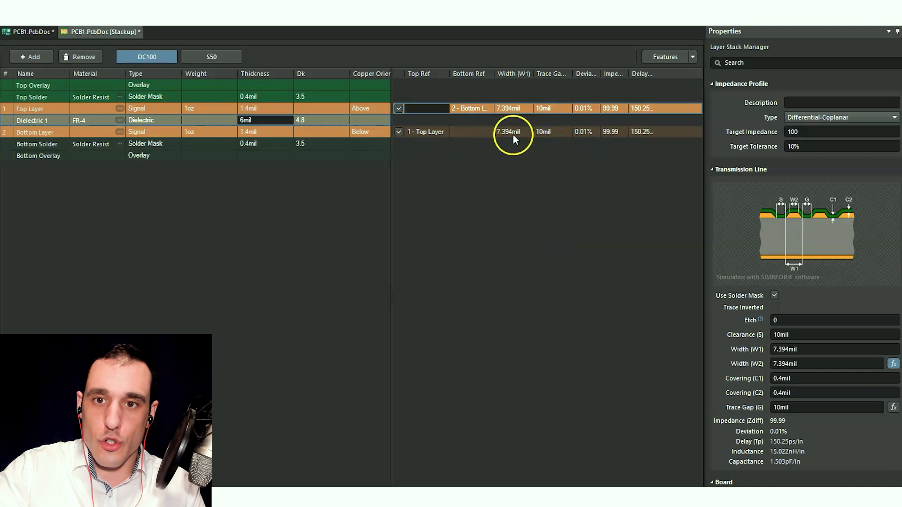
mouse_move(512, 144)
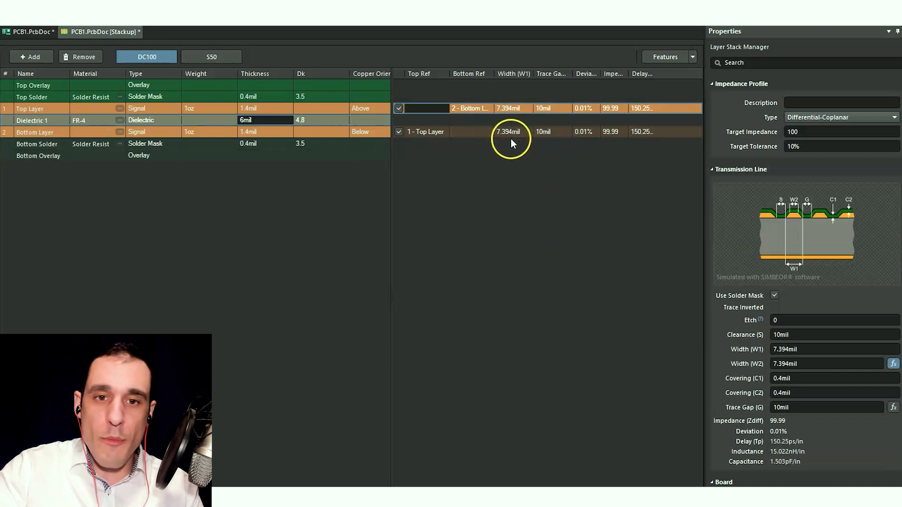
mouse_move(428, 143)
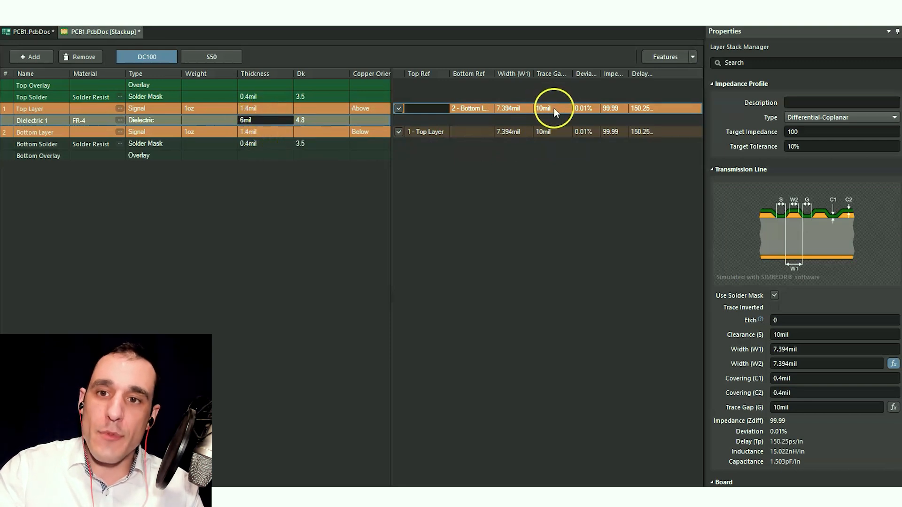
mouse_move(515, 112)
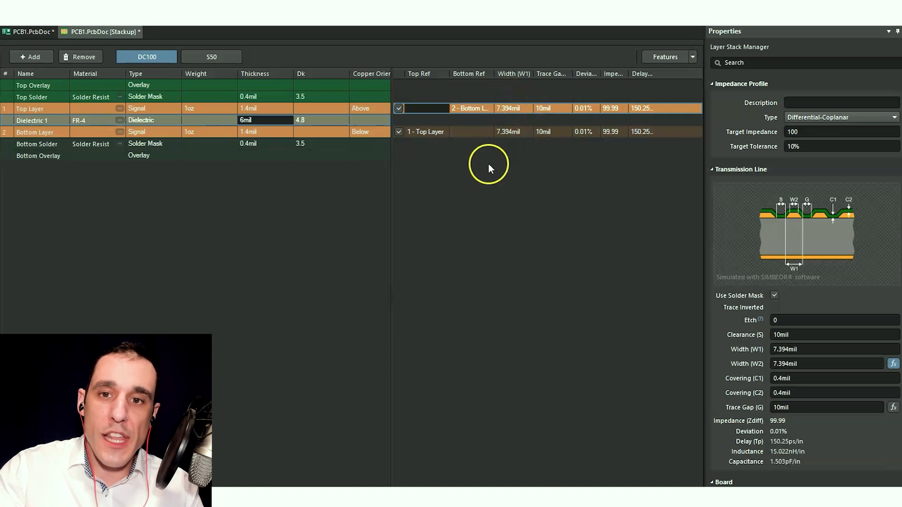
mouse_move(513, 162)
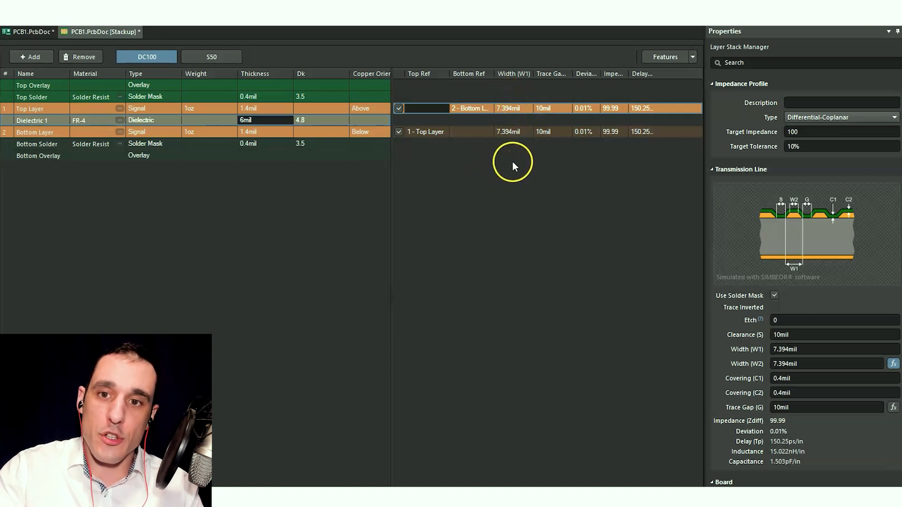
mouse_move(564, 113)
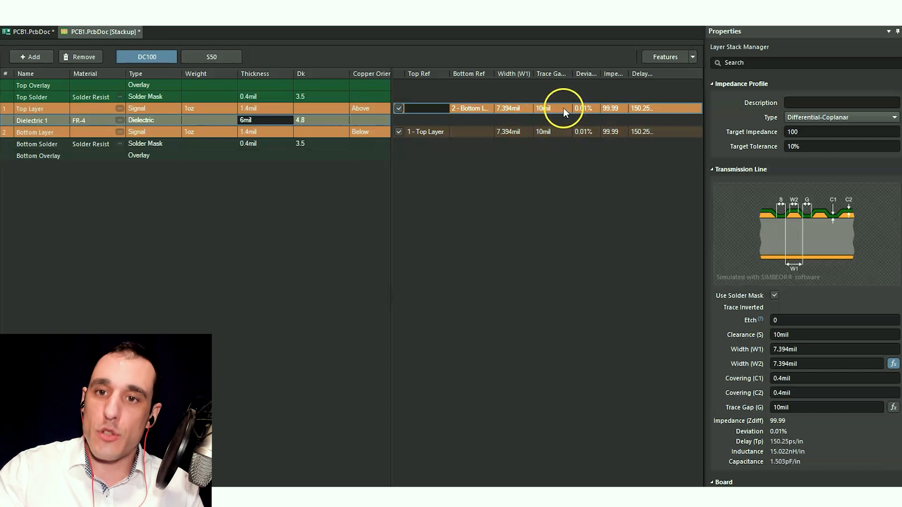
mouse_move(523, 118)
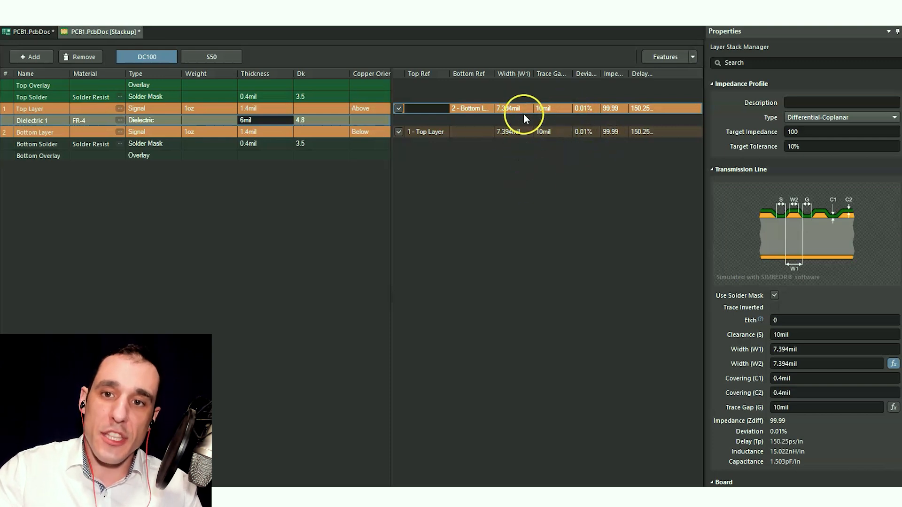
mouse_move(676, 235)
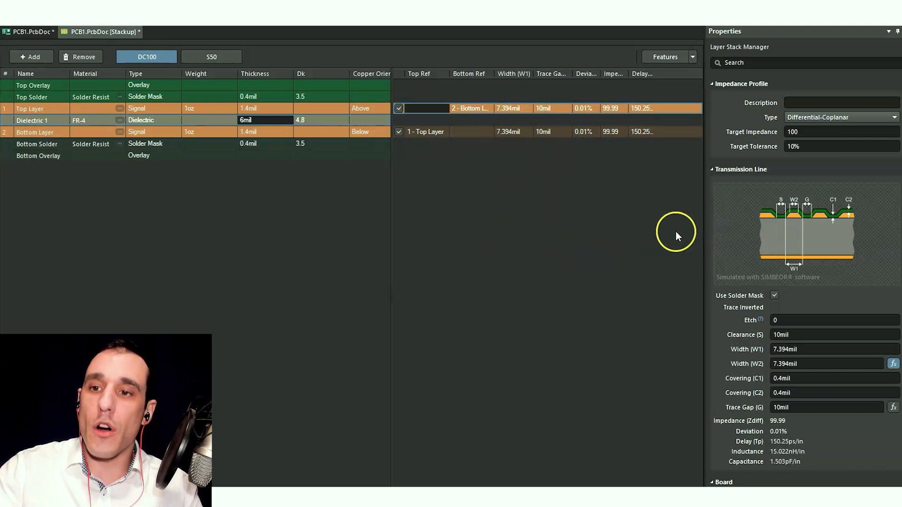
mouse_move(788, 140)
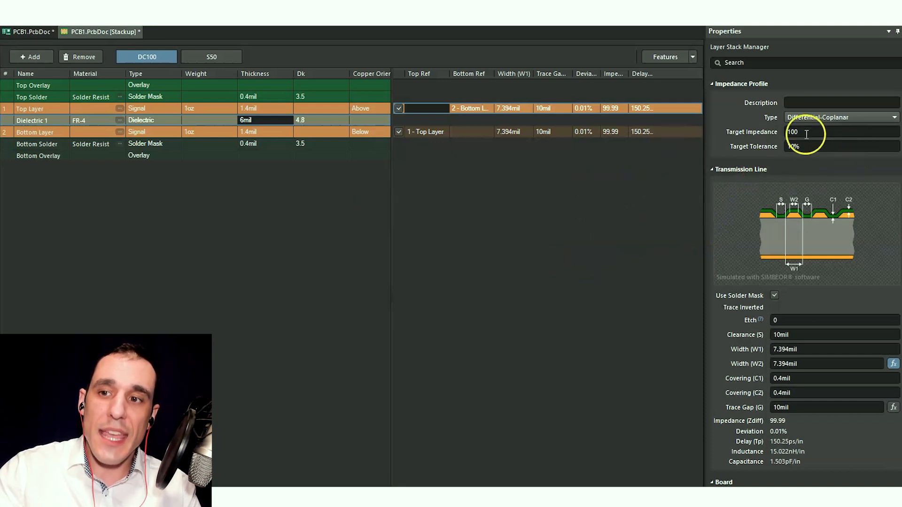
mouse_move(502, 178)
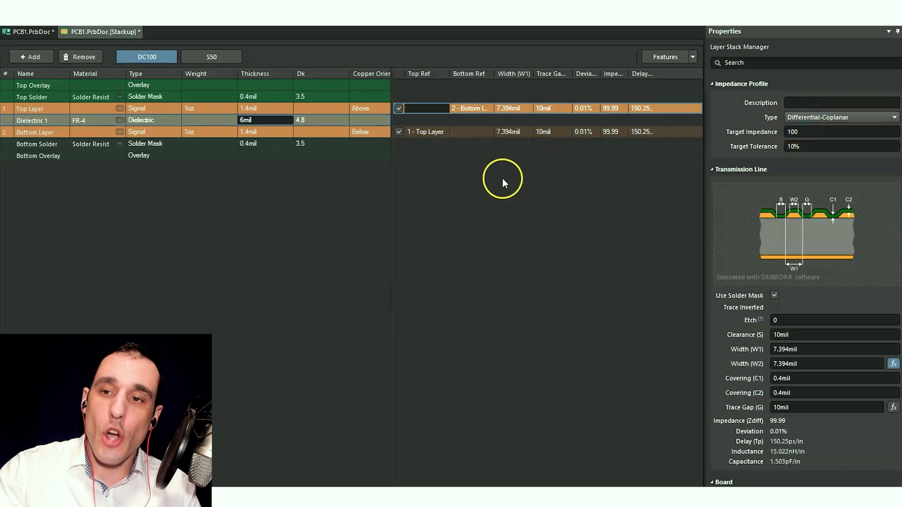
mouse_move(512, 191)
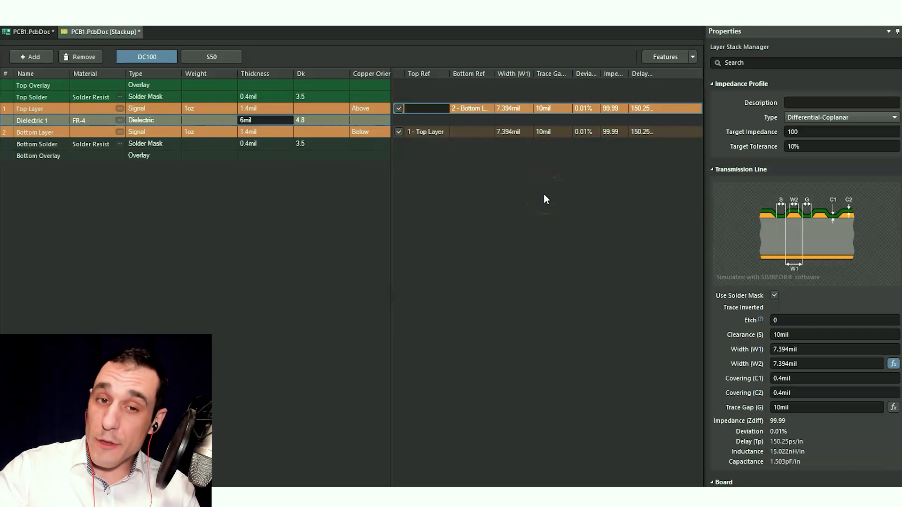
mouse_move(564, 201)
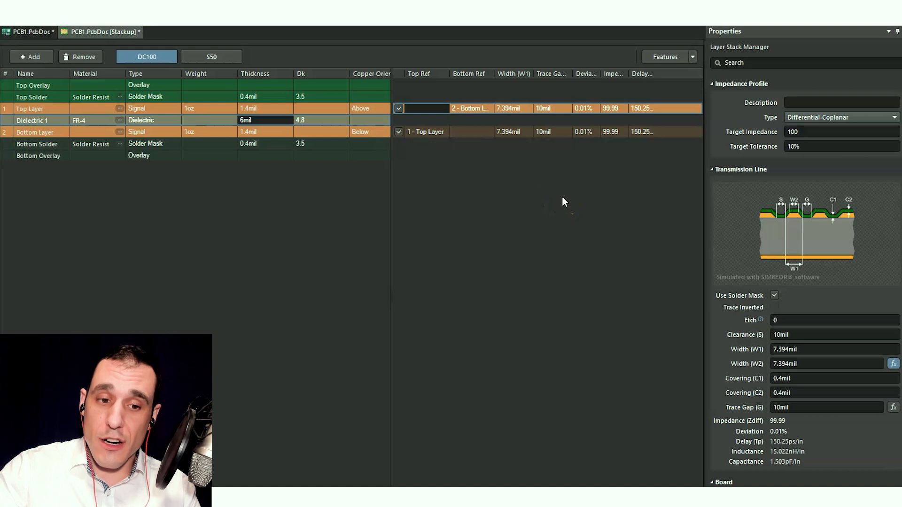
mouse_move(550, 212)
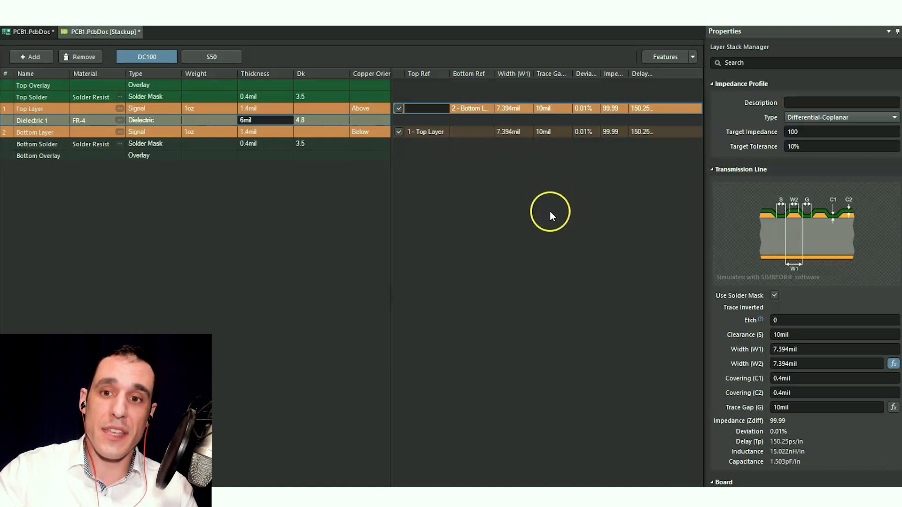
mouse_move(480, 211)
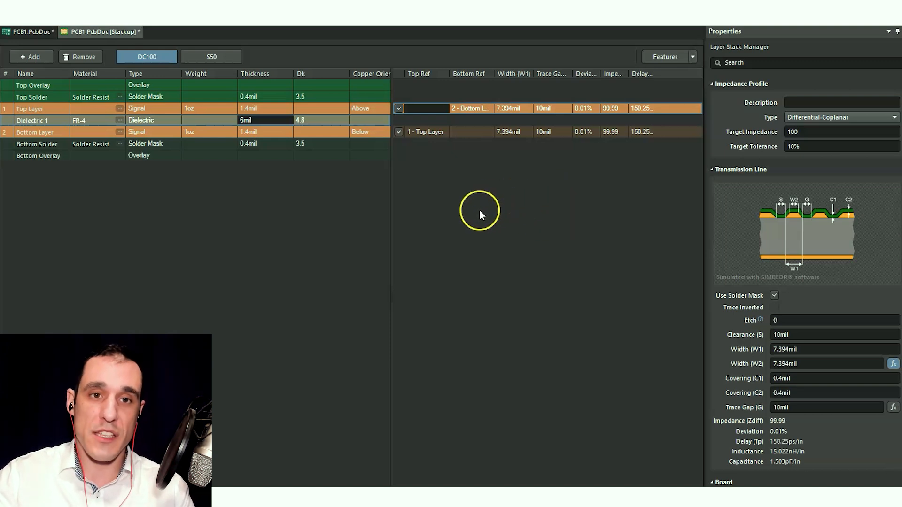
mouse_move(495, 217)
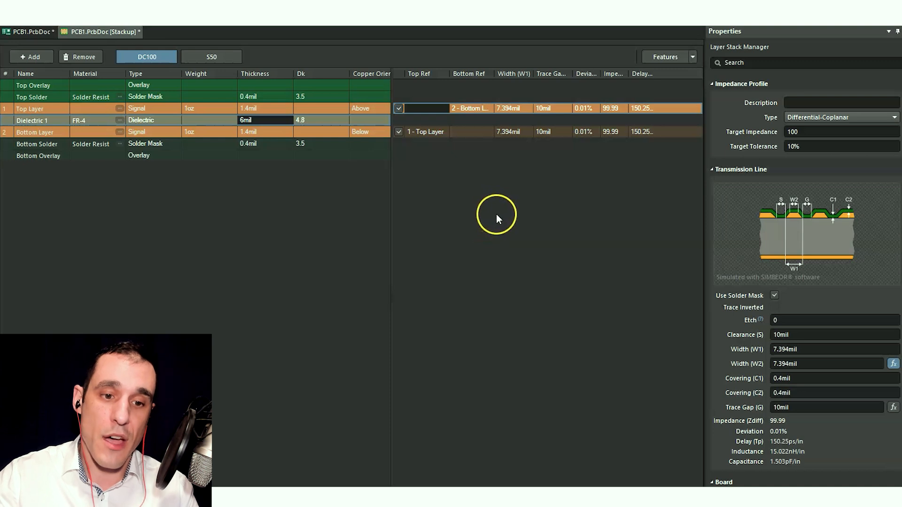
mouse_move(497, 219)
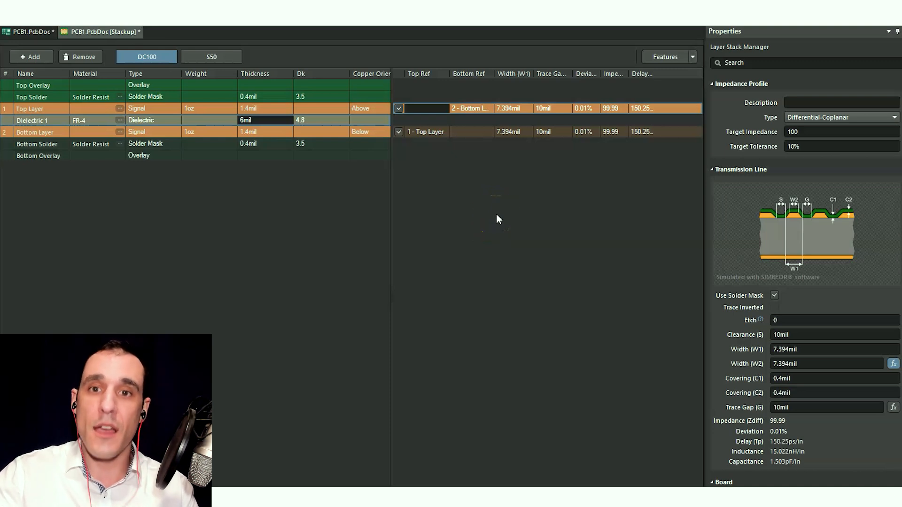